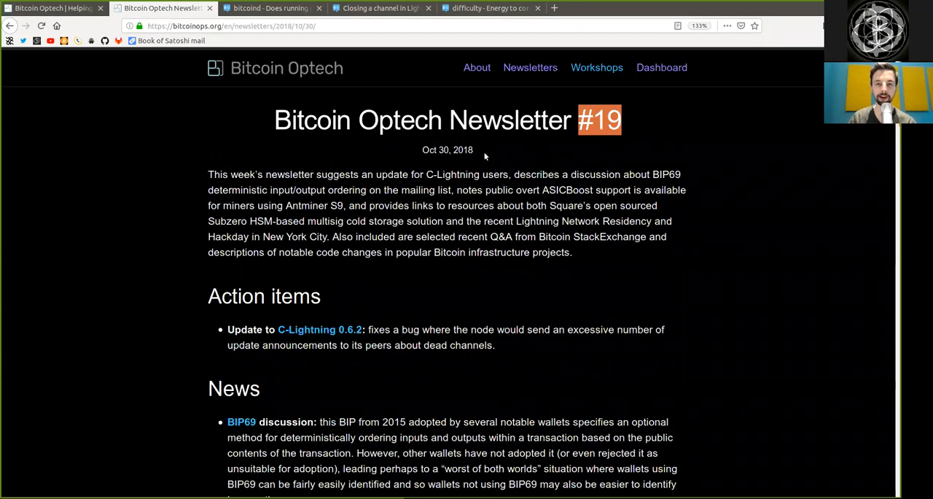
Read Newsletter #19's summary and action items, highlighting overt ASICBoost, Antminer S9 and dead channels.
double_click(446, 149)
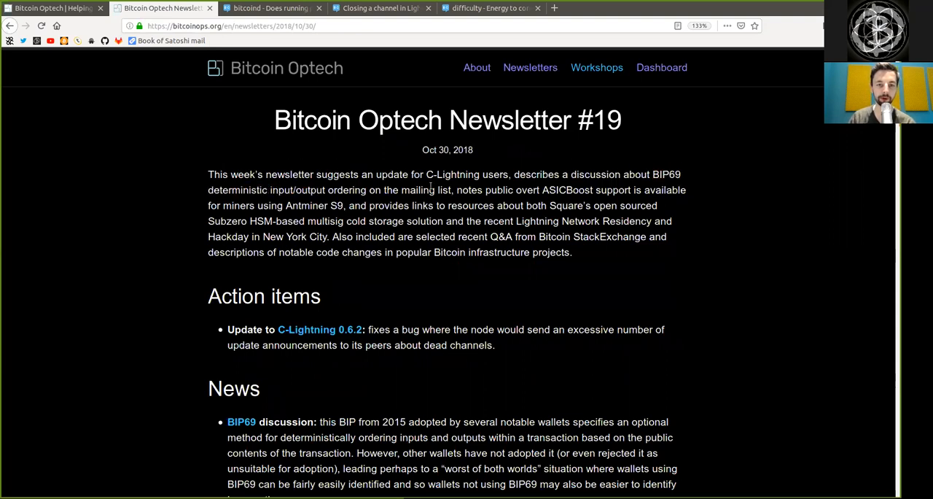
double_click(469, 190)
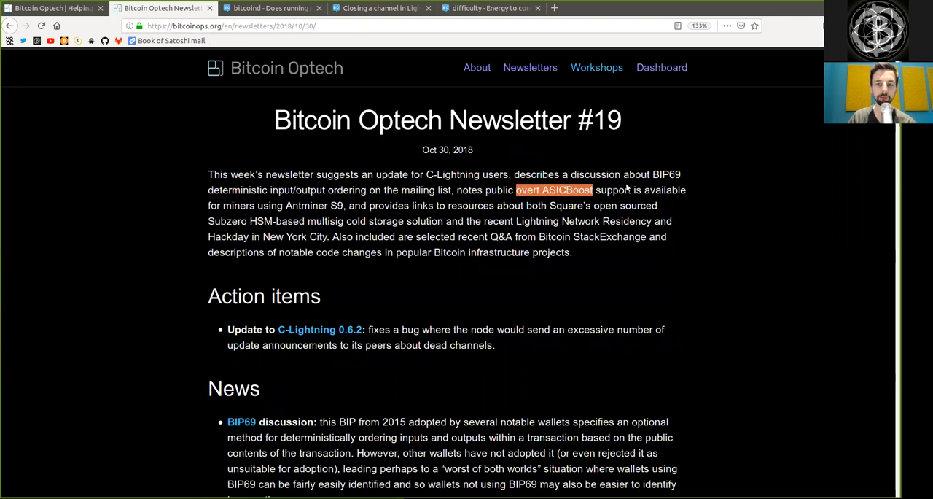
mouse_move(264, 204)
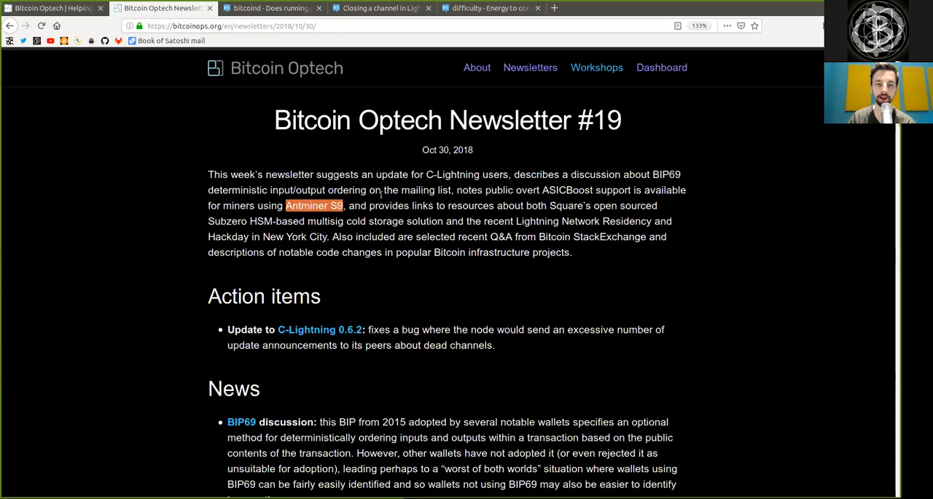
double_click(401, 205)
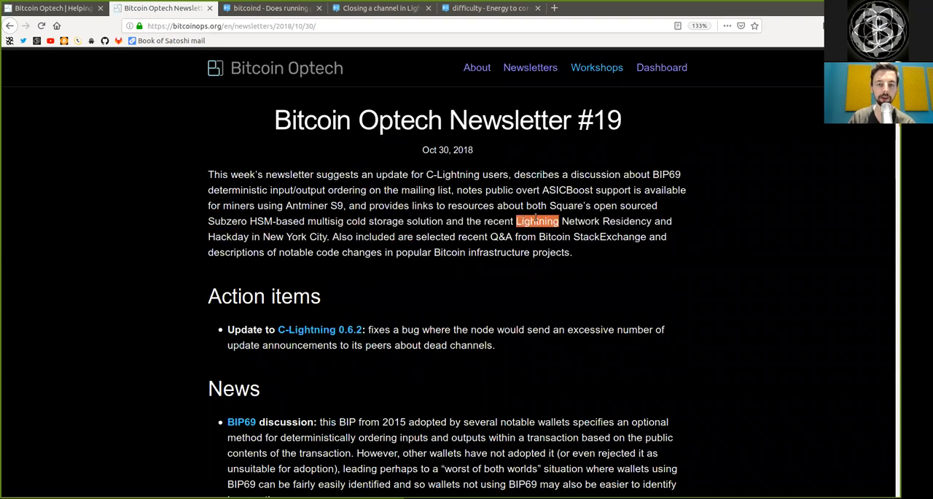
drag(538, 221, 653, 221)
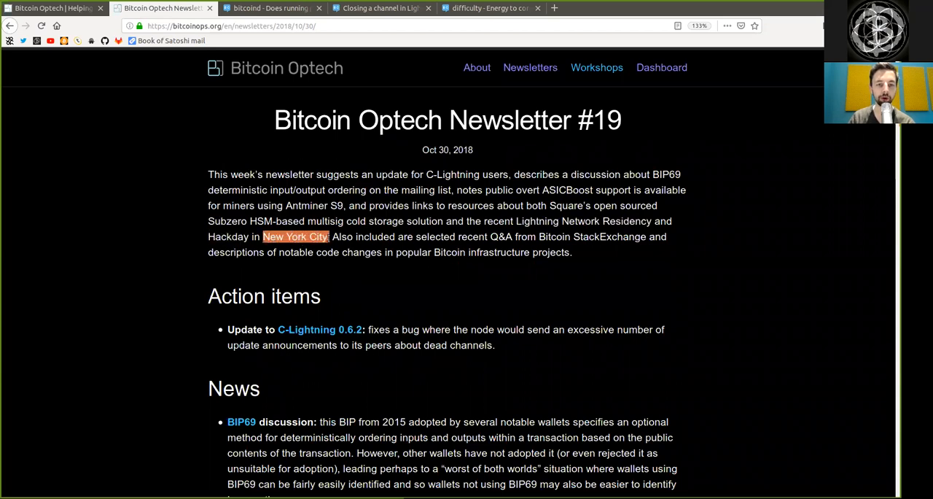
double_click(376, 236)
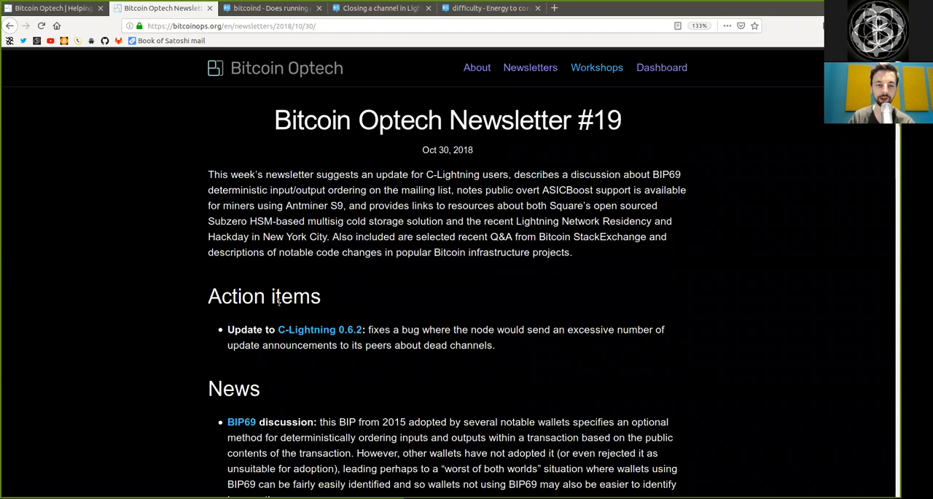
double_click(252, 329)
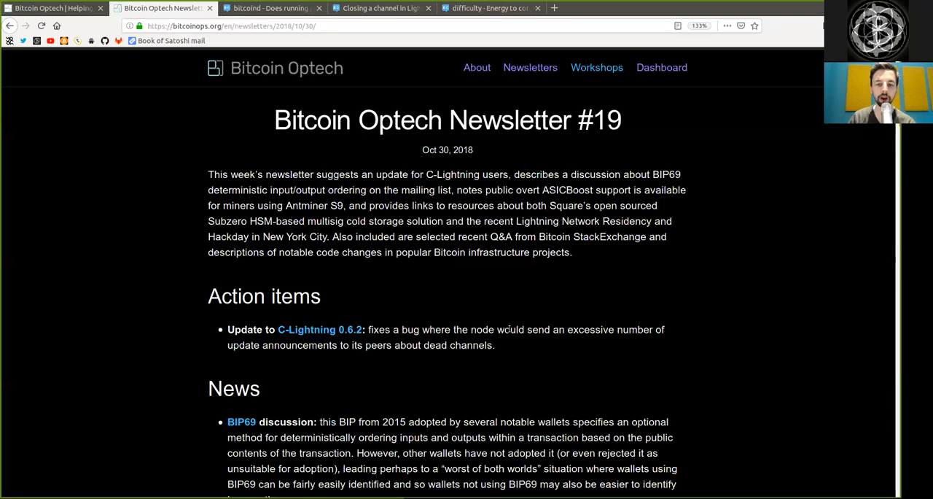
double_click(591, 329)
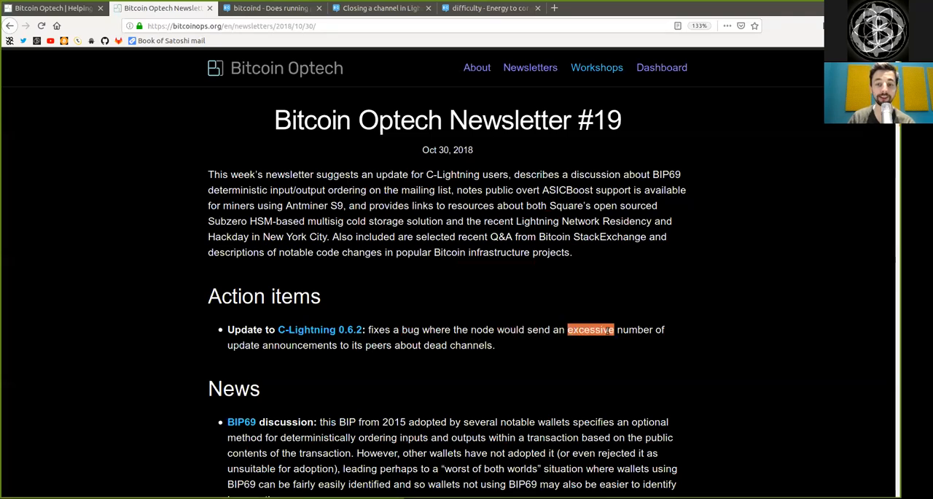
double_click(281, 345)
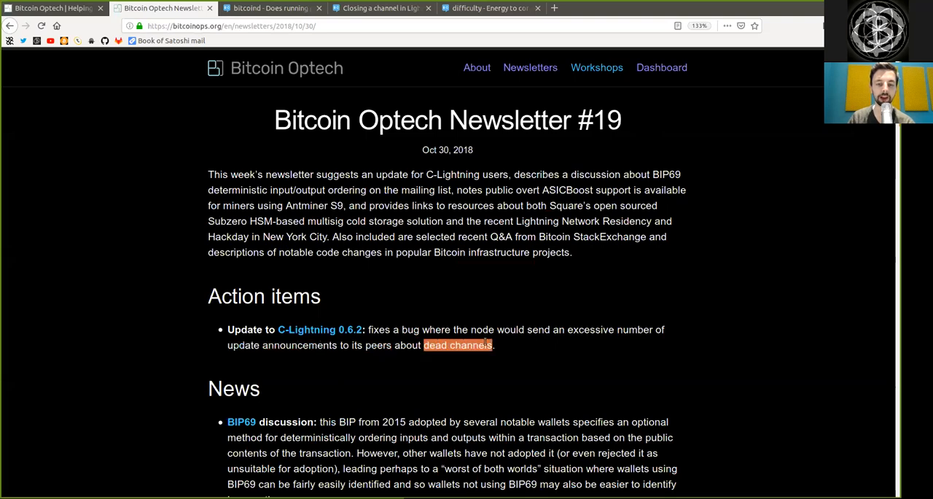
Scroll to the News section and read the BIP69 discussion and Havar's alternative-ordering proposal.
scroll(down, 3)
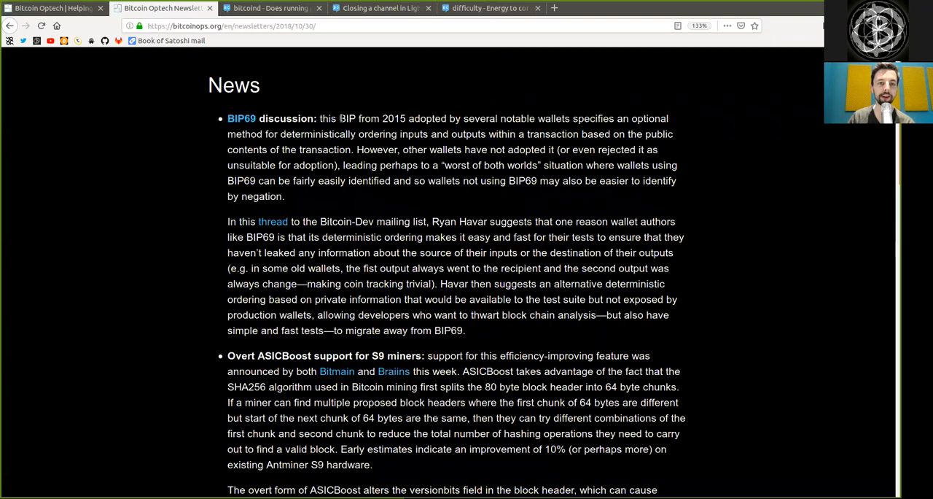
double_click(393, 118)
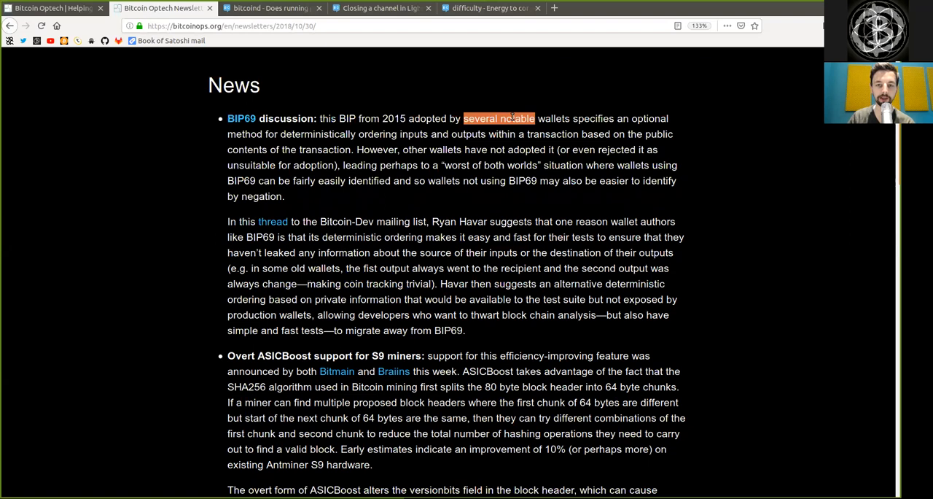
drag(511, 118, 614, 118)
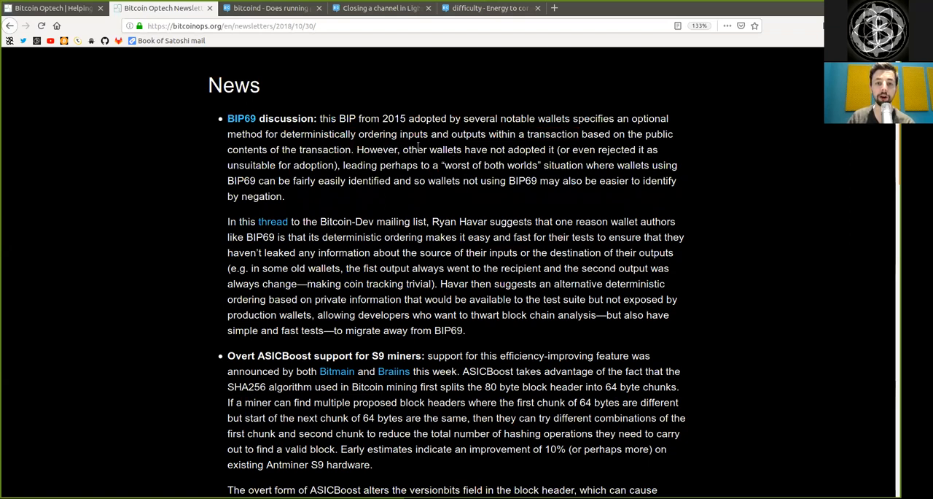
double_click(526, 150)
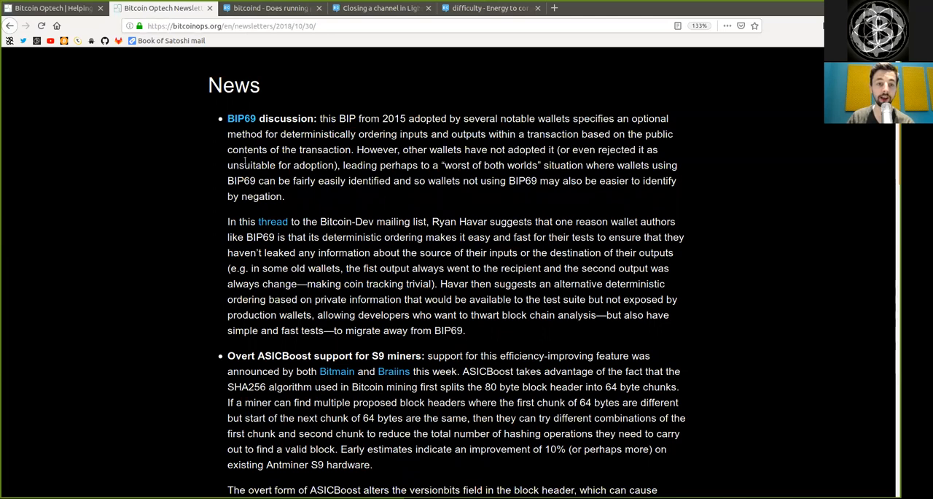
double_click(312, 165)
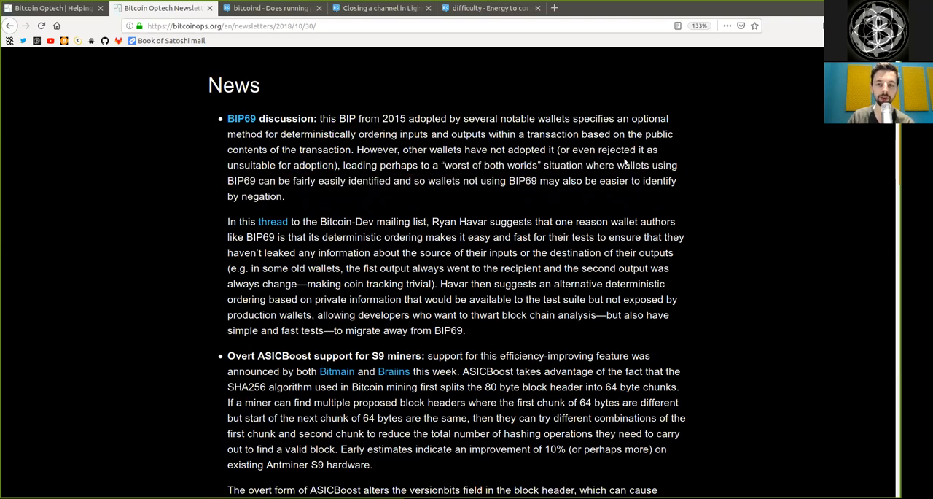
double_click(241, 180)
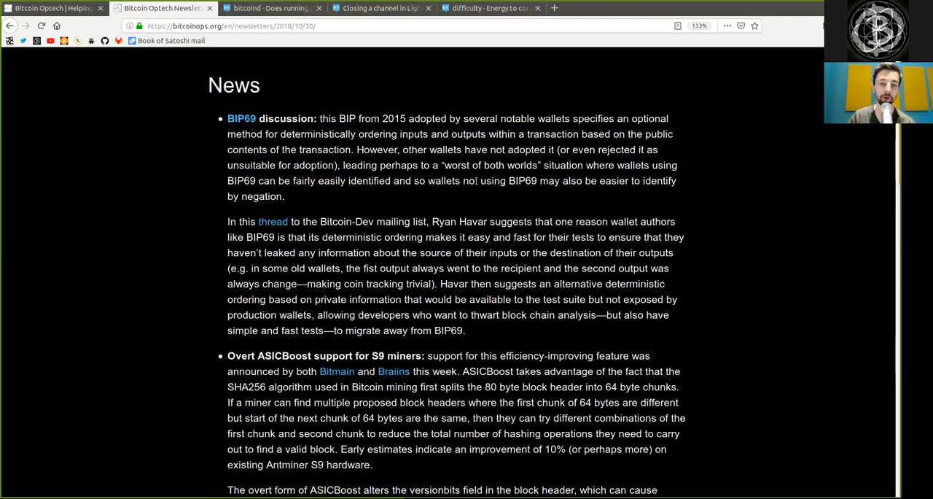
double_click(499, 180)
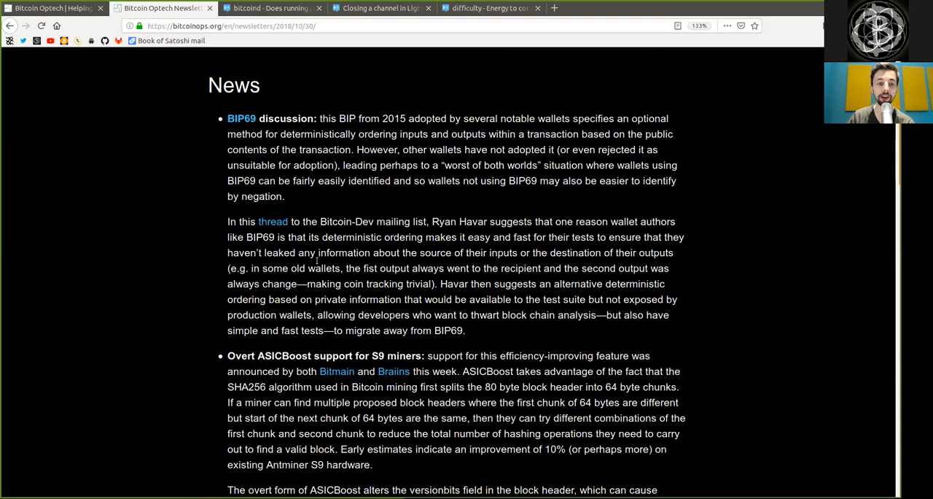
drag(237, 222, 373, 221)
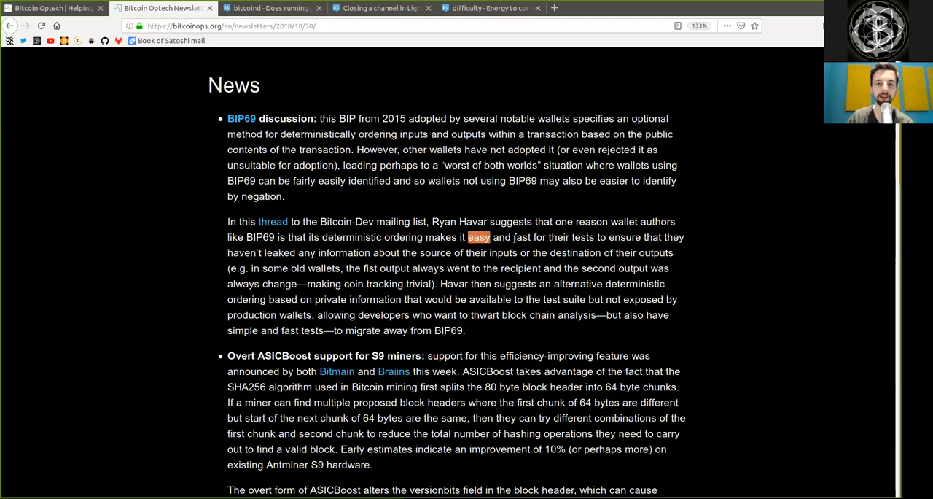
double_click(571, 237)
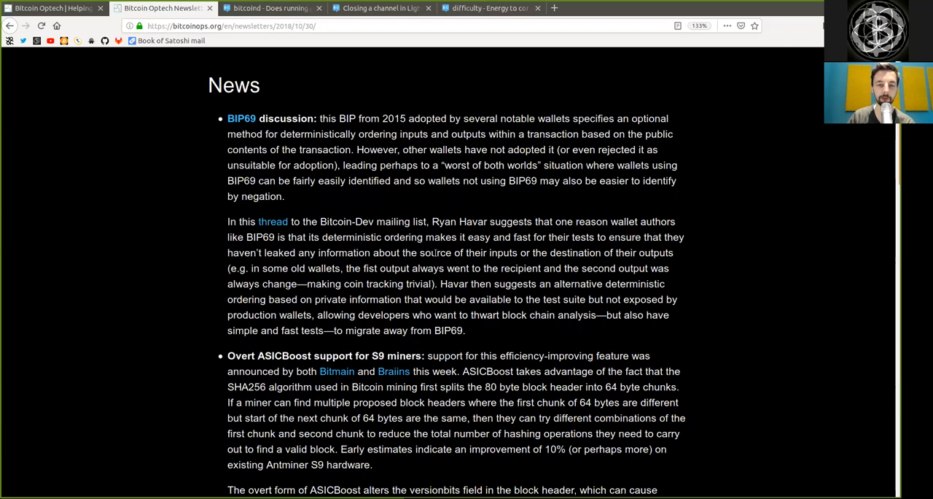
double_click(503, 252)
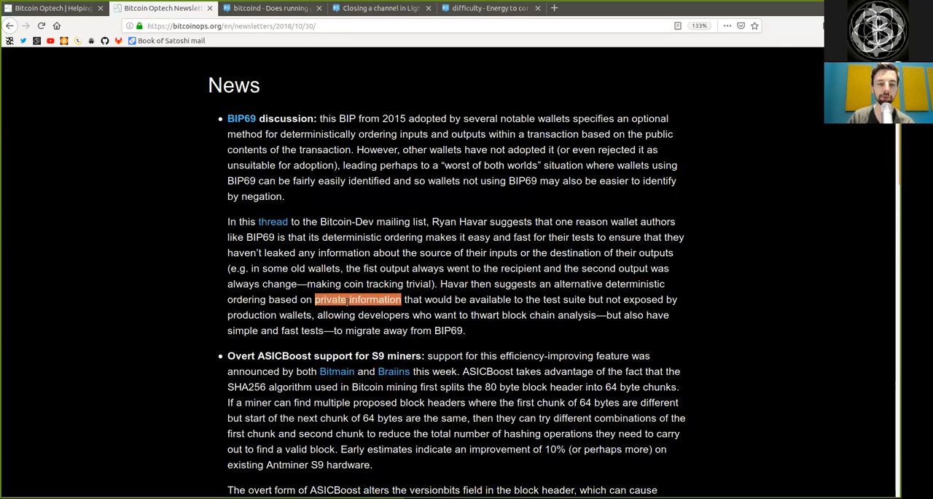
click(496, 299)
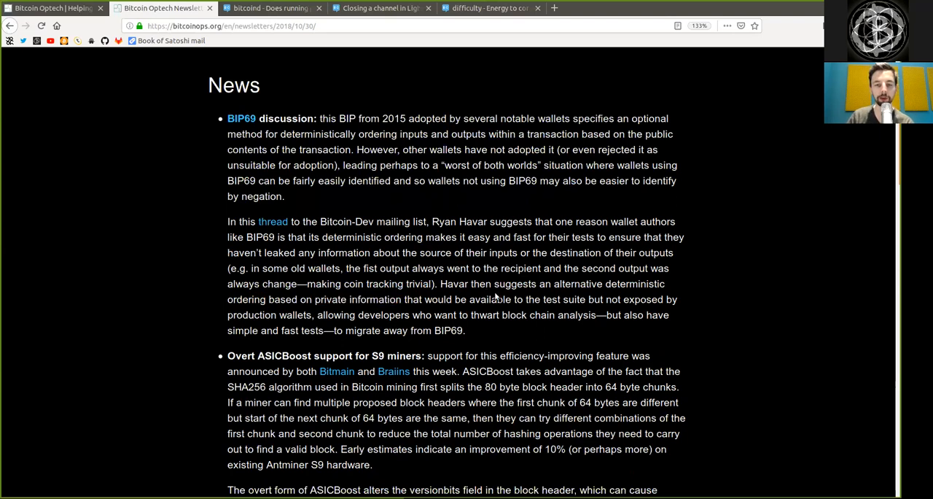
double_click(564, 299)
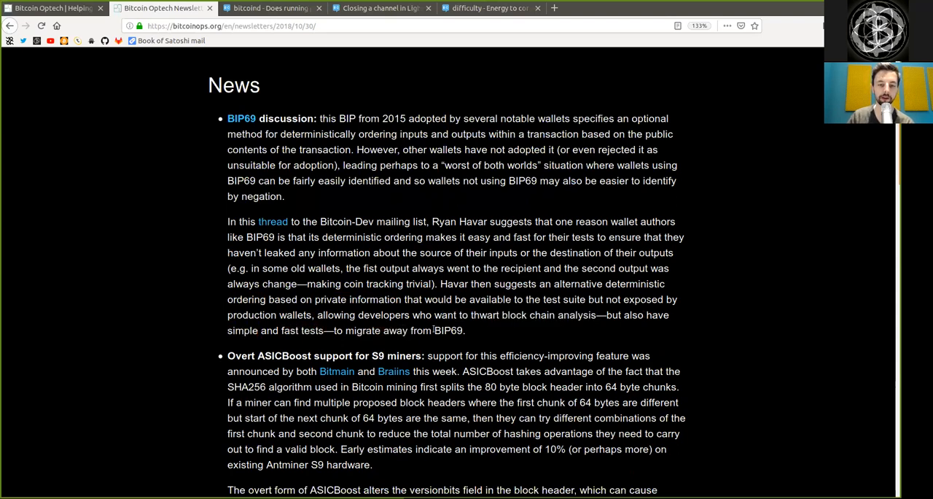
scroll(down, 3)
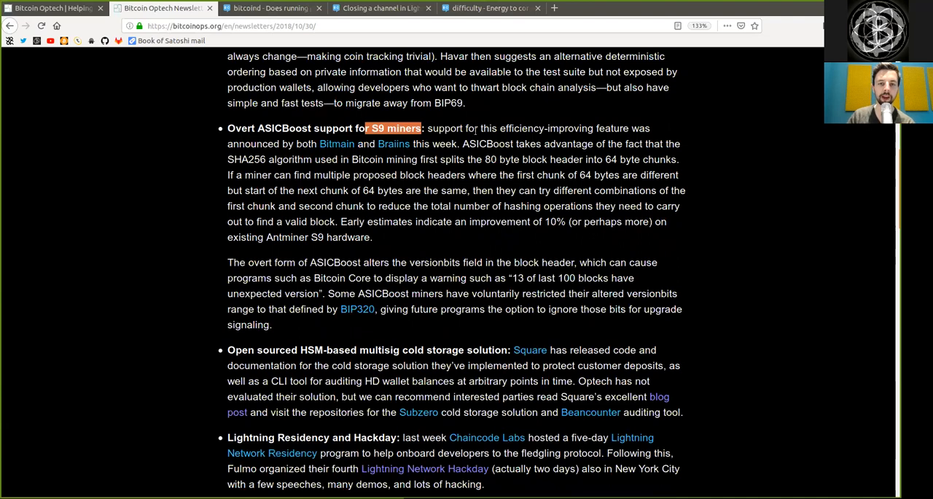
double_click(568, 128)
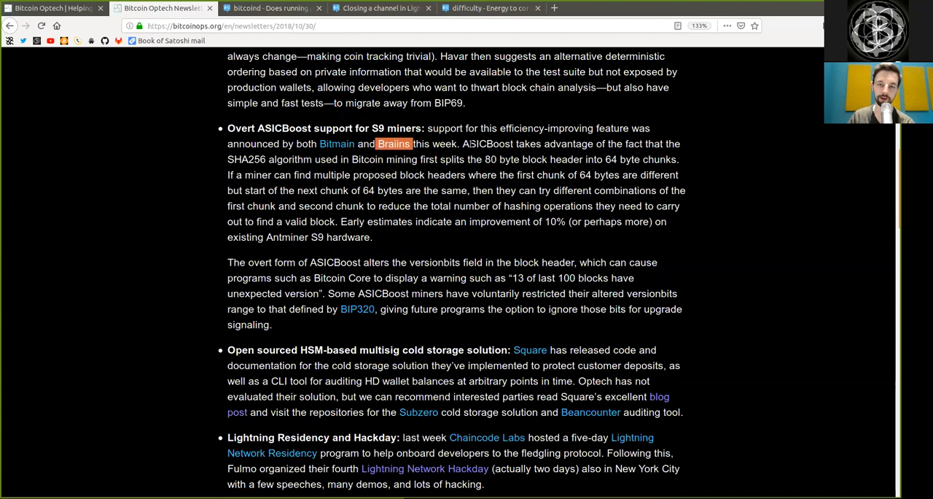
double_click(487, 144)
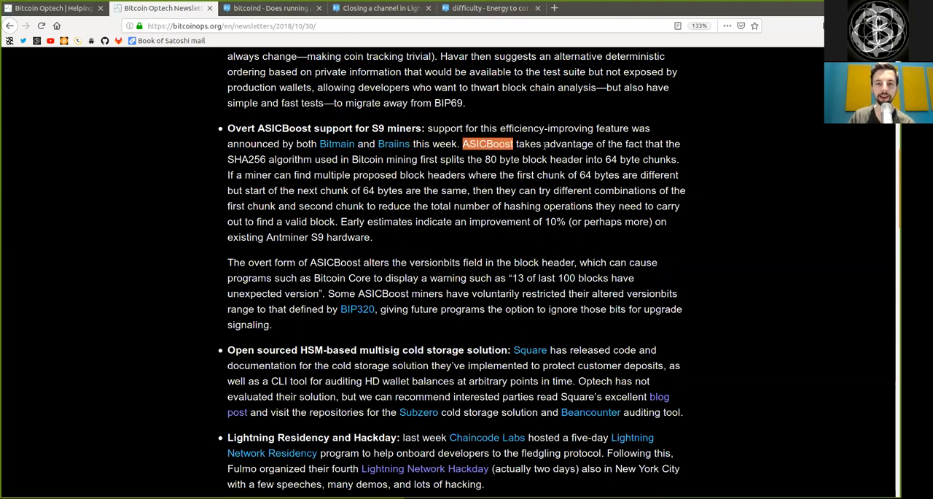
double_click(569, 143)
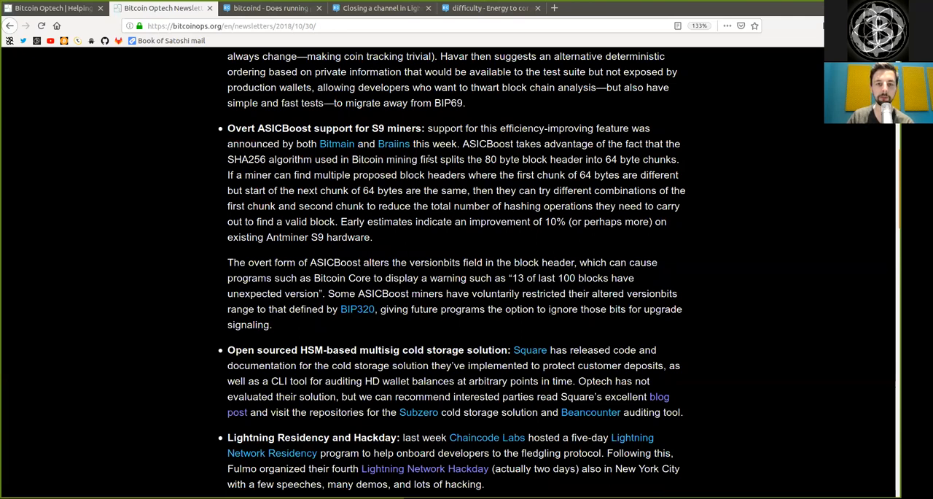
double_click(491, 159)
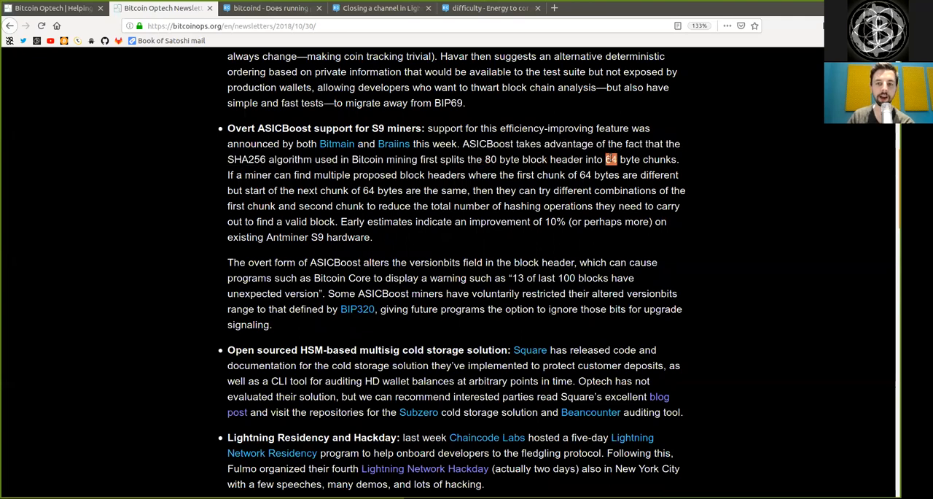
drag(609, 159, 676, 159)
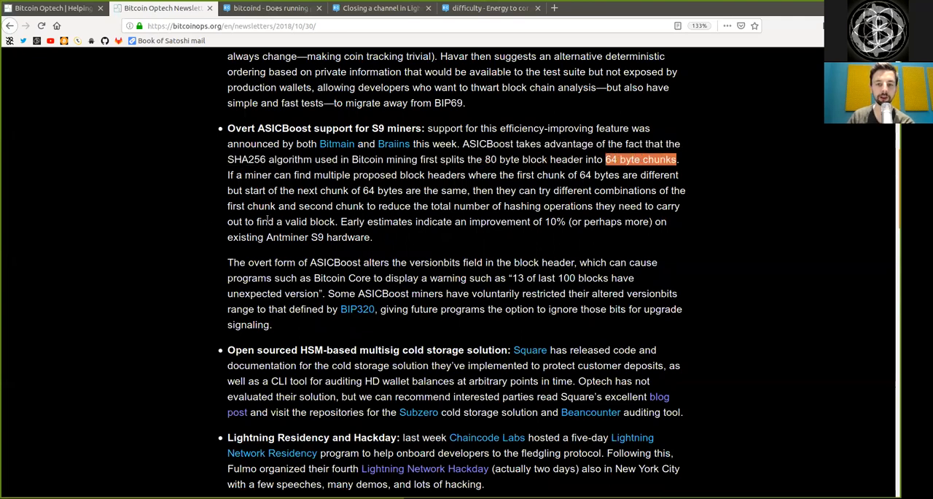
double_click(257, 175)
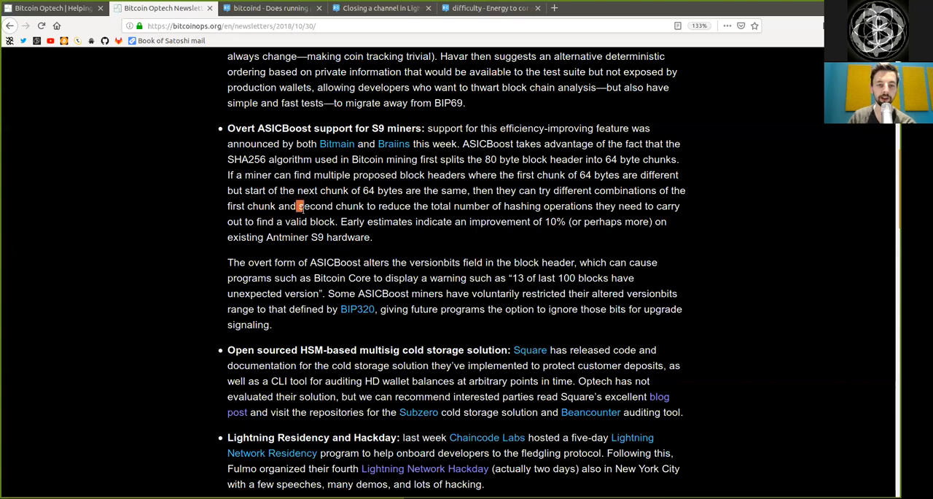
double_click(389, 221)
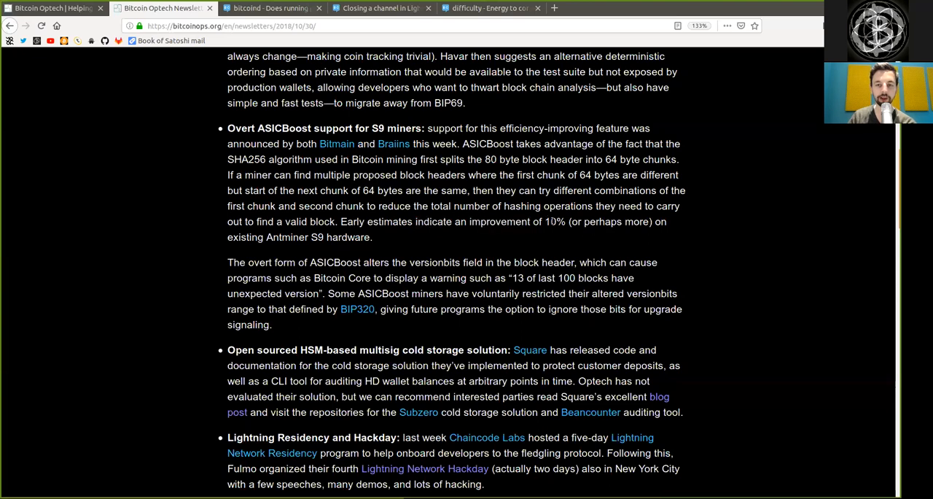
double_click(616, 221)
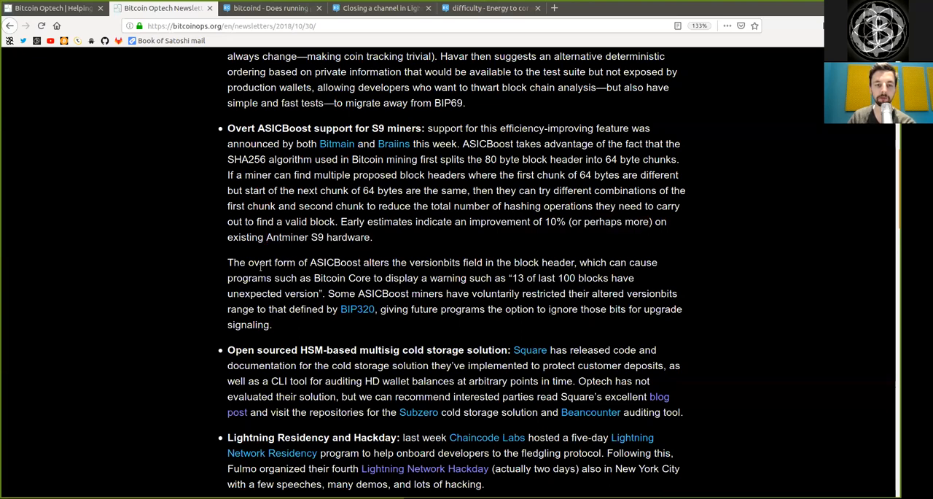
double_click(334, 262)
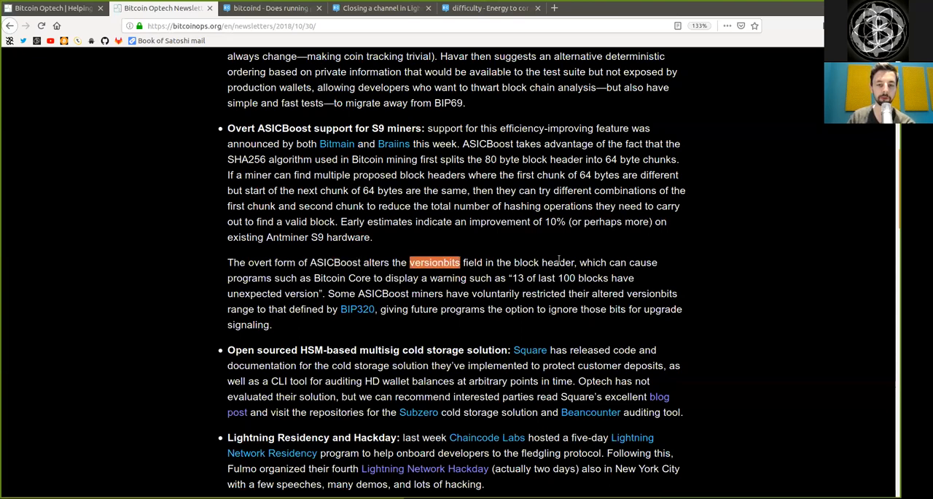
double_click(543, 262)
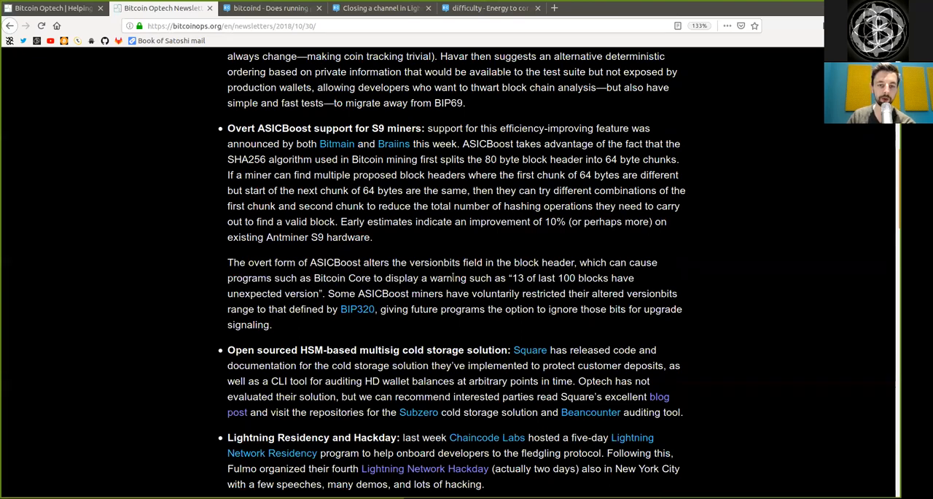
double_click(519, 278)
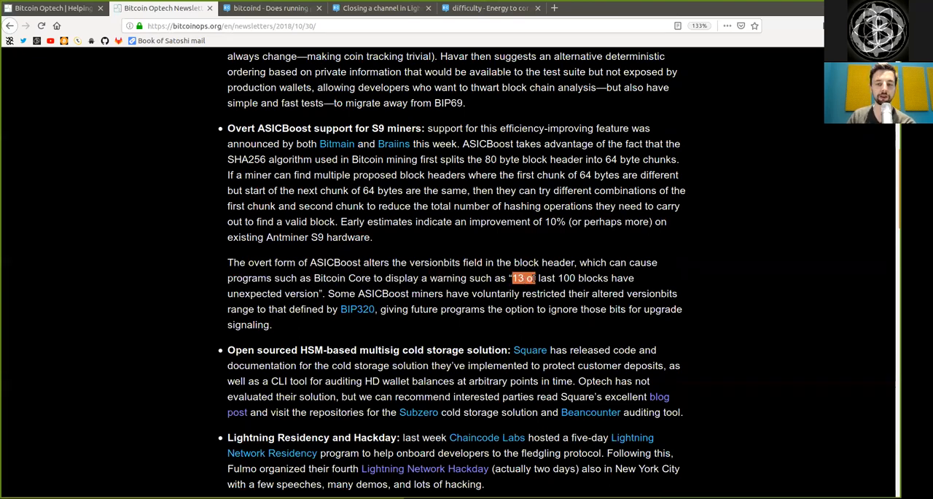
drag(514, 278, 609, 278)
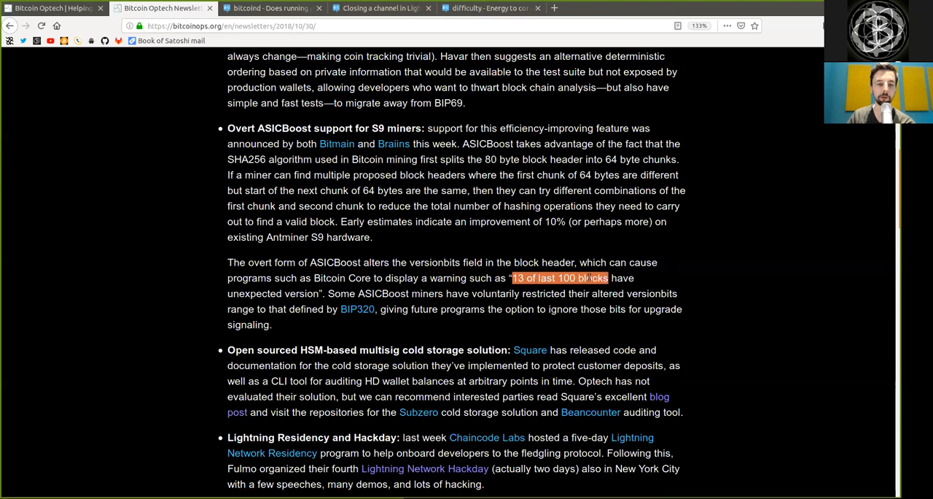
click(330, 293)
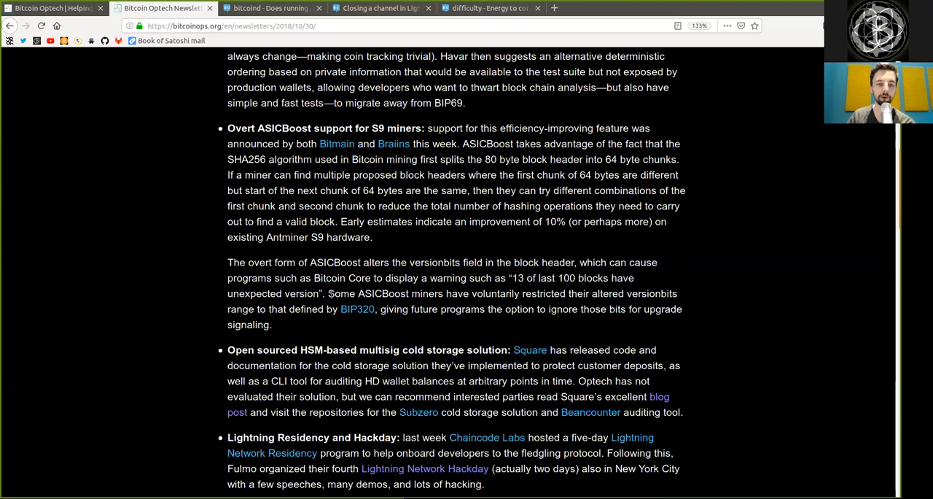
double_click(345, 293)
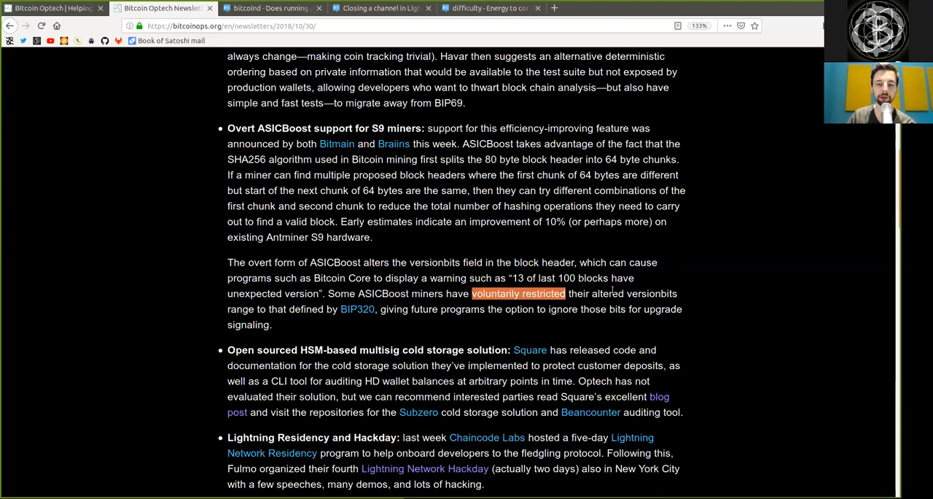
double_click(652, 293)
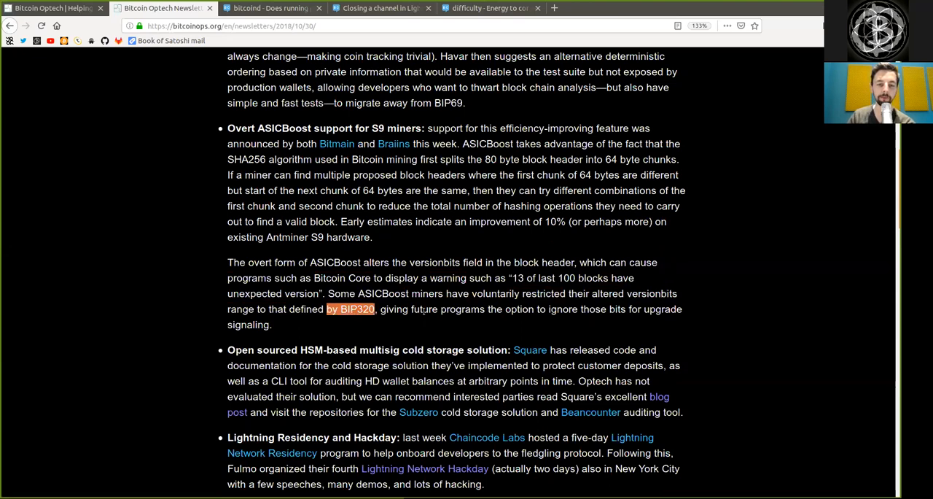
double_click(519, 308)
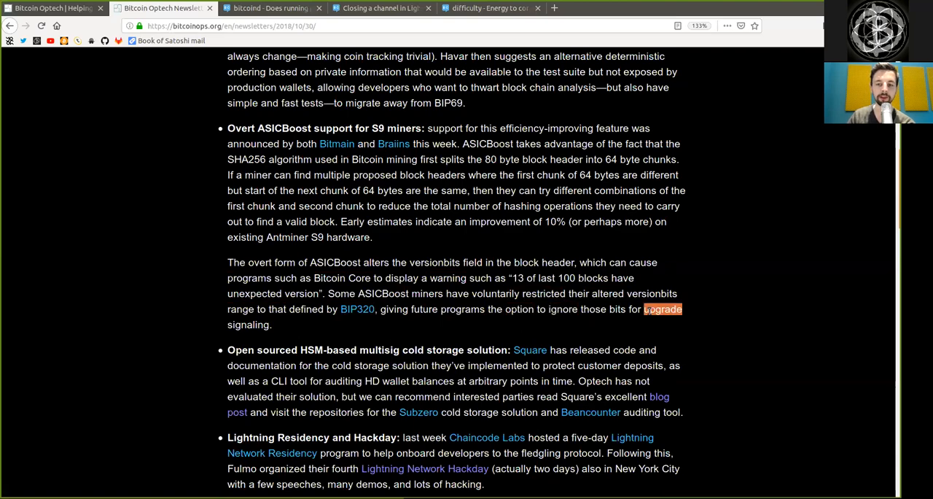
scroll(down, 3)
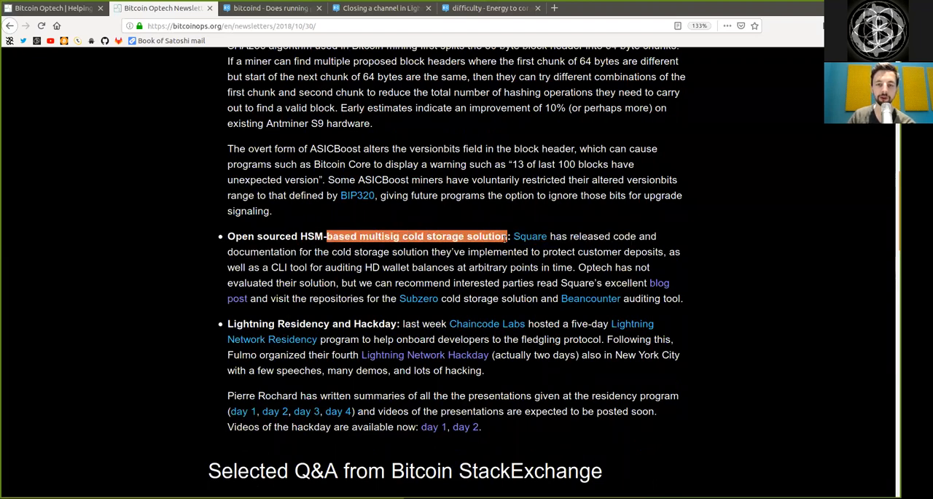
drag(514, 236, 631, 236)
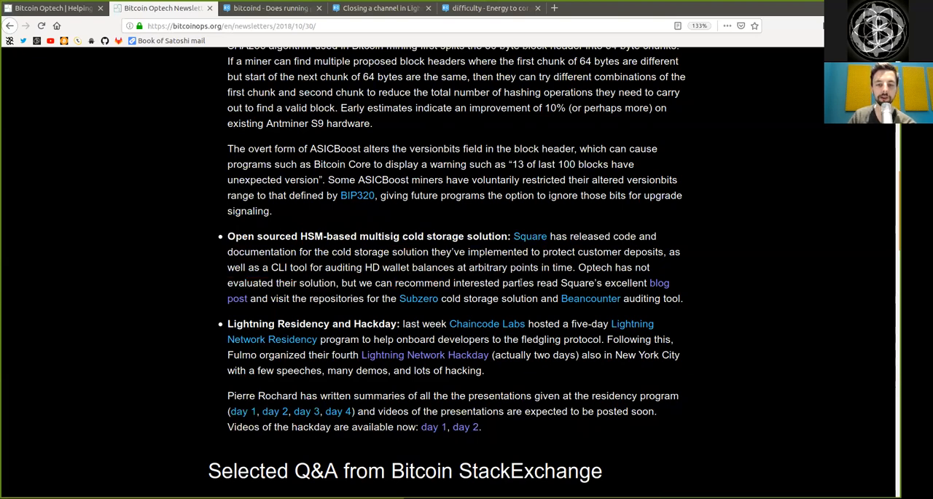
drag(563, 283, 670, 283)
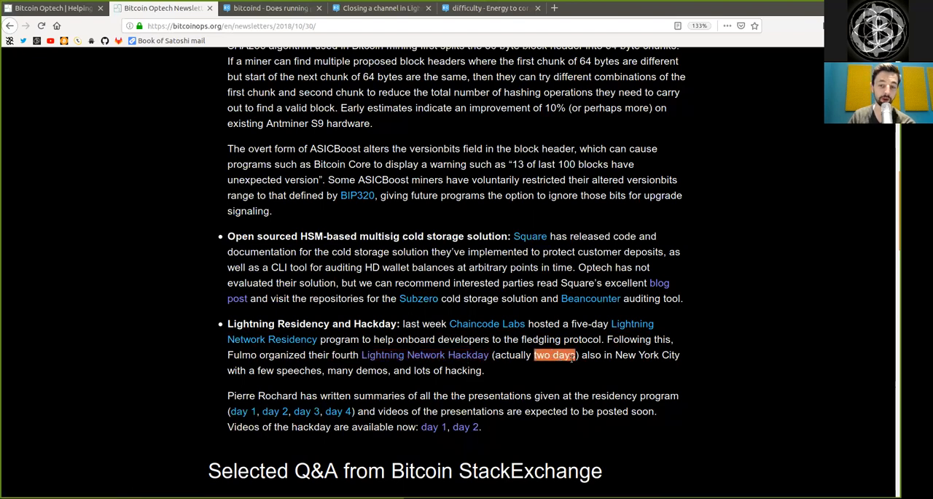
drag(569, 355, 685, 370)
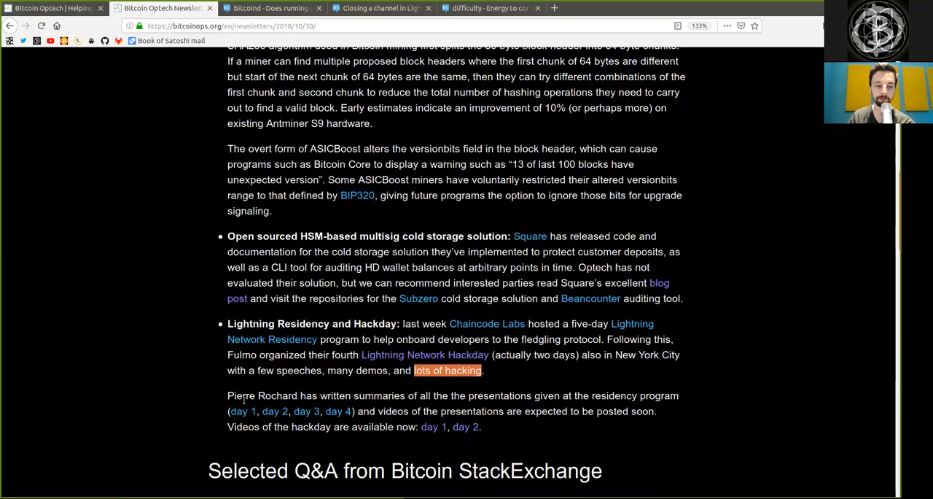
double_click(363, 395)
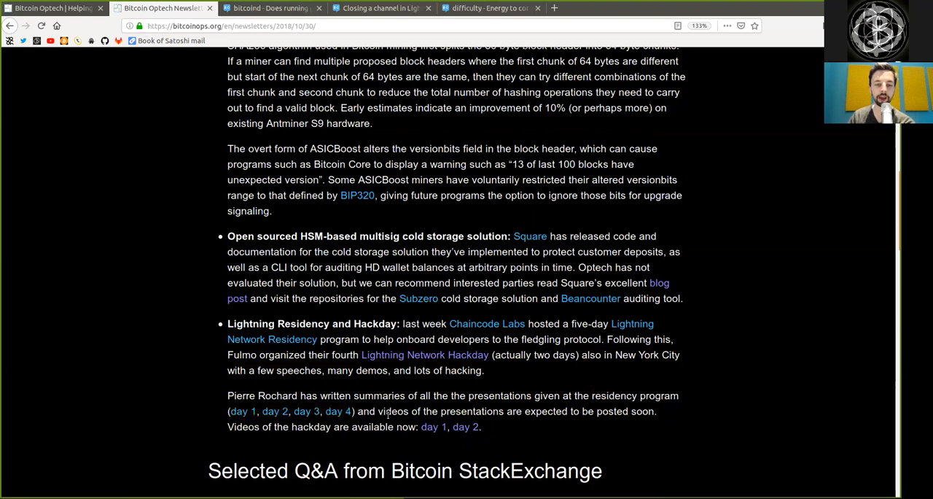
double_click(472, 410)
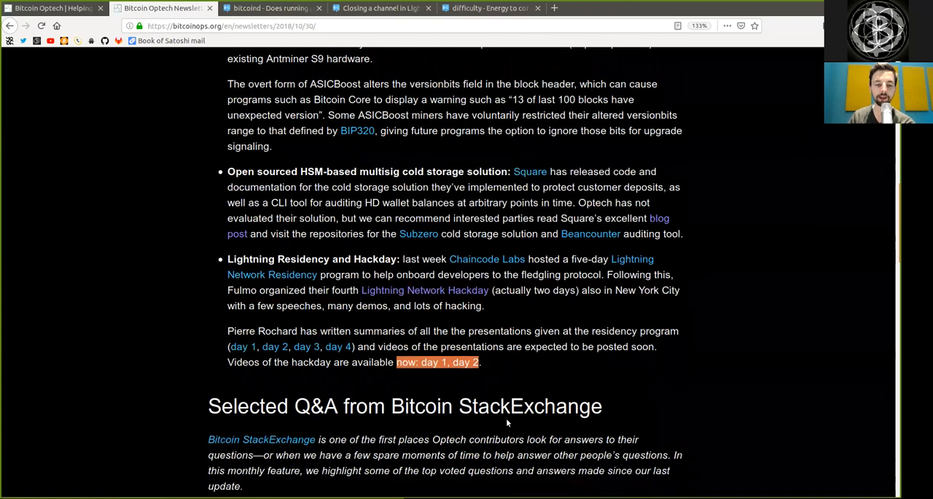
scroll(down, 3)
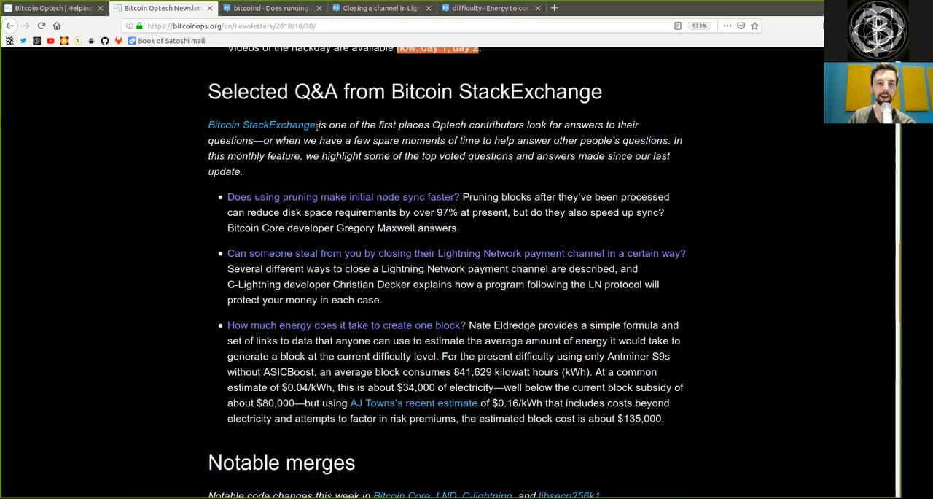
drag(427, 91, 568, 91)
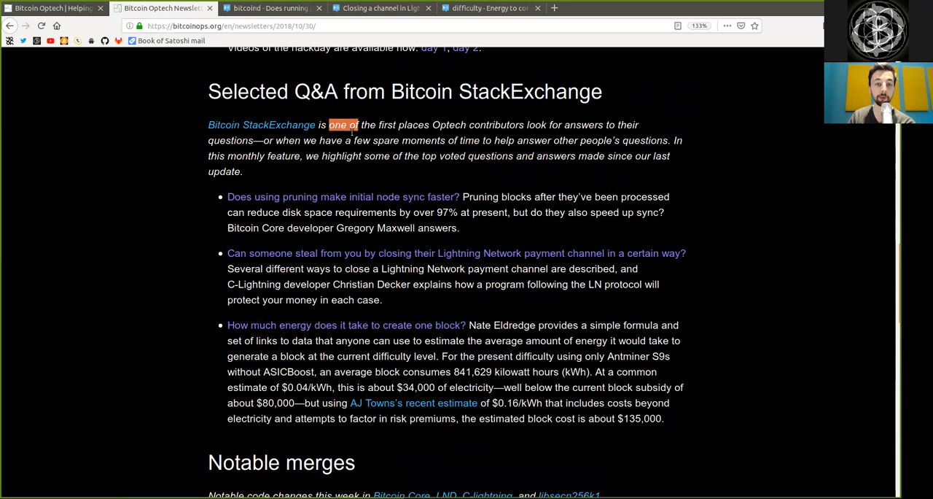
drag(329, 124, 524, 124)
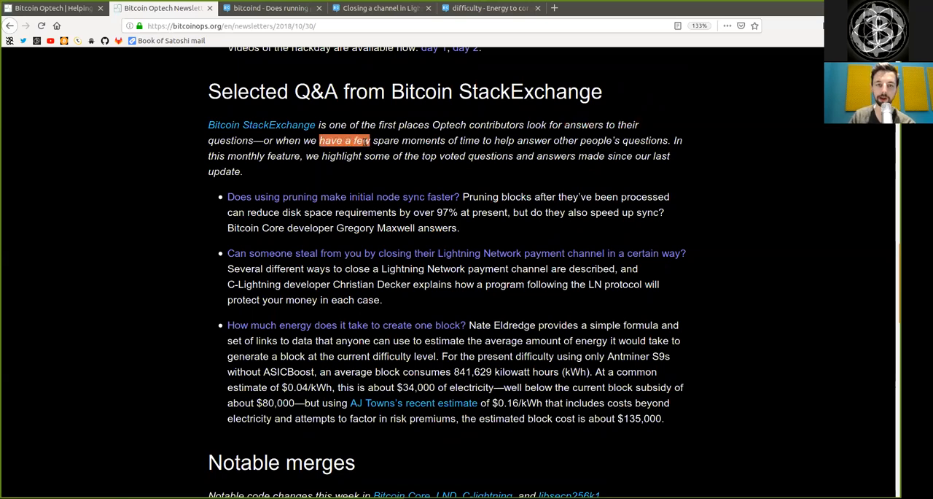
drag(319, 140, 478, 140)
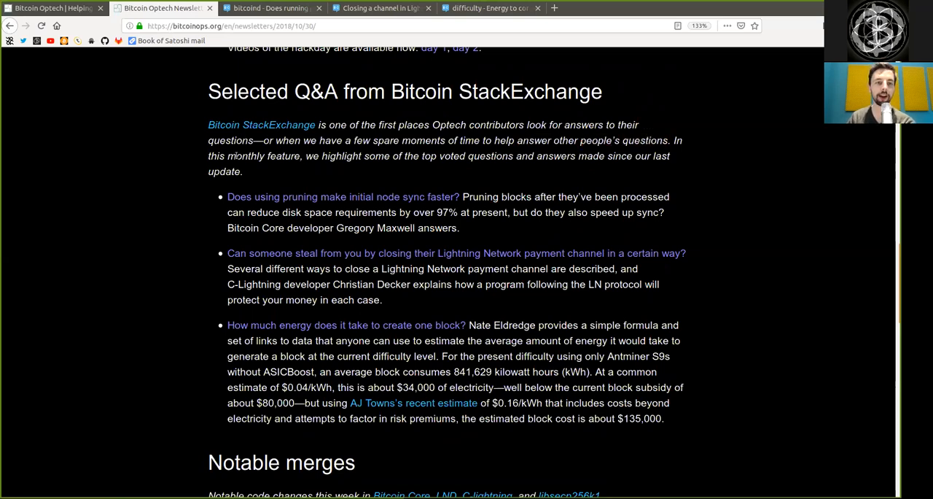
double_click(263, 155)
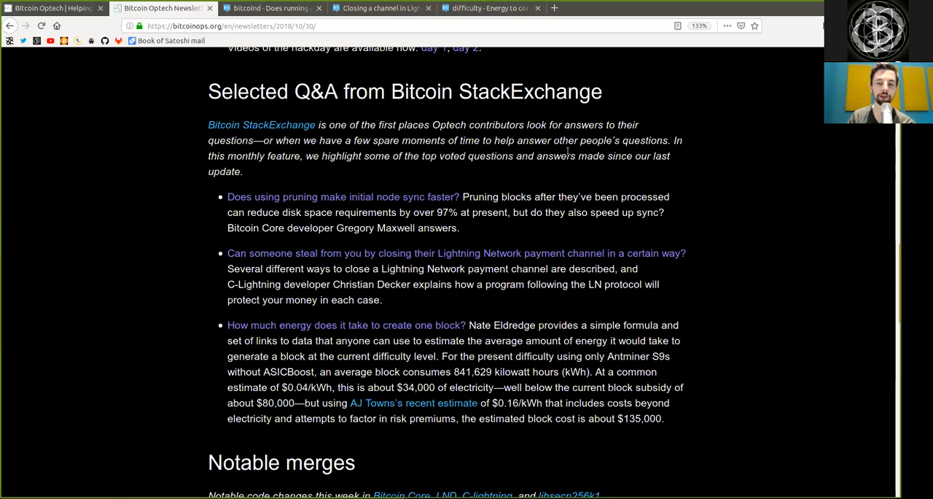
drag(537, 155, 243, 171)
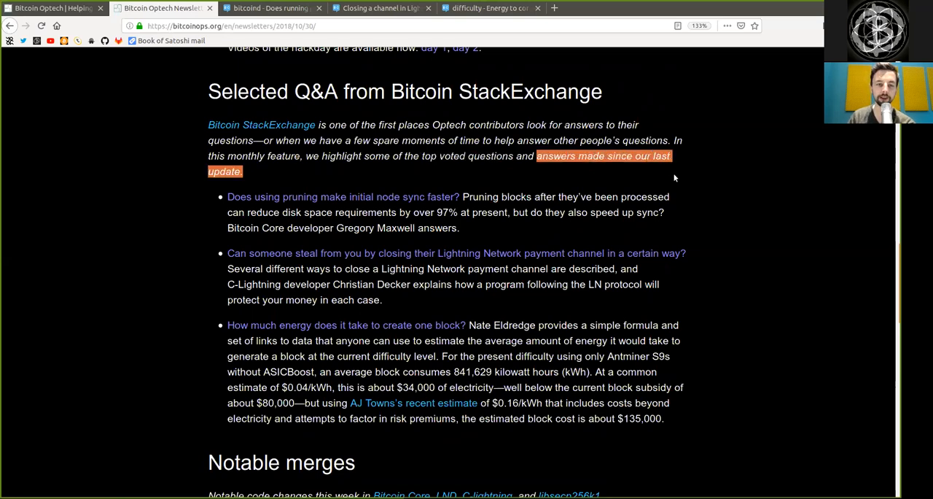
Open the 'Does running pruning node make the initial sync faster?' question and highlight its title and prune option.
click(343, 196)
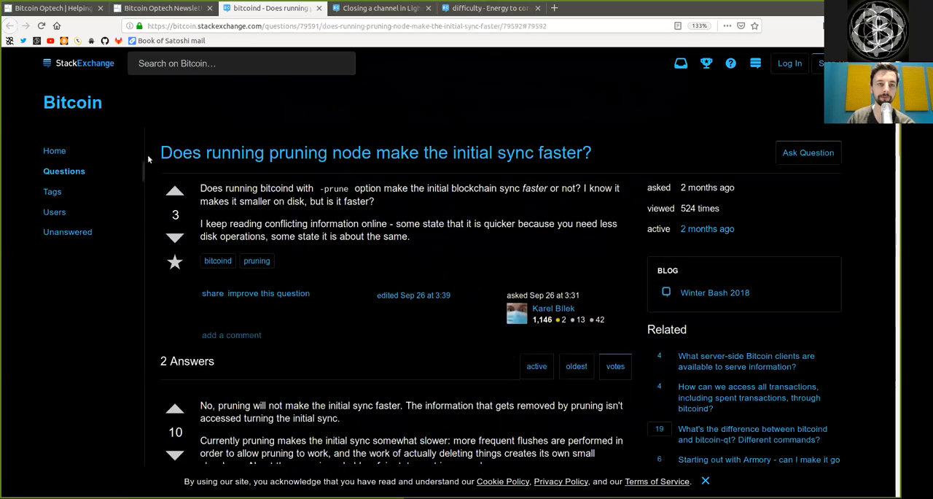
drag(160, 153, 331, 153)
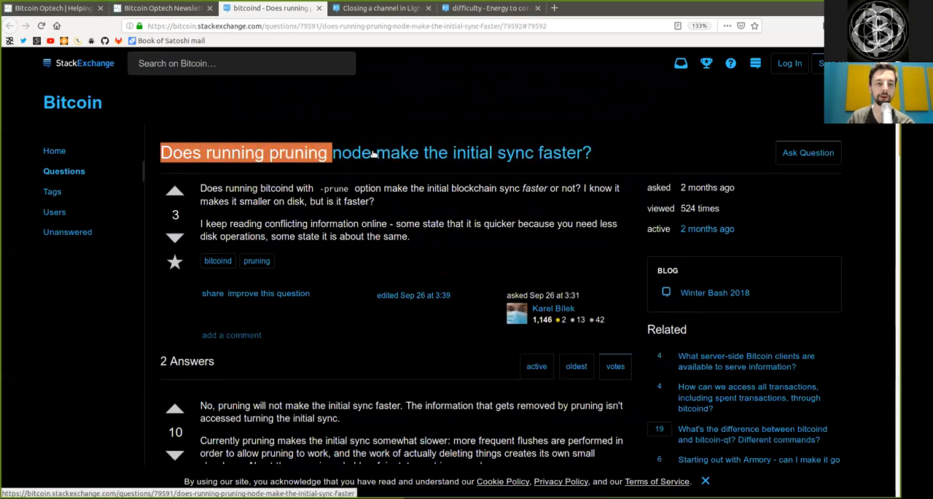
drag(333, 152, 532, 153)
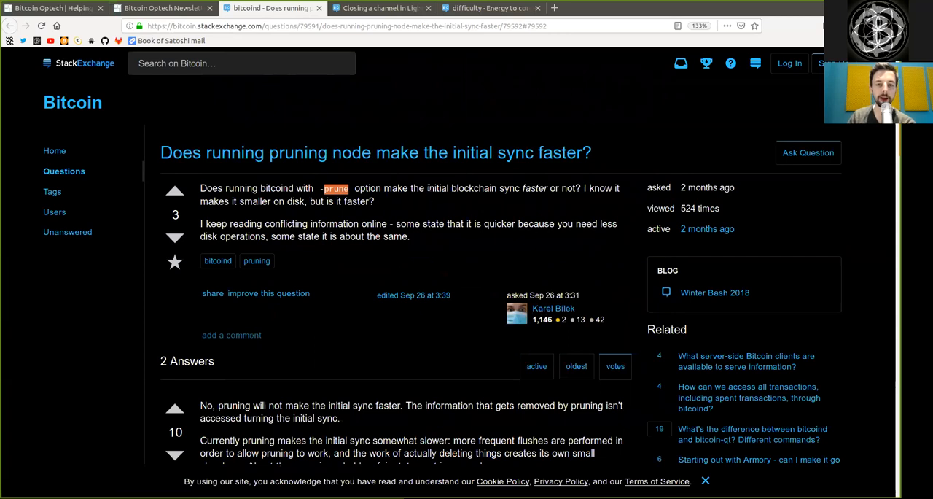
drag(426, 188, 547, 188)
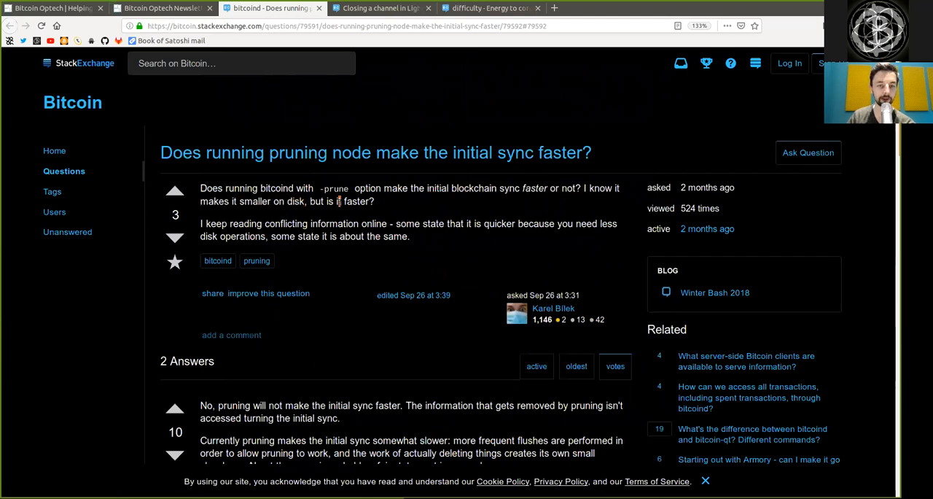
double_click(245, 224)
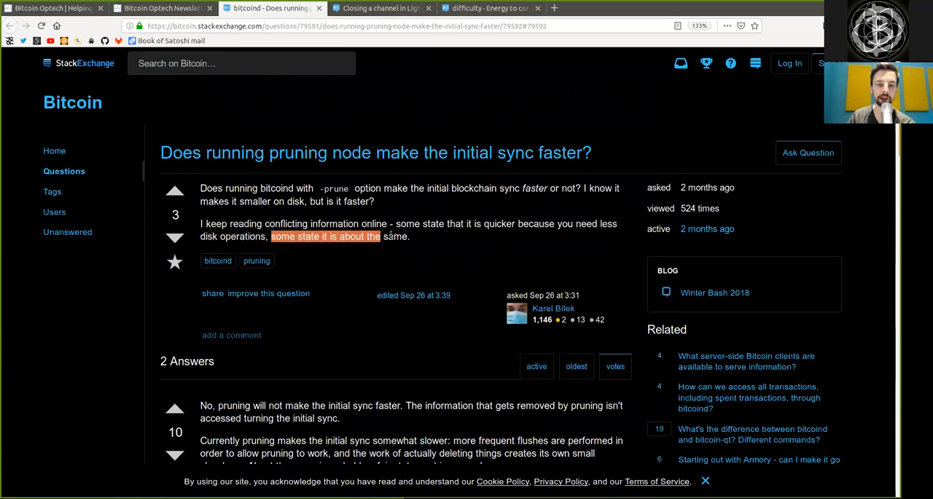
Read the accepted answer, marking the slower-sync phrase and the dbcache=4096 recommendation for 8GB RAM.
scroll(down, 3)
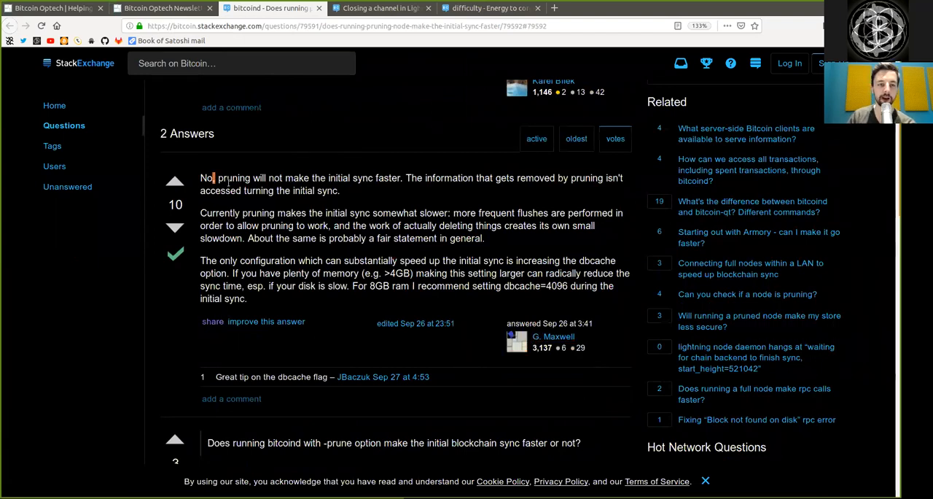
drag(219, 178, 282, 178)
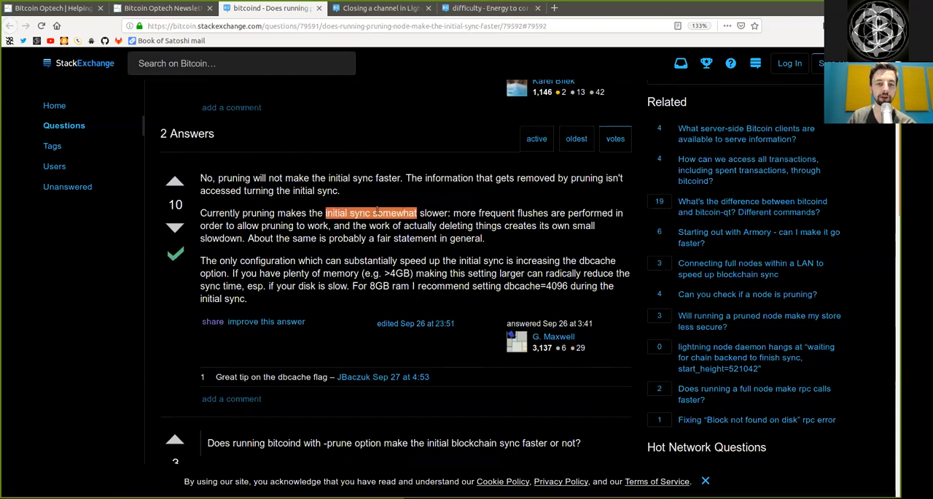
double_click(497, 213)
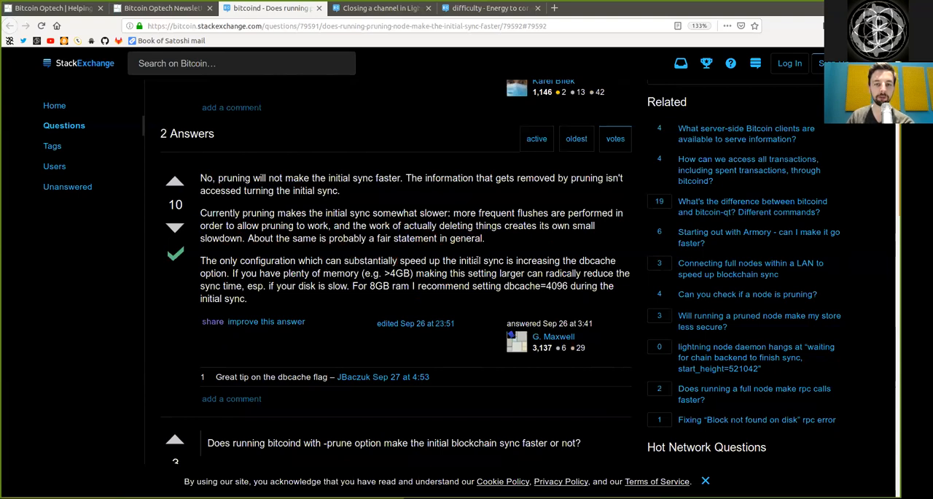
double_click(596, 260)
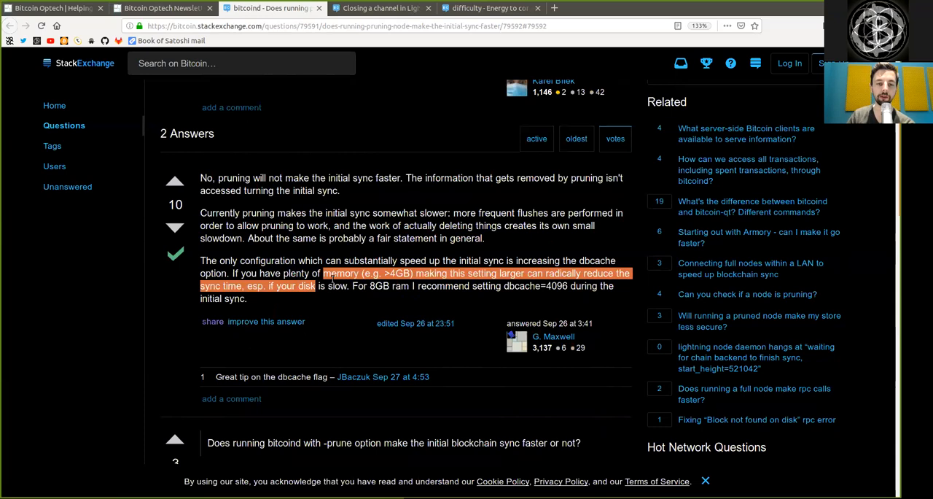
double_click(377, 285)
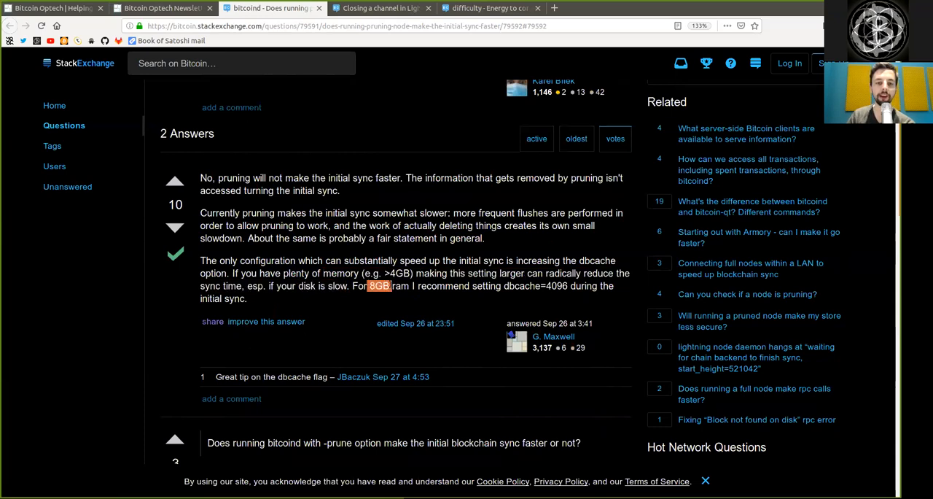
drag(518, 273, 525, 285)
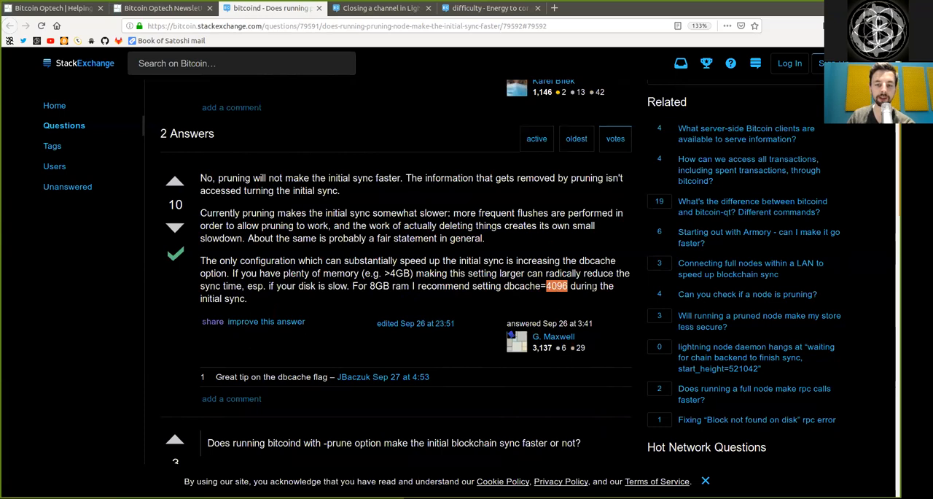
mouse_move(387, 351)
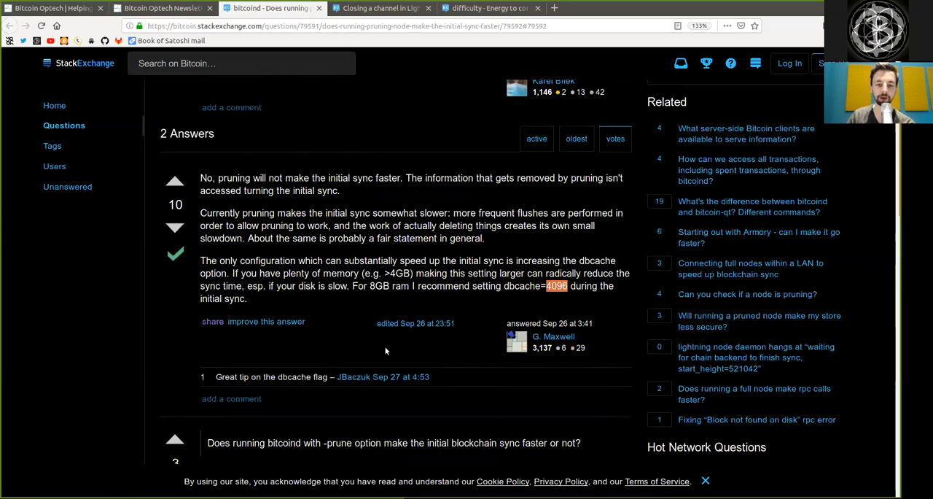
Read the second answer, marking the -prune heading and the MiB wording in its help text.
scroll(down, 3)
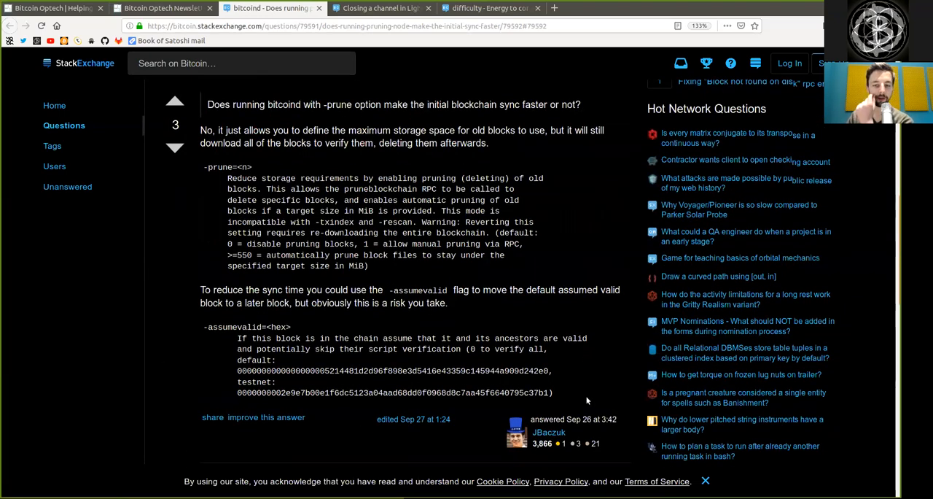
scroll(down, 3)
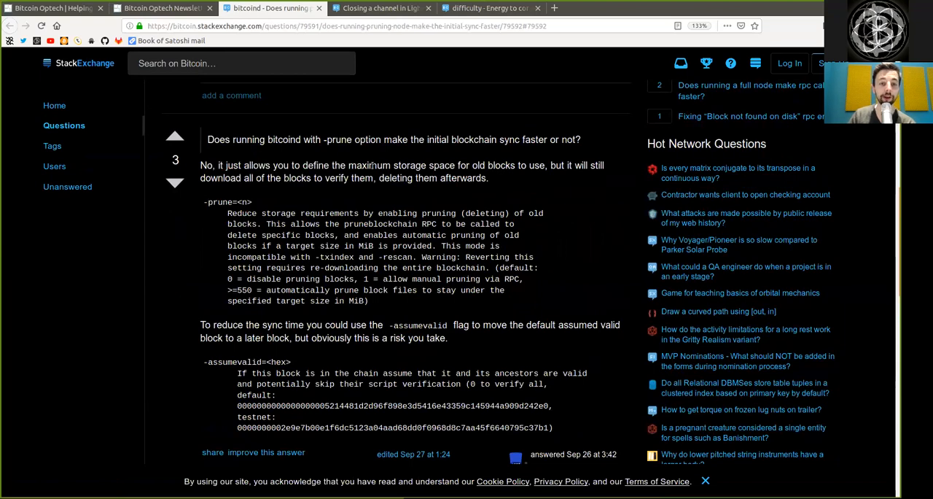
drag(349, 164, 514, 165)
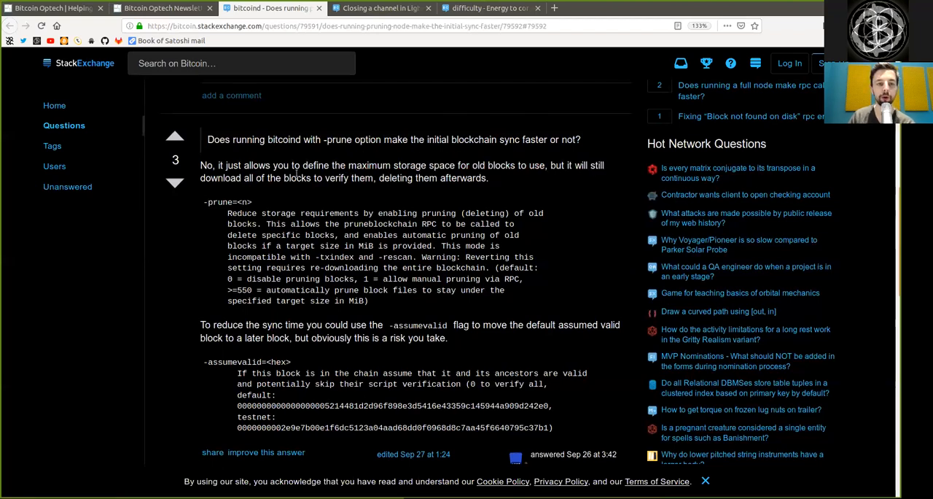
drag(431, 164, 417, 178)
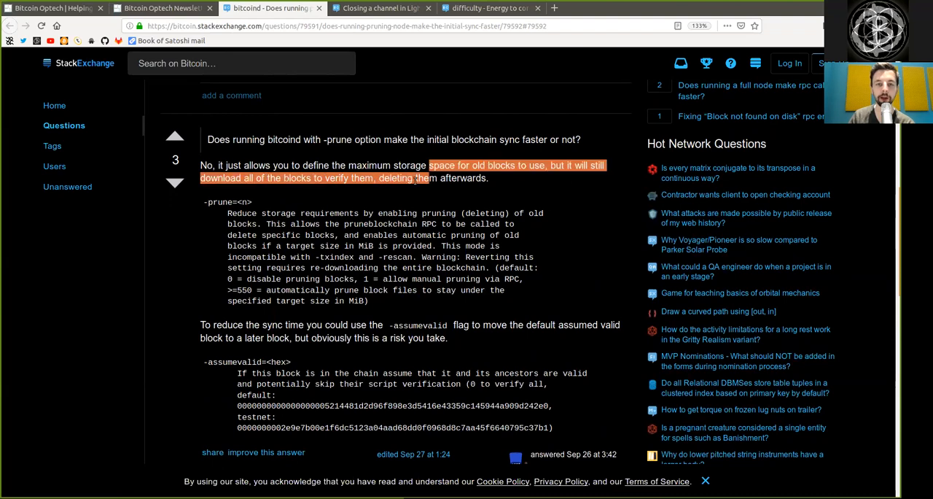
click(217, 204)
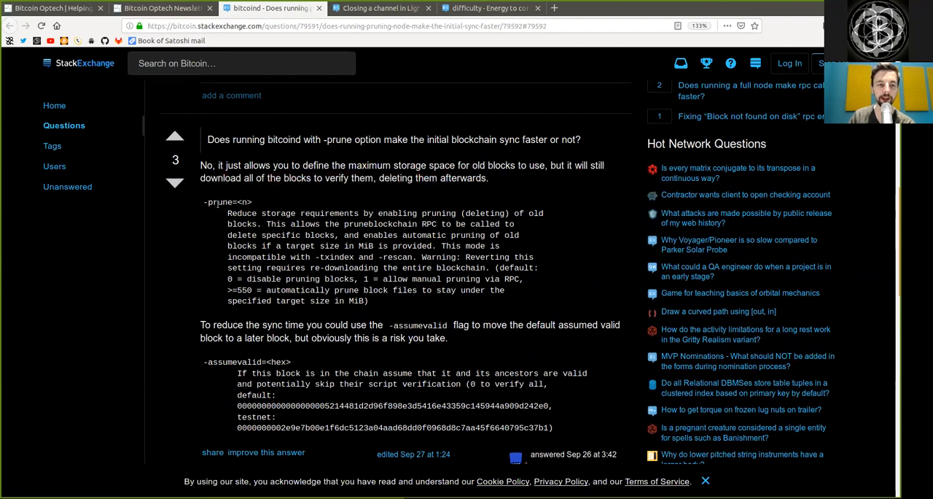
double_click(228, 201)
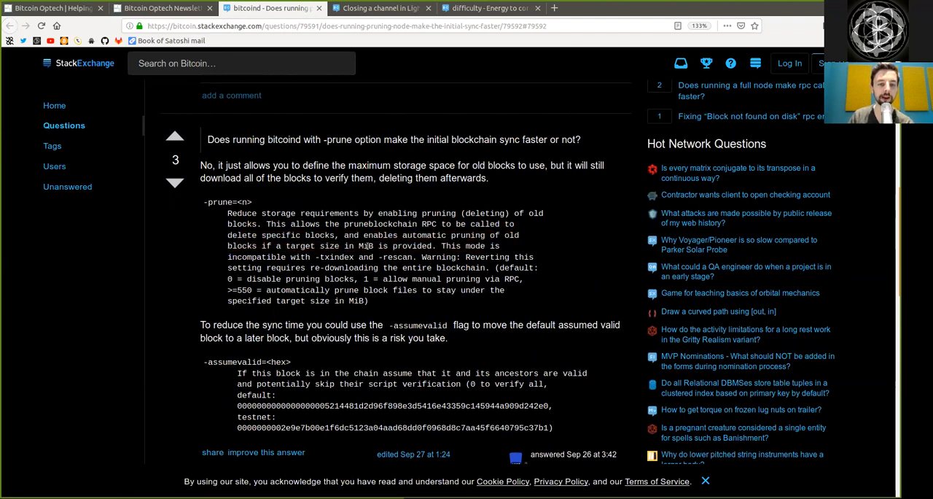
double_click(412, 246)
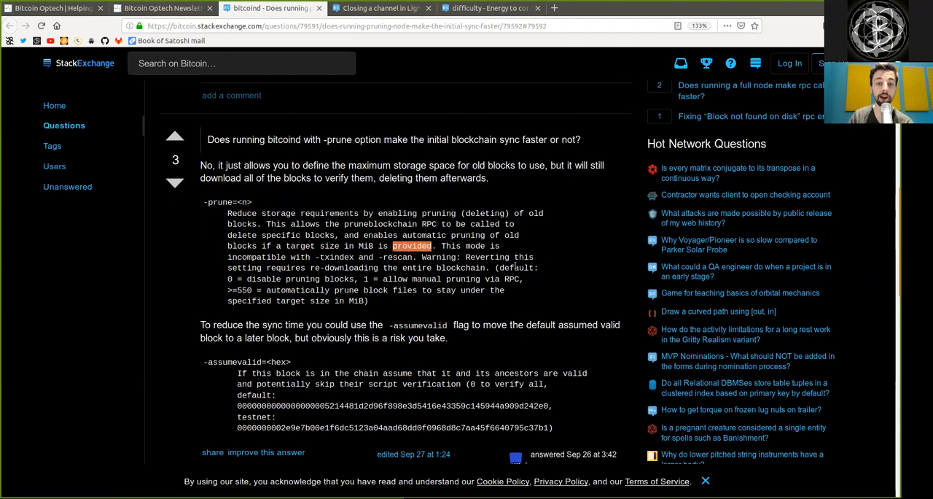
double_click(475, 245)
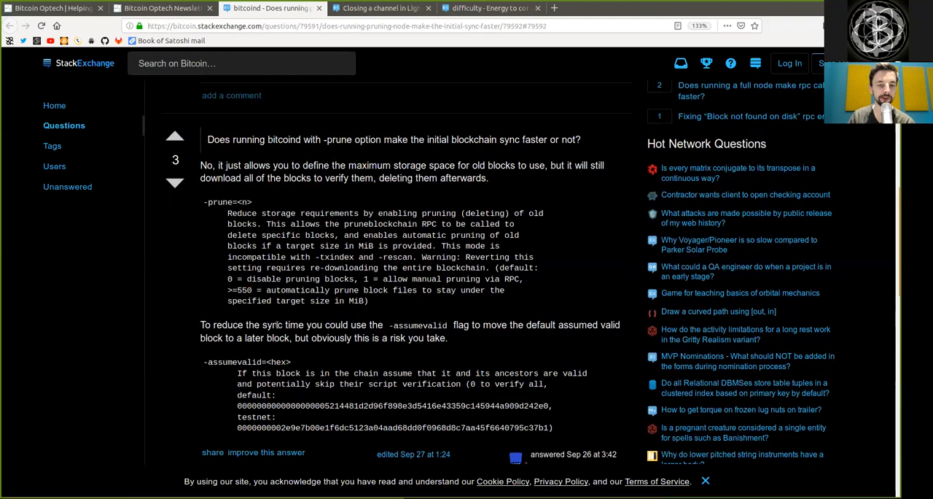
double_click(418, 324)
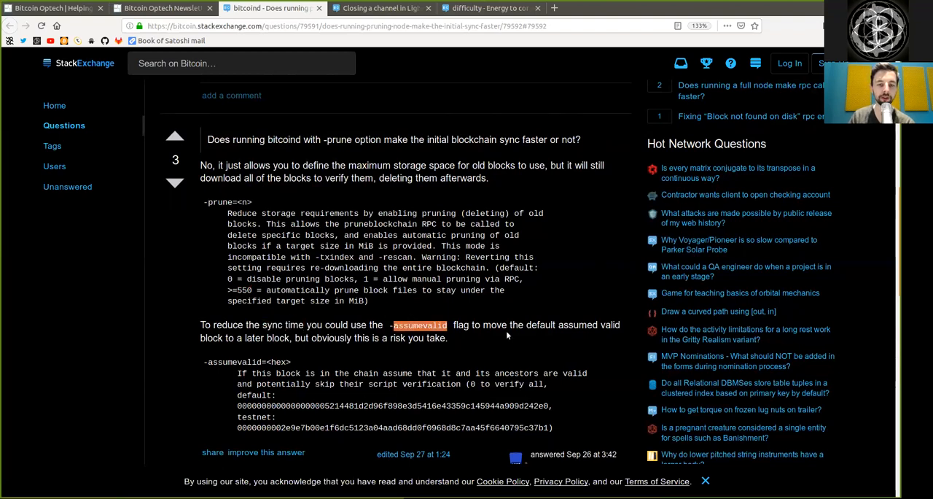
double_click(541, 324)
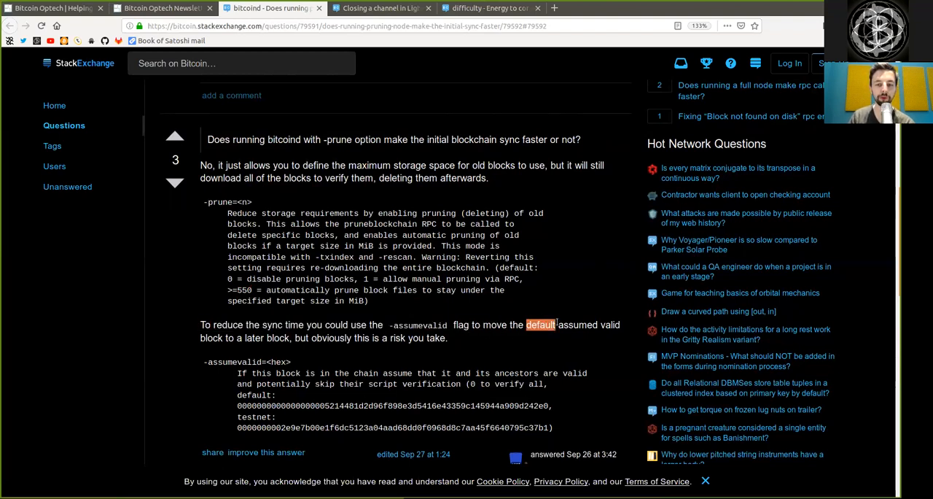
double_click(253, 337)
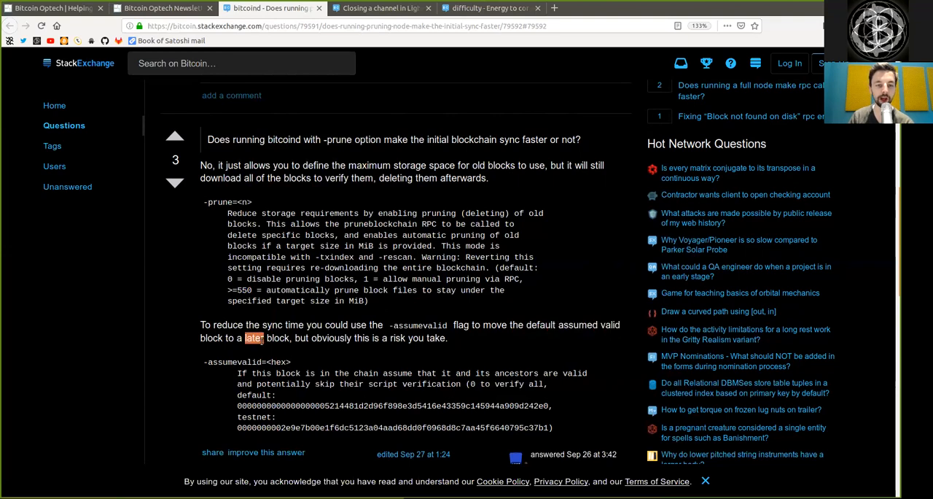
double_click(331, 338)
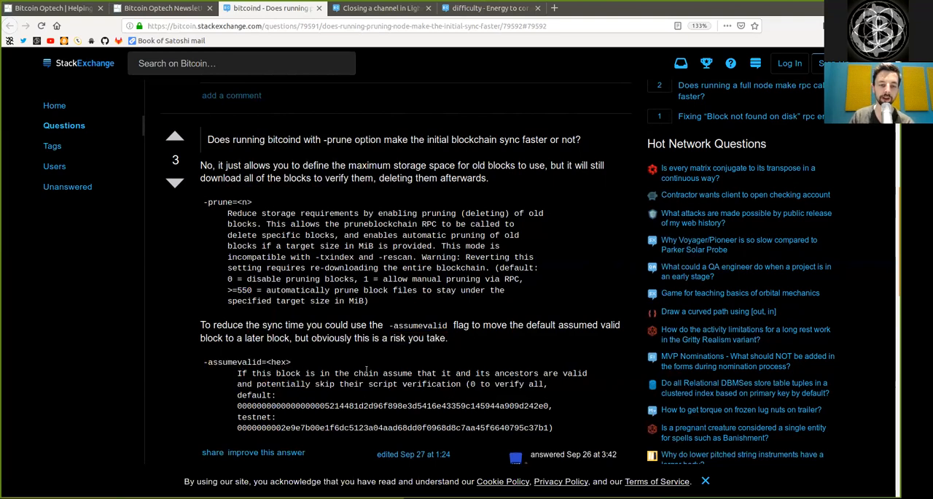
double_click(426, 373)
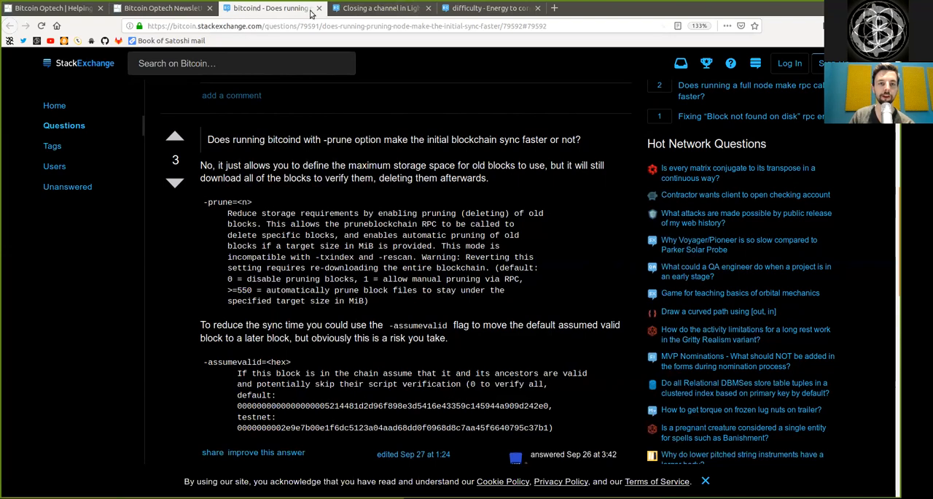
click(379, 8)
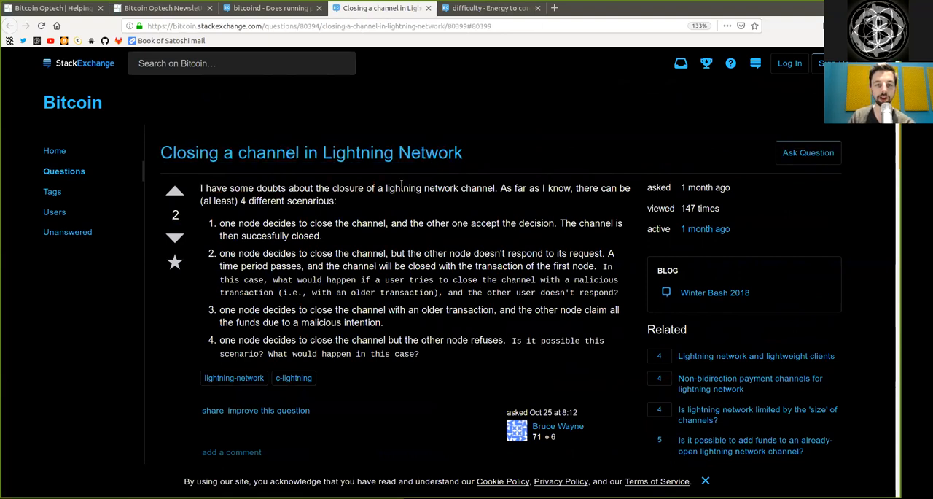
mouse_move(558, 191)
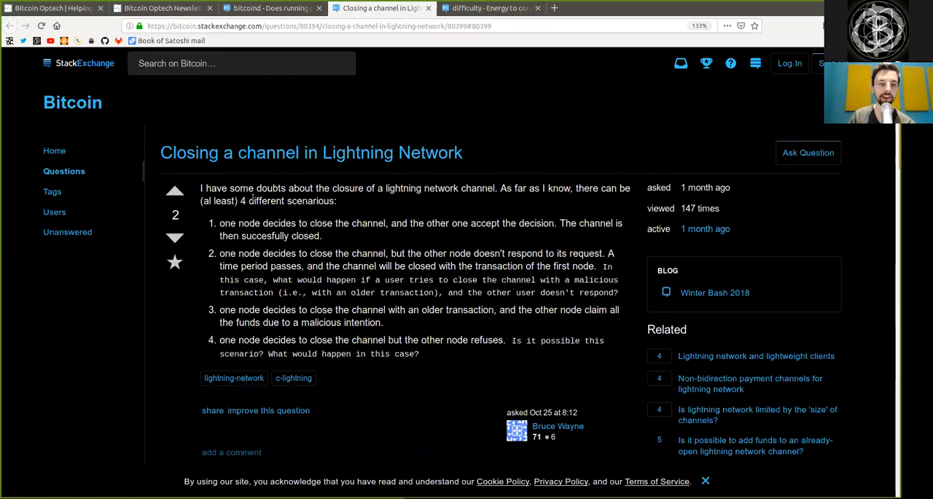
double_click(289, 200)
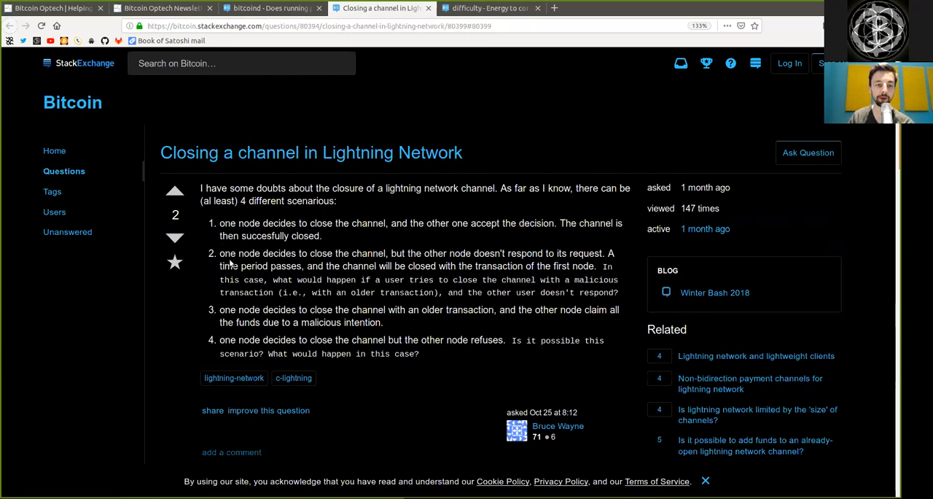
drag(219, 253, 384, 253)
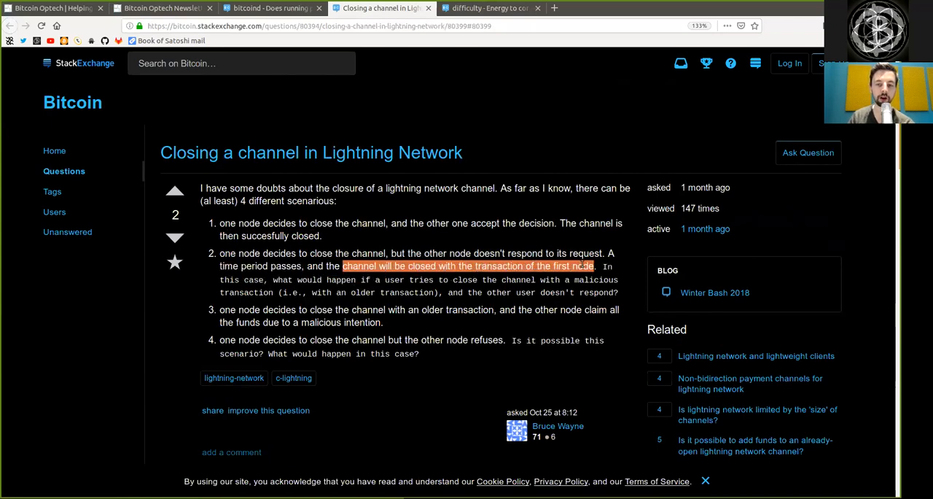
click(468, 266)
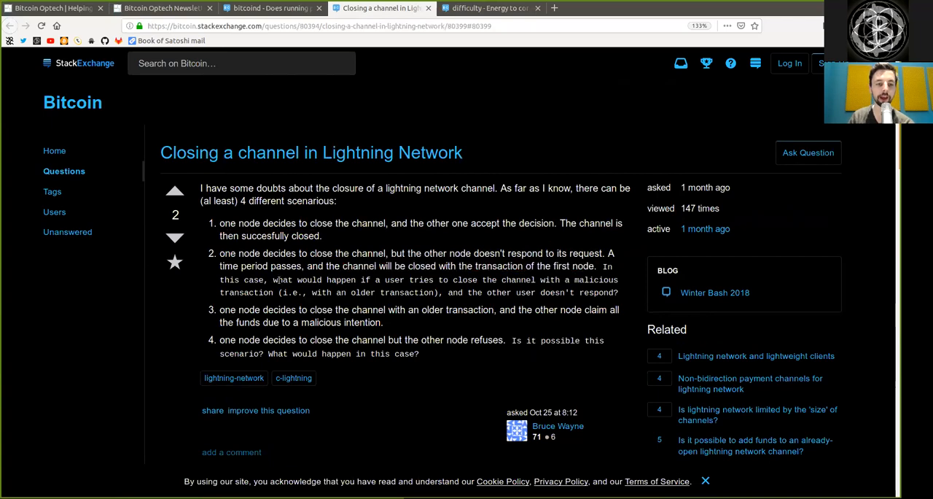
drag(272, 280, 405, 280)
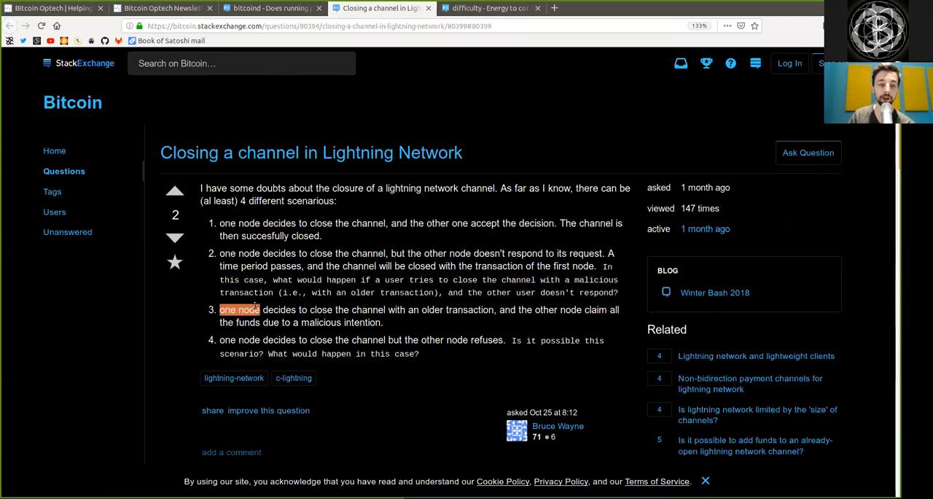
drag(221, 309, 384, 309)
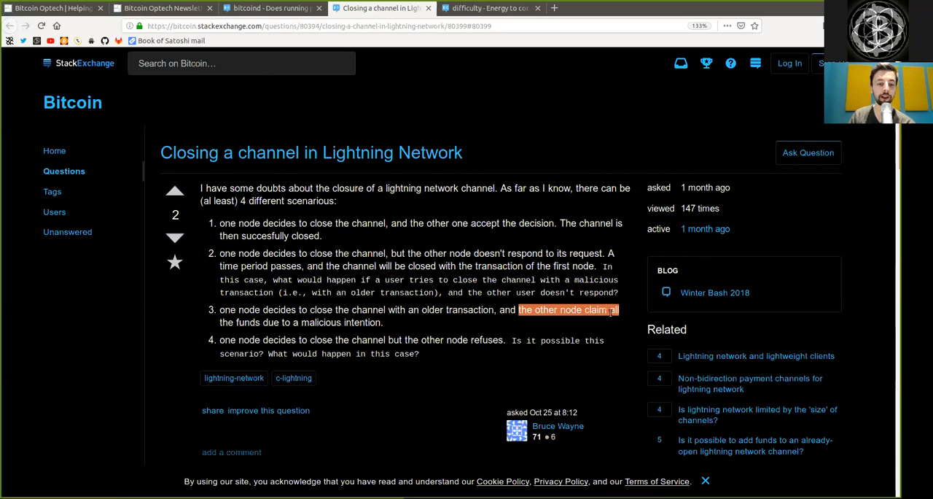
drag(618, 310, 384, 323)
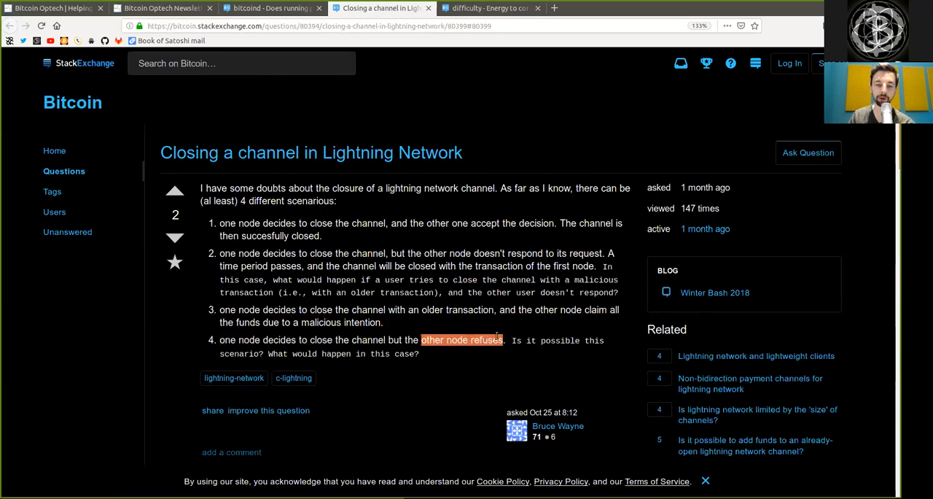
drag(511, 340, 604, 339)
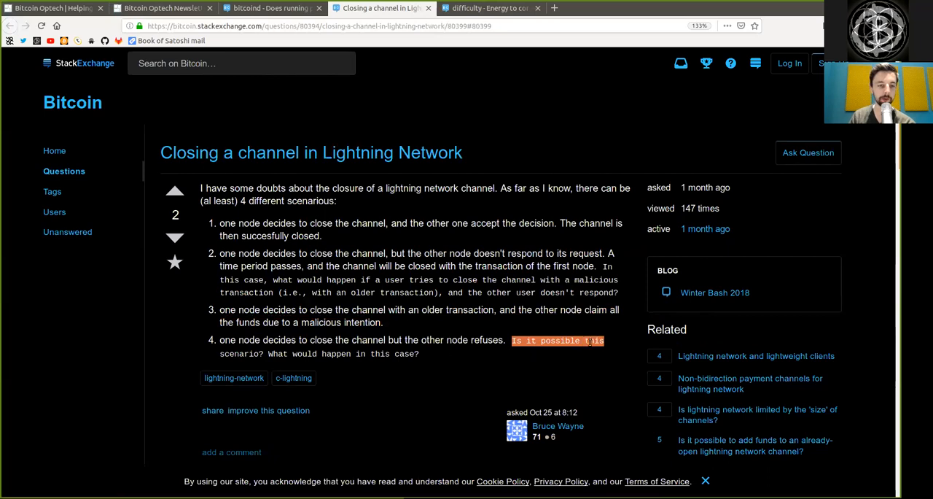
double_click(305, 353)
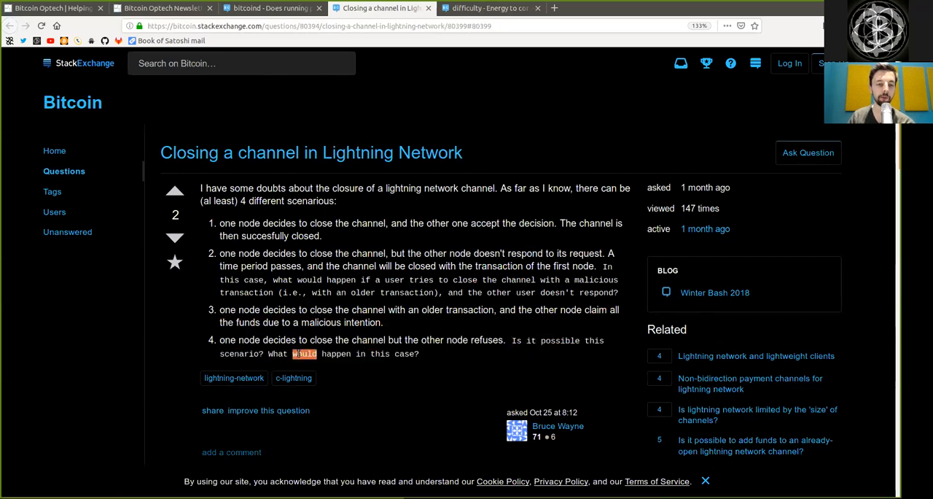
Scroll to the accepted answer and read its collaborative-close part, highlighting on-chain.
scroll(down, 3)
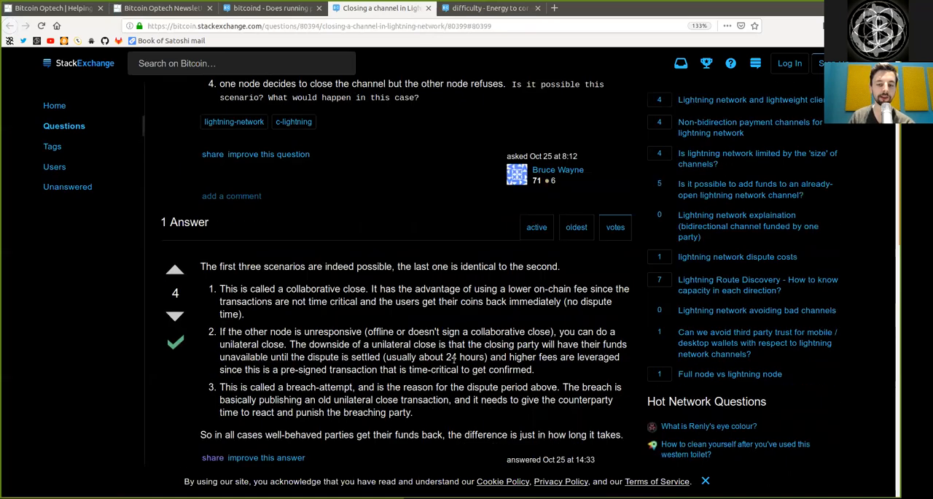
scroll(down, 3)
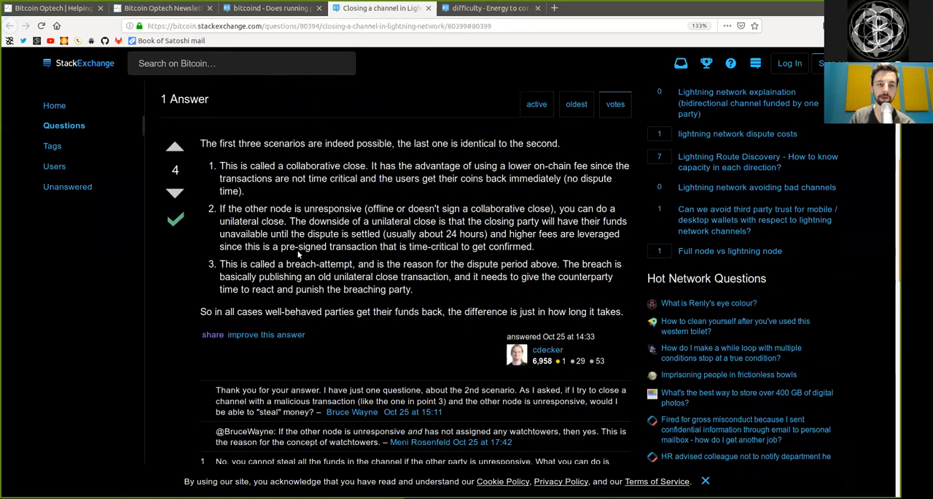
double_click(208, 143)
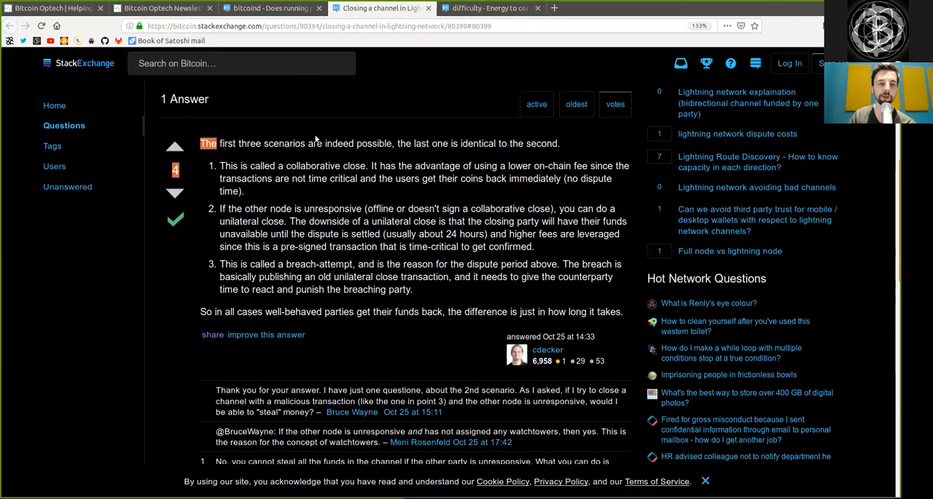
drag(201, 144, 394, 144)
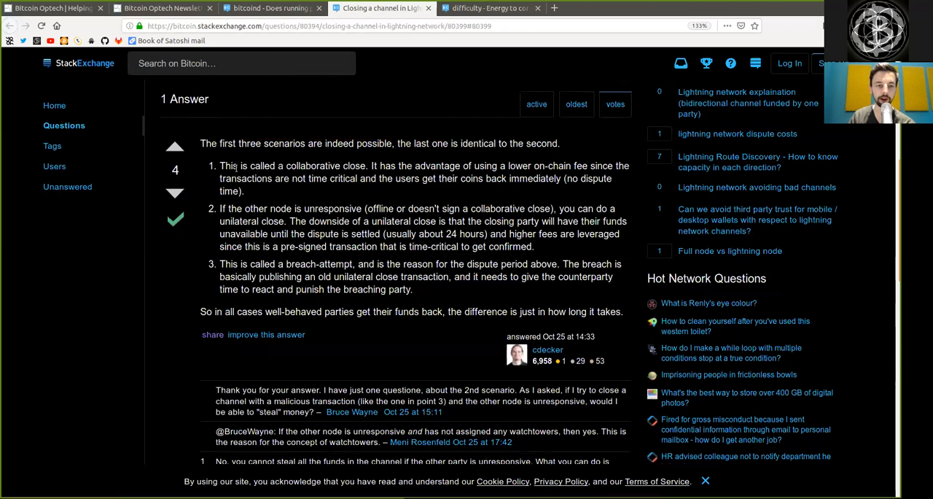
double_click(312, 166)
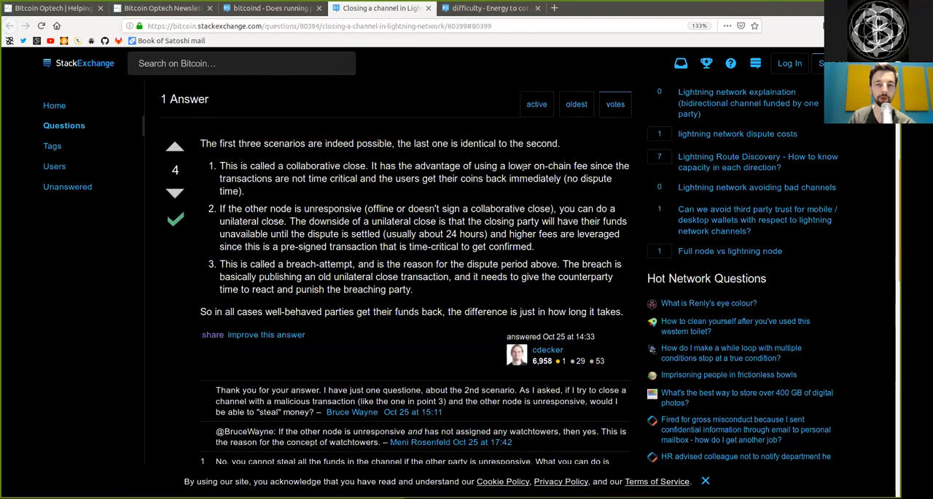
double_click(552, 166)
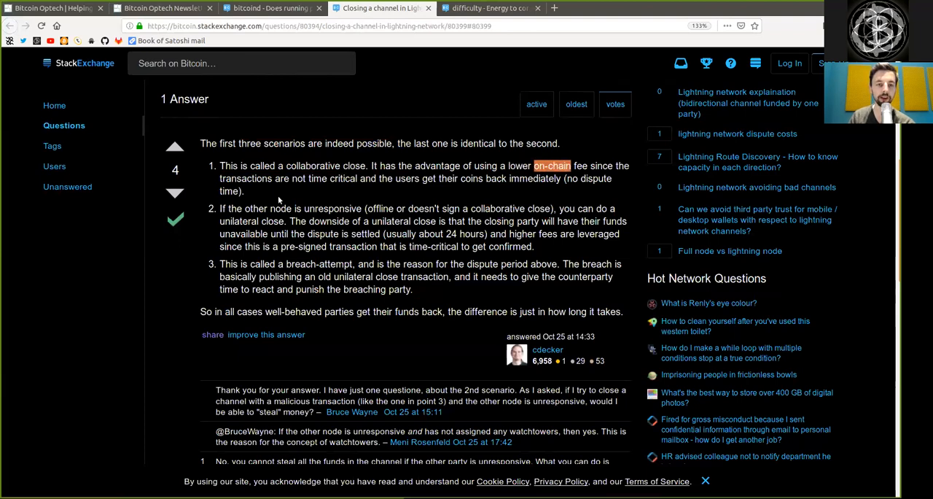
double_click(308, 177)
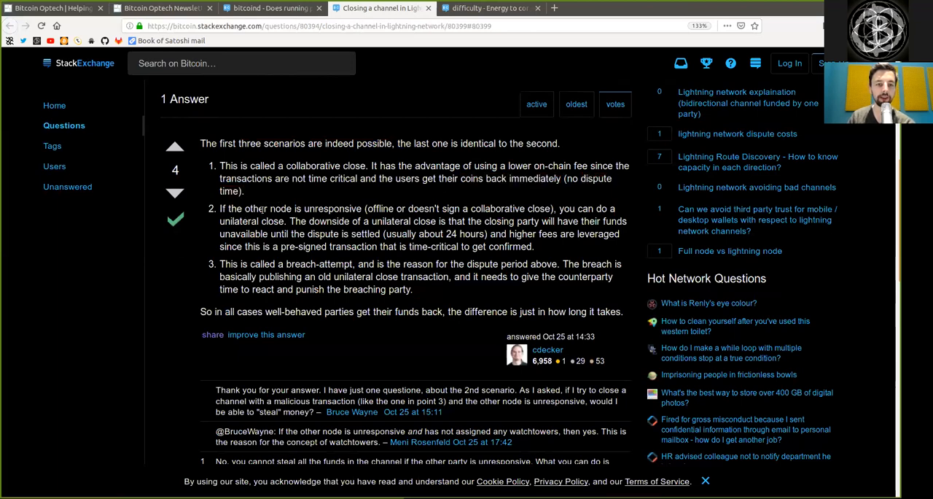
Read the unilateral-close and breach-attempt parts, highlighting unresponsive, counterparty and breaching party.
double_click(332, 209)
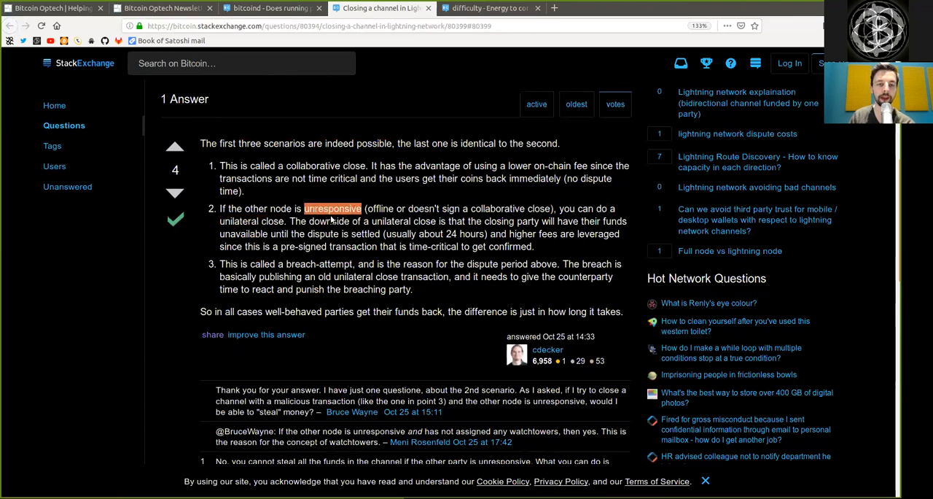
double_click(390, 221)
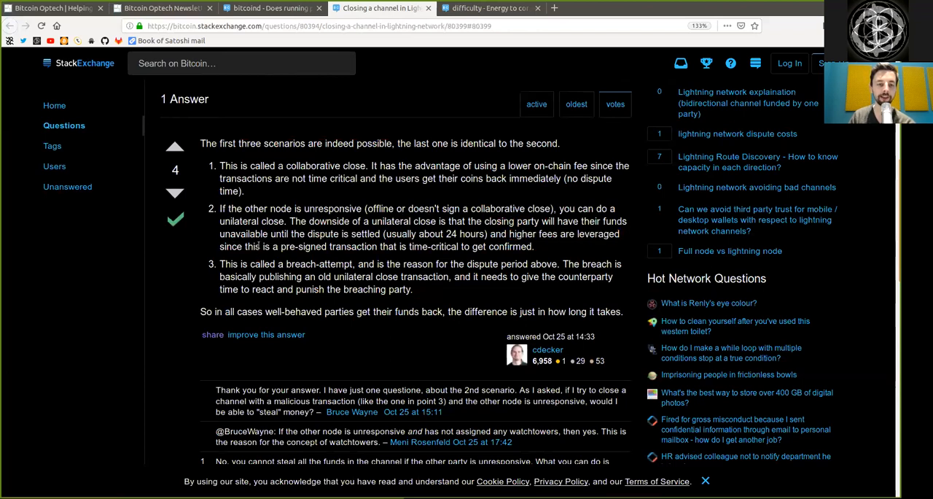
drag(350, 233, 296, 247)
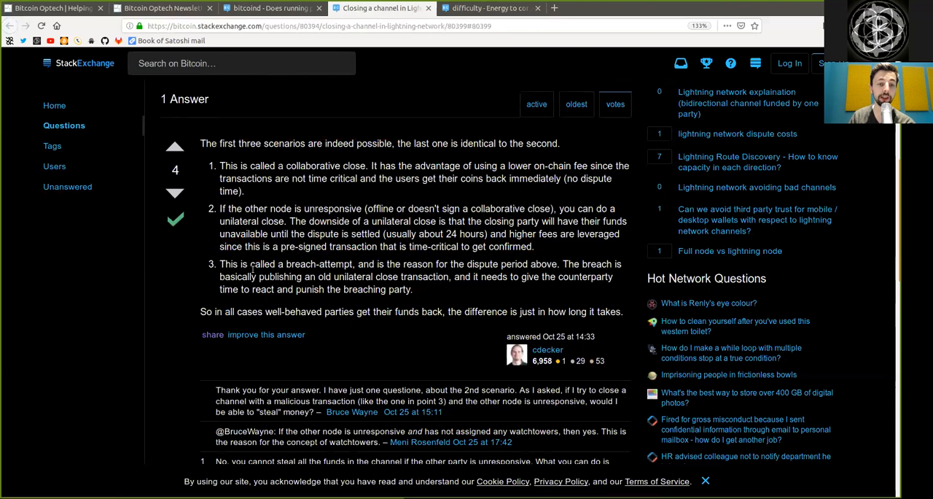
double_click(319, 263)
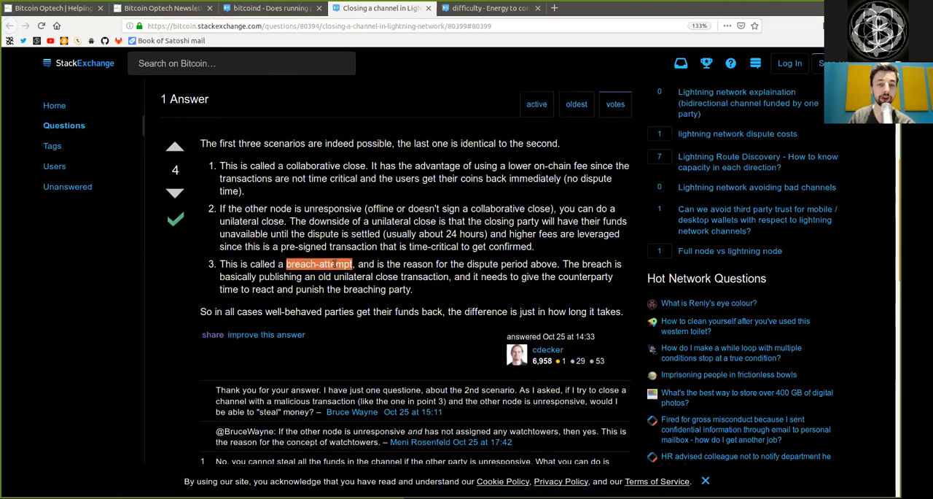
double_click(417, 264)
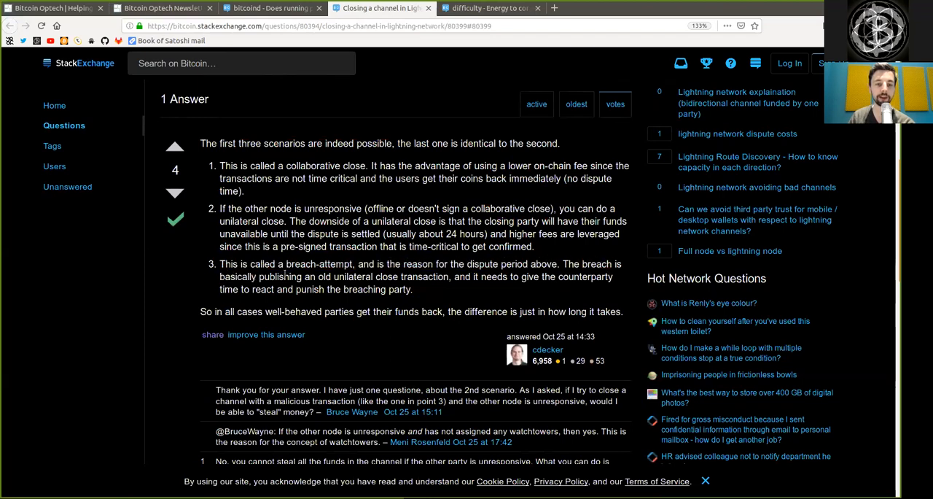
double_click(344, 277)
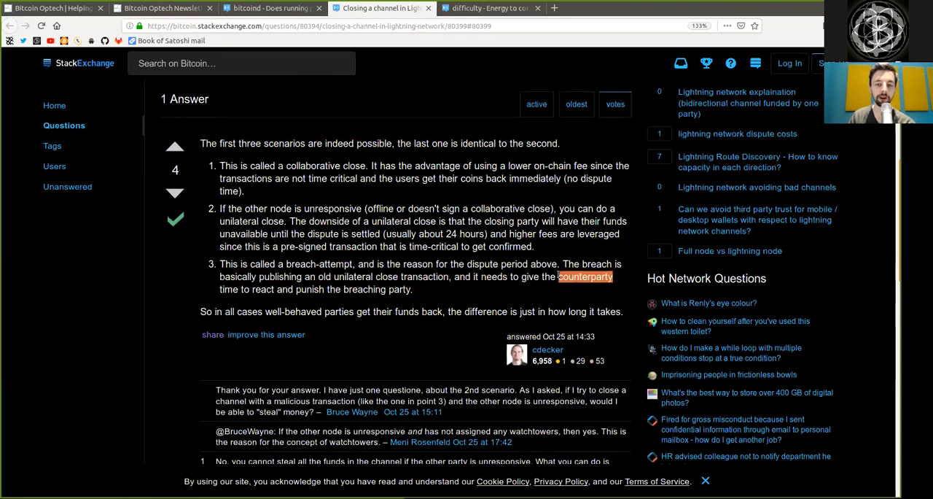
double_click(260, 289)
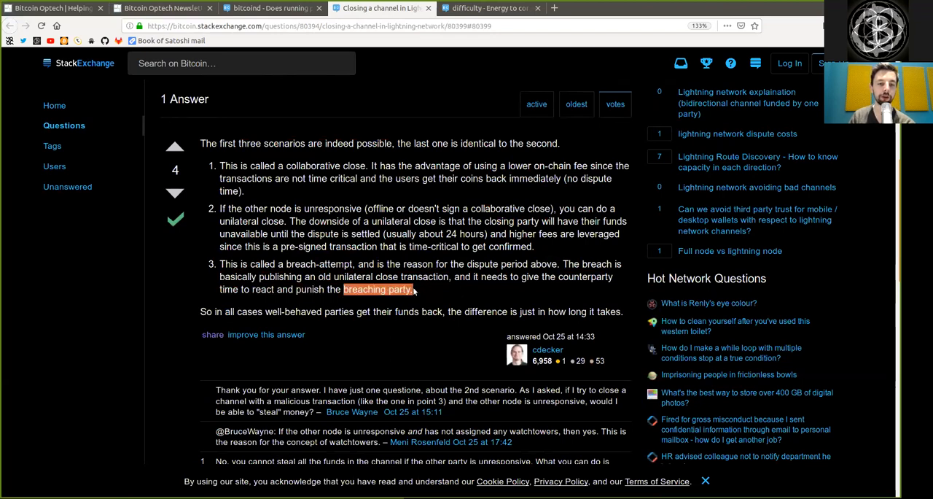
double_click(248, 311)
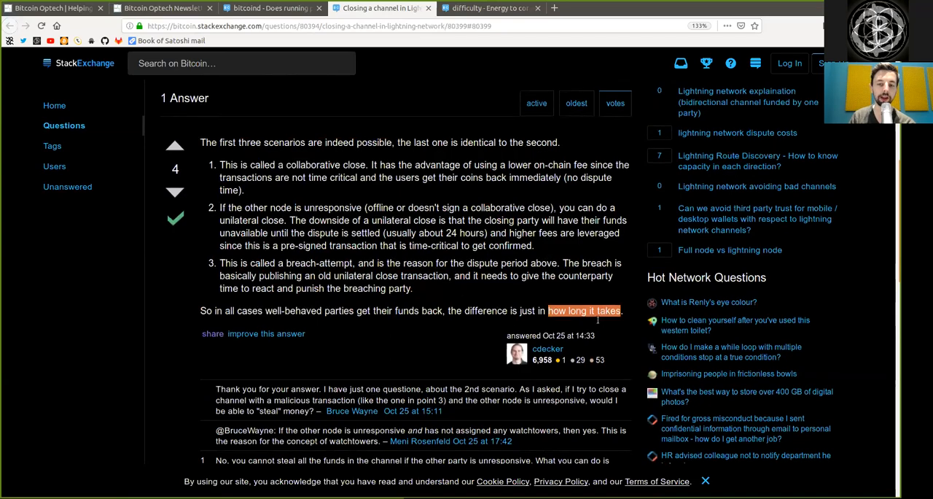
click(488, 8)
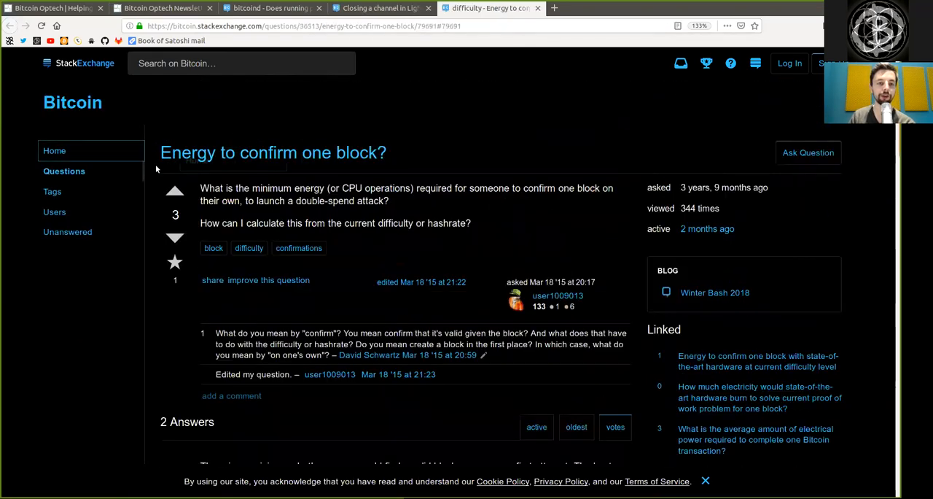
Read the question, highlighting the asker's name, double-spend attack and current difficulty or hashrate.
triple_click(273, 153)
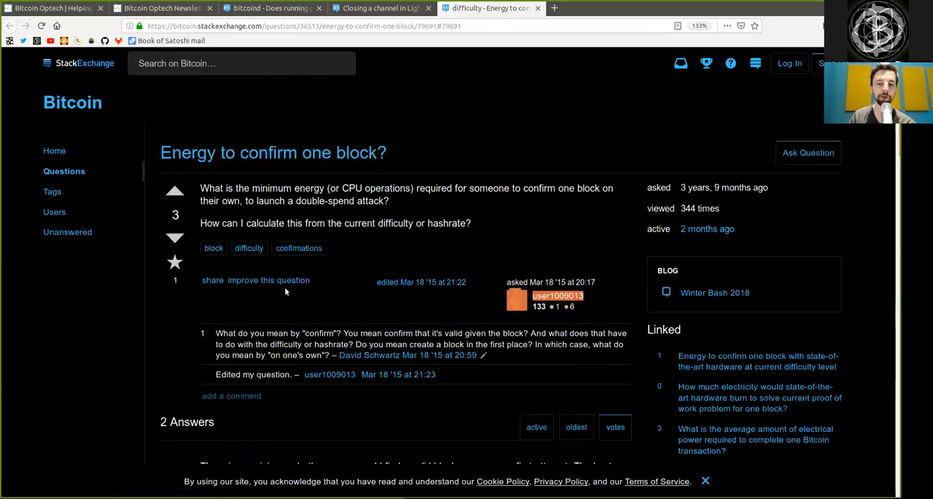
double_click(288, 188)
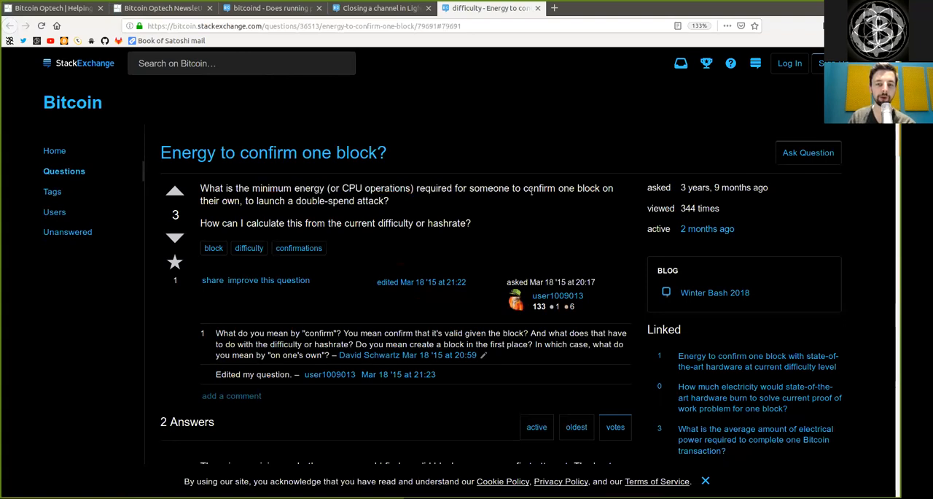
double_click(218, 201)
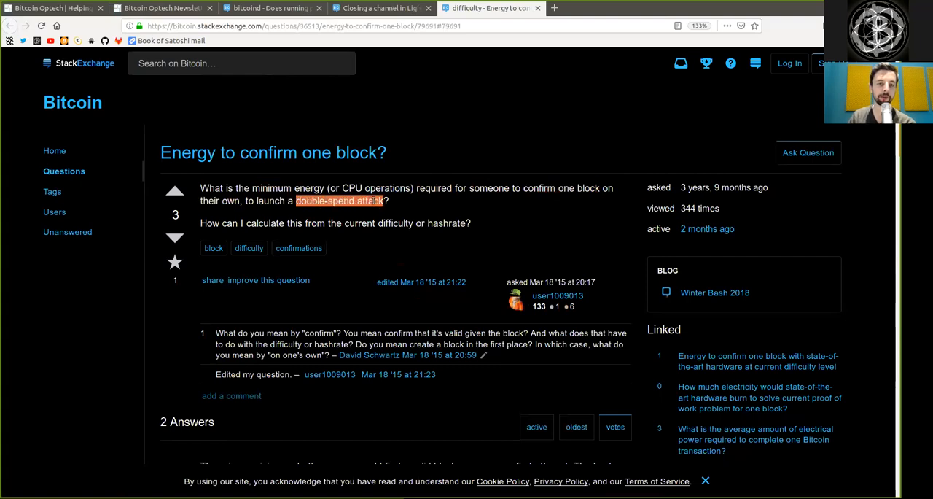
double_click(264, 223)
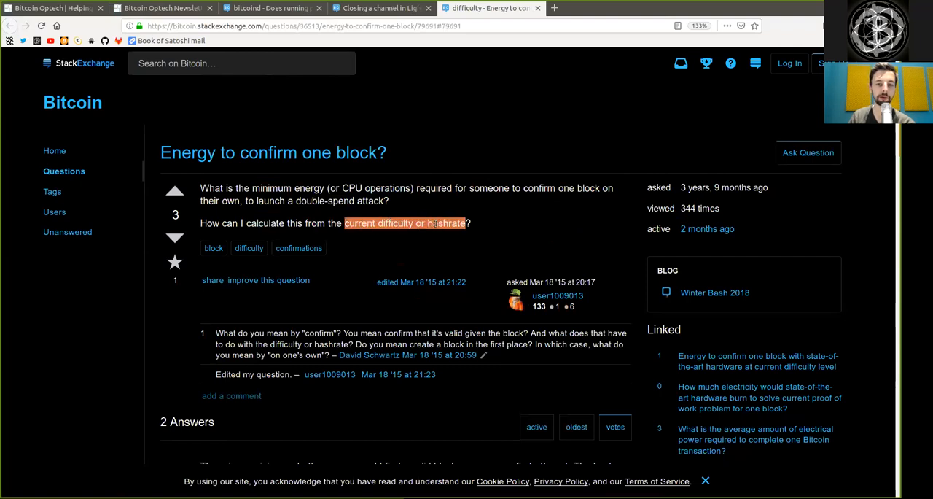
scroll(down, 3)
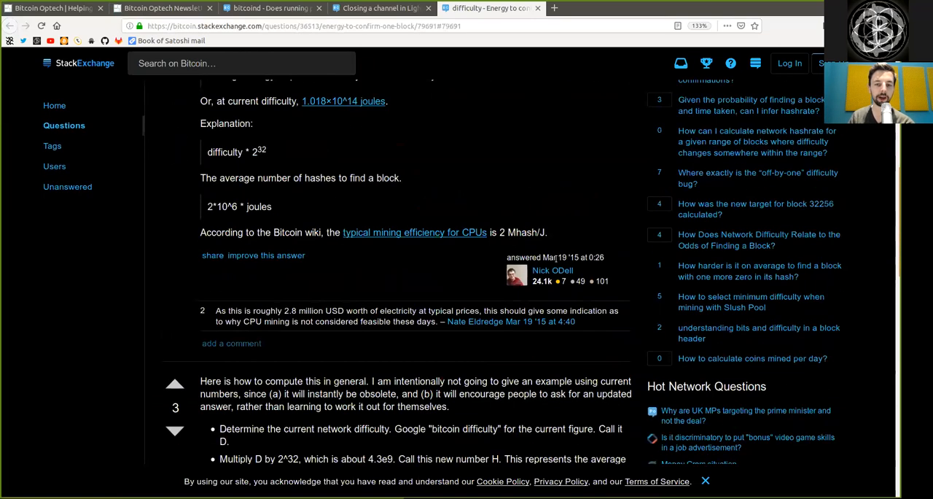
scroll(down, 3)
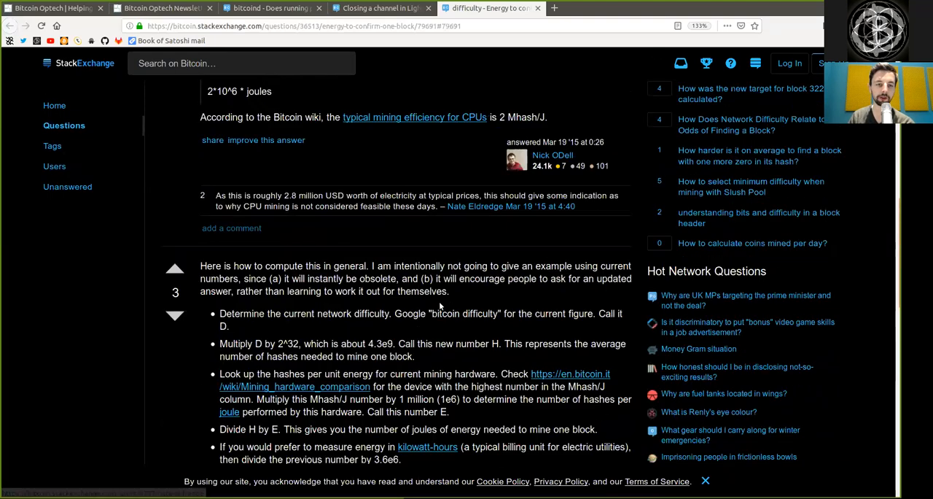
scroll(down, 3)
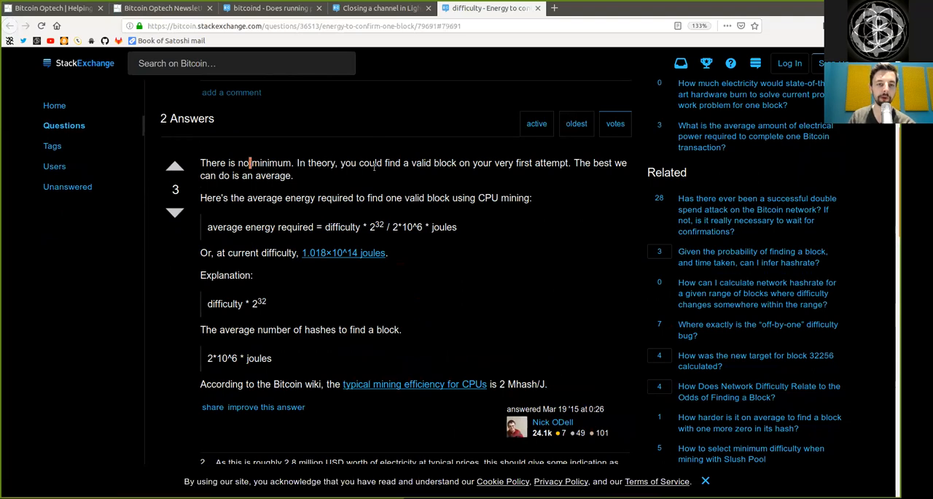
double_click(421, 163)
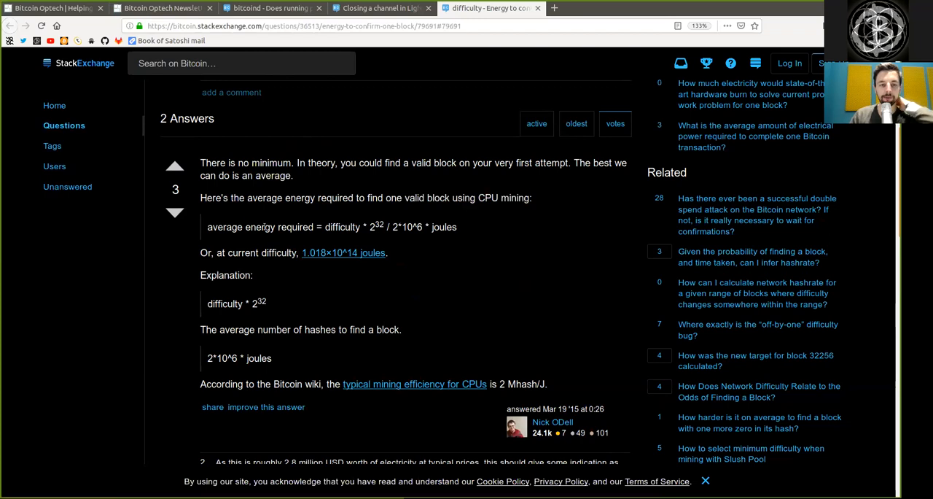
double_click(342, 227)
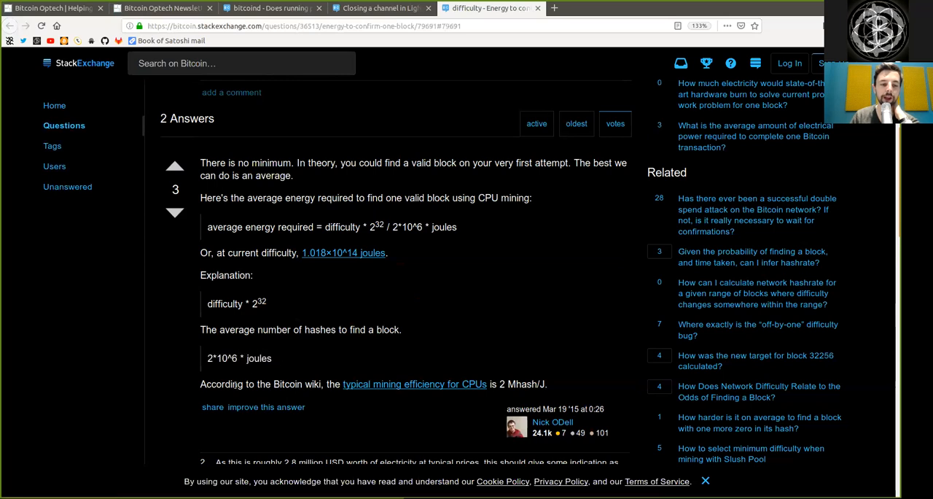
double_click(287, 383)
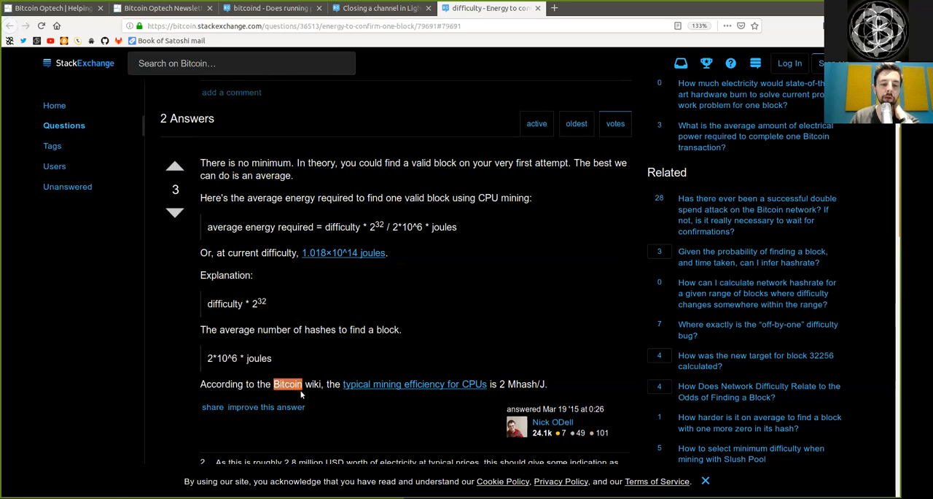
drag(323, 383, 547, 383)
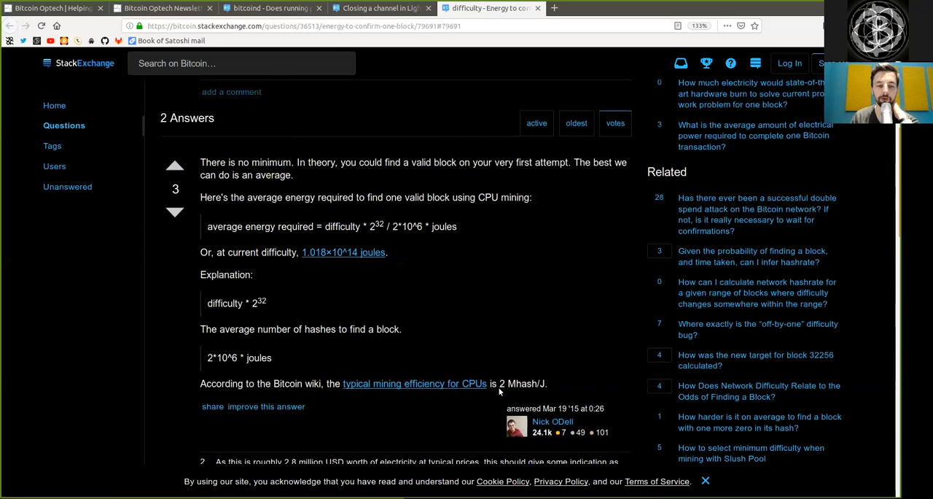
scroll(down, 3)
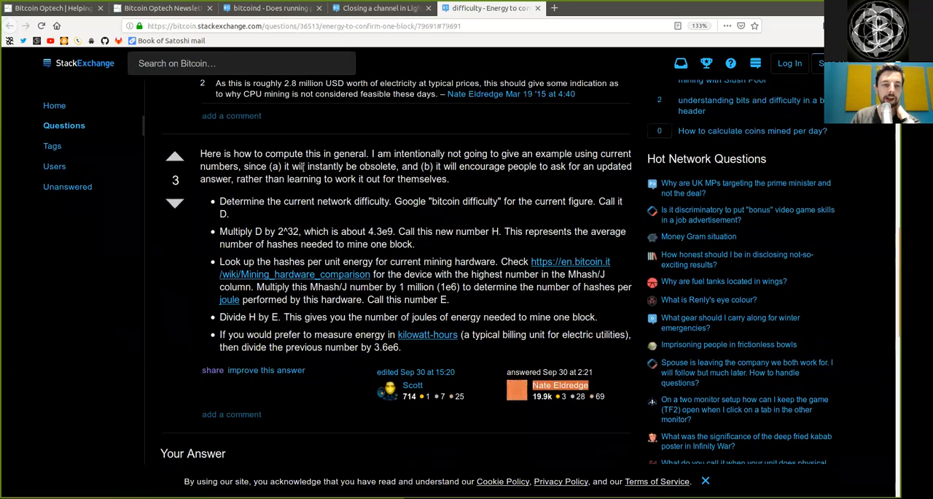
double_click(349, 154)
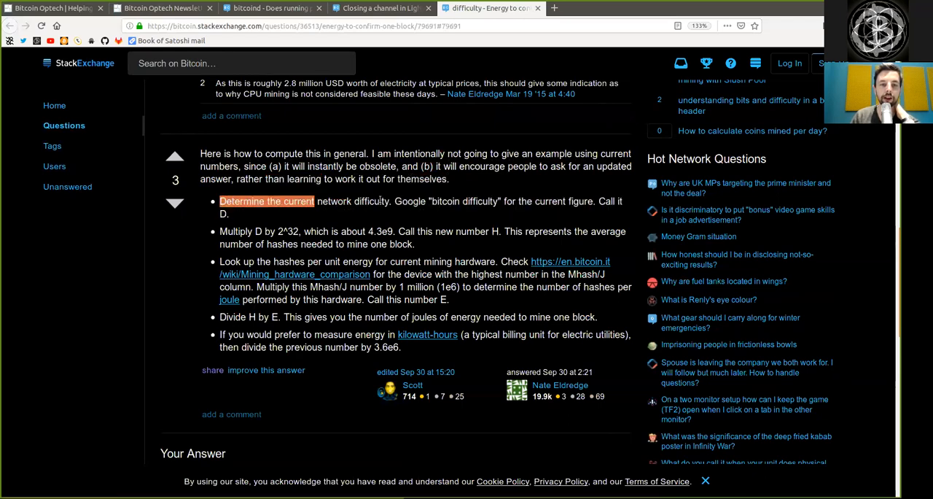
double_click(445, 201)
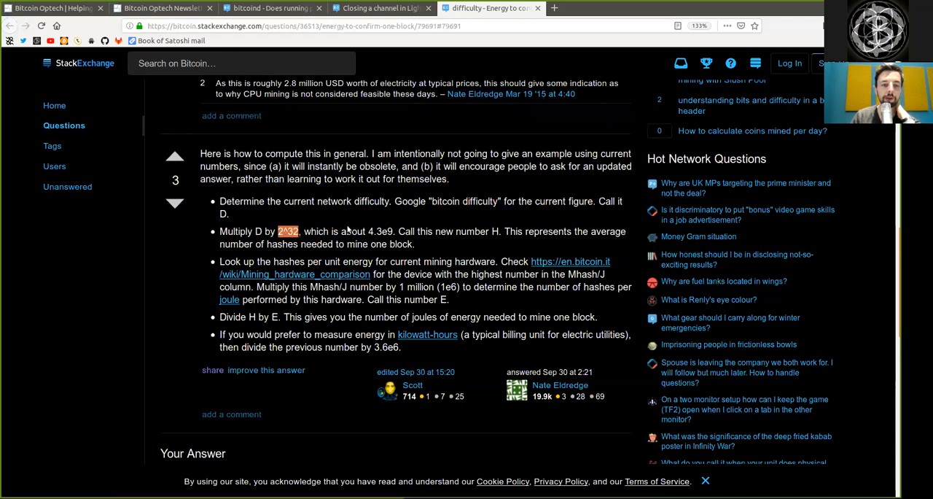
double_click(378, 231)
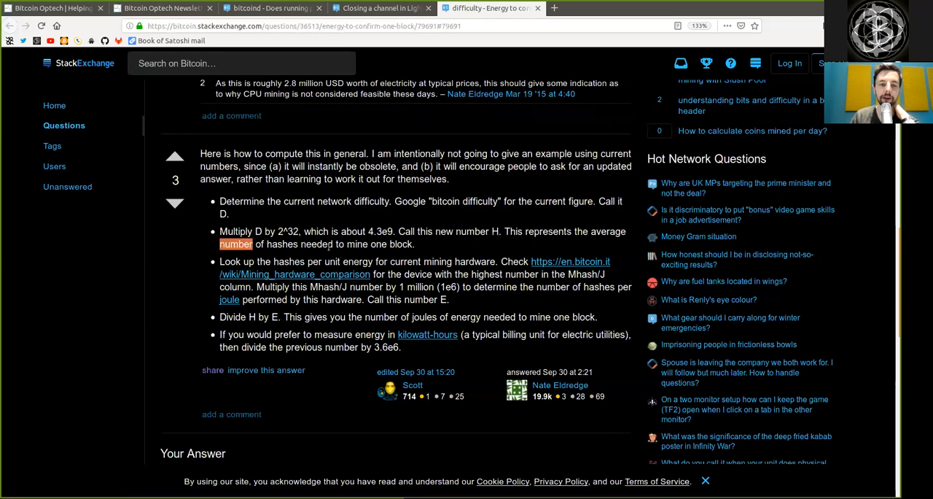
drag(341, 231, 414, 243)
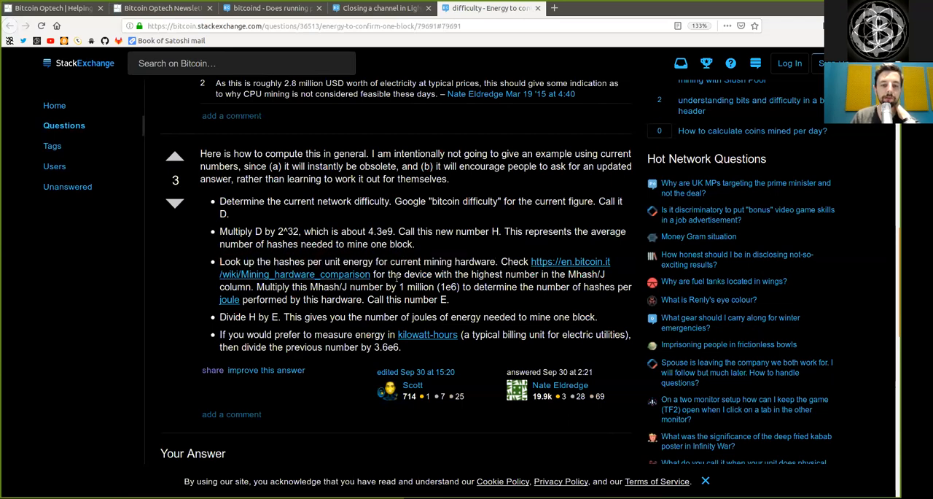
double_click(484, 274)
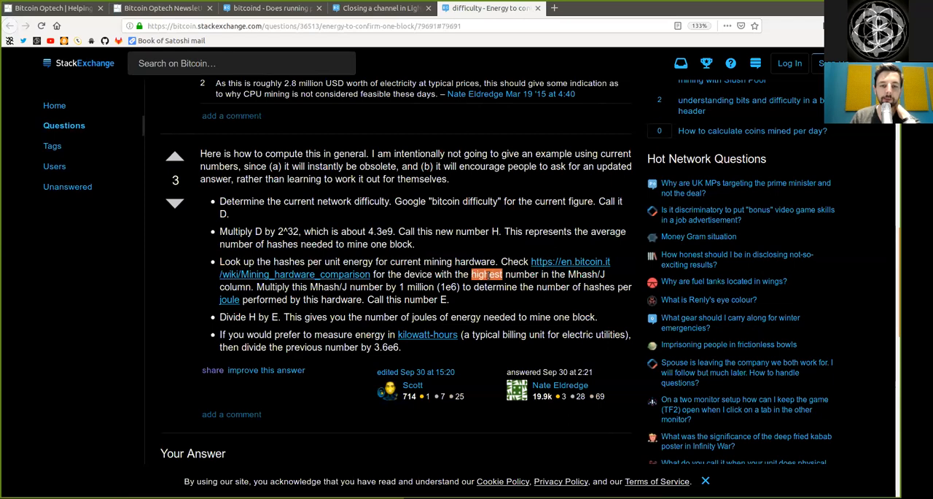
double_click(582, 274)
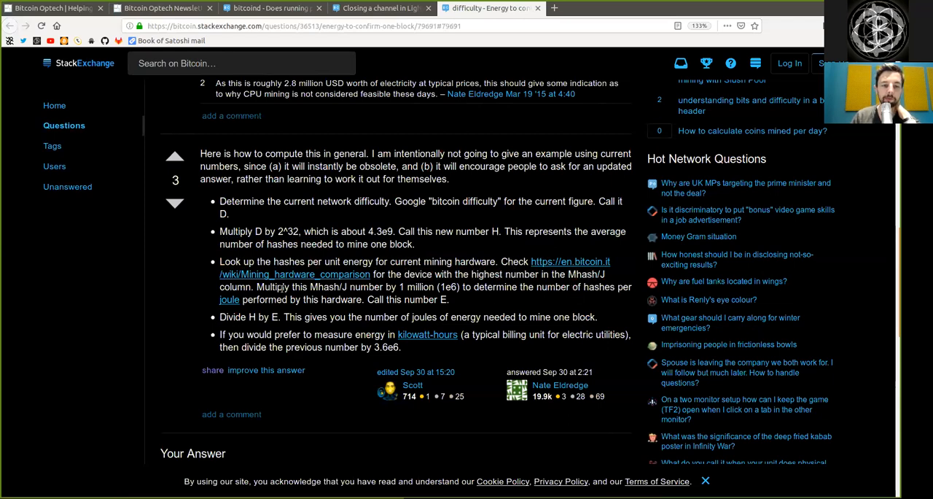
double_click(346, 286)
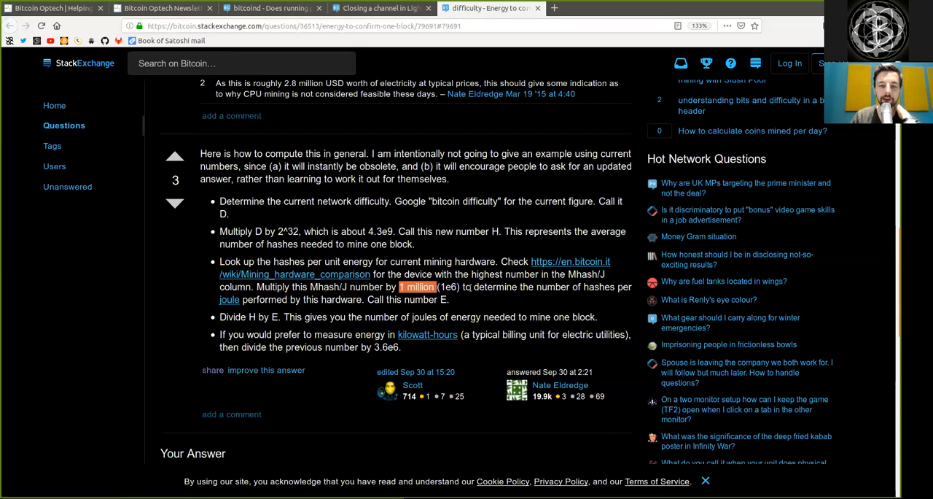
double_click(552, 286)
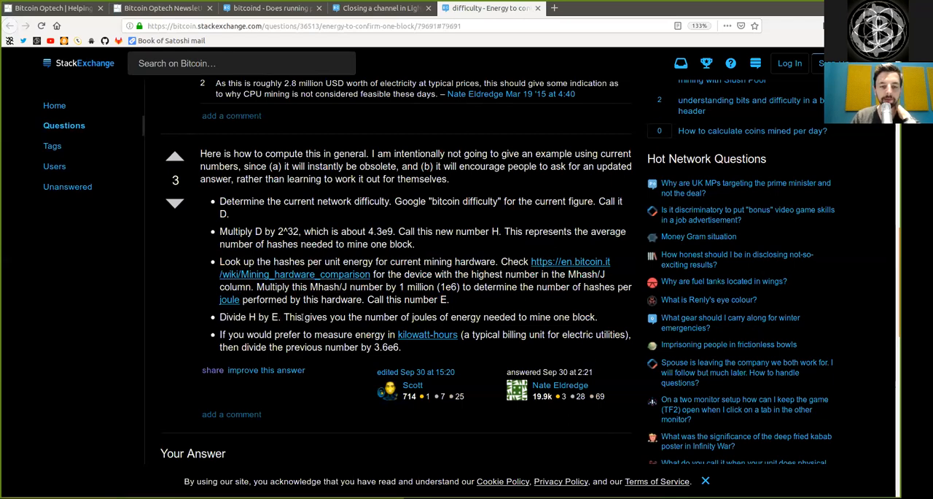
drag(330, 317, 437, 316)
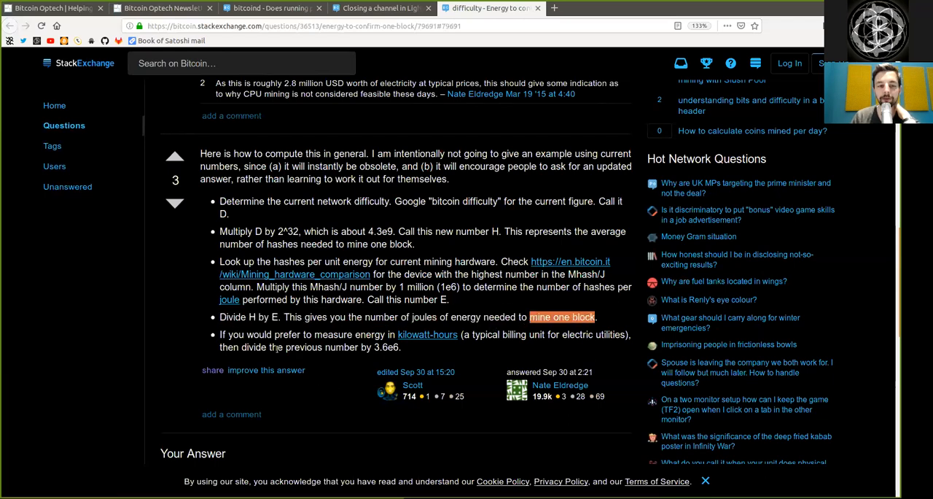
double_click(274, 334)
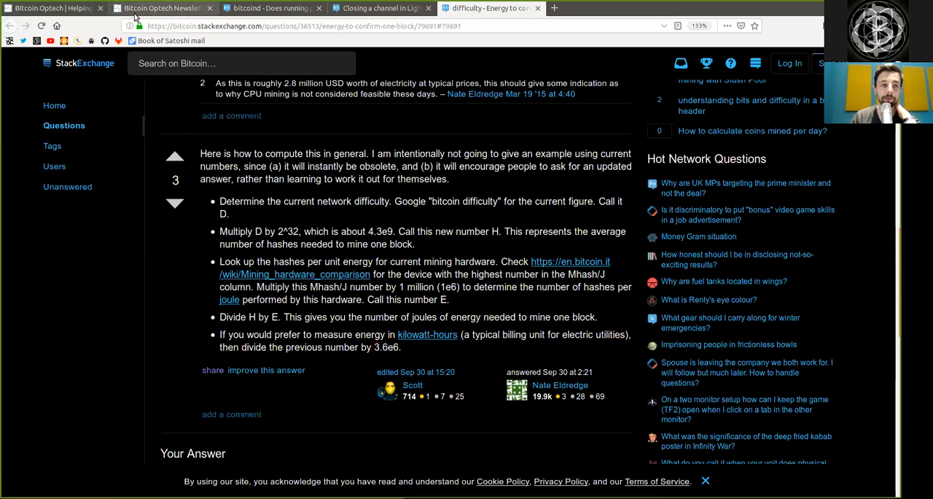
Return to the Bitcoin Optech Newsletter tab and scroll down to Notable merges.
click(160, 8)
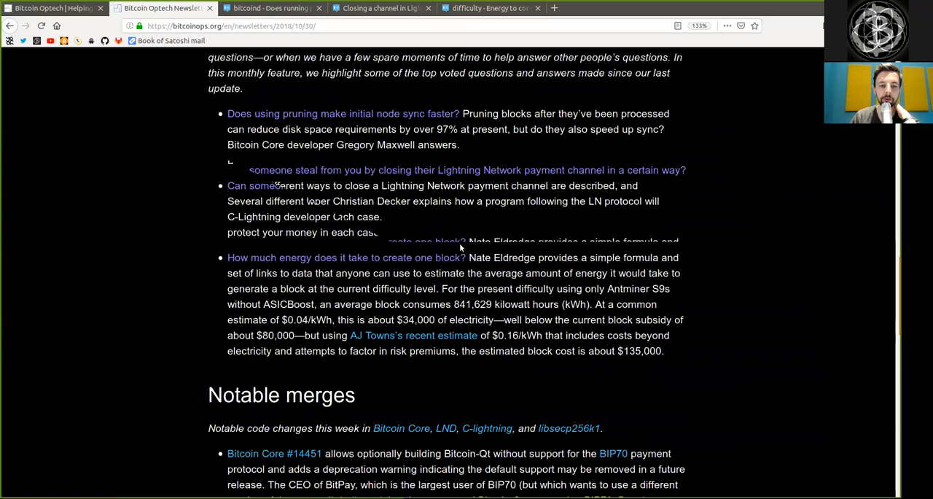
scroll(down, 3)
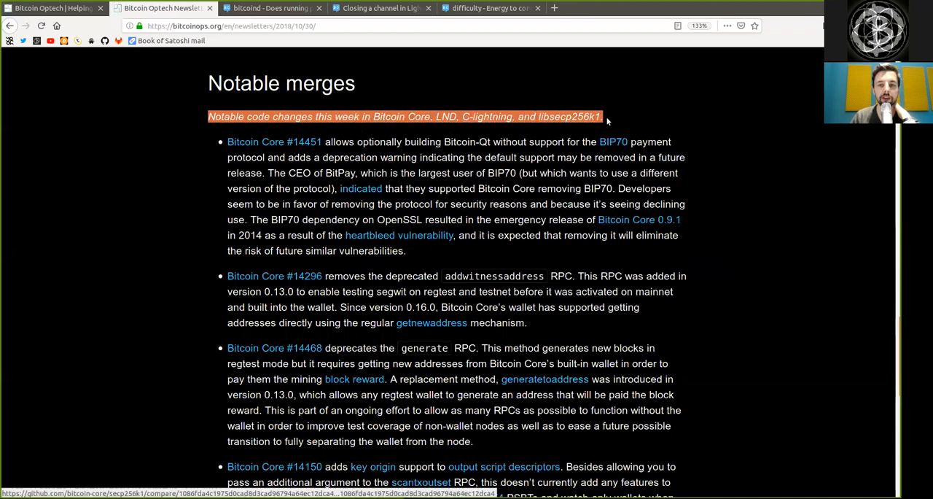
scroll(down, 3)
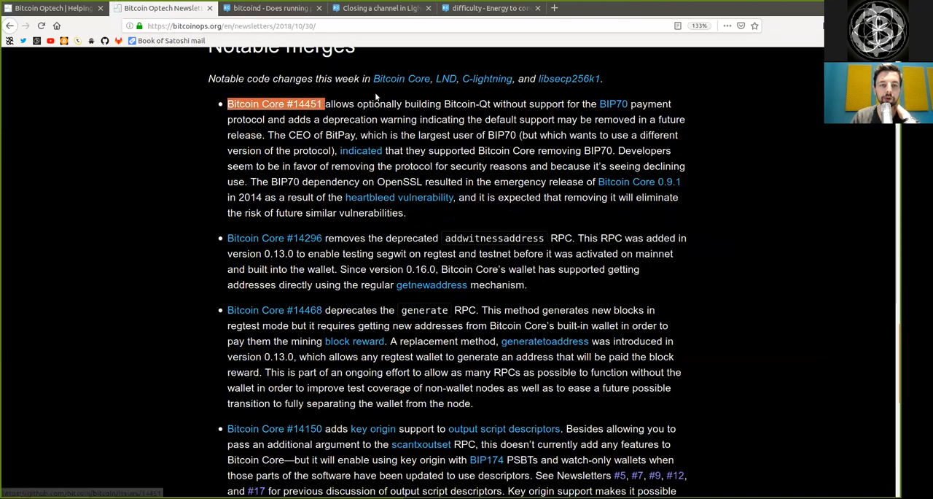
drag(357, 104, 492, 104)
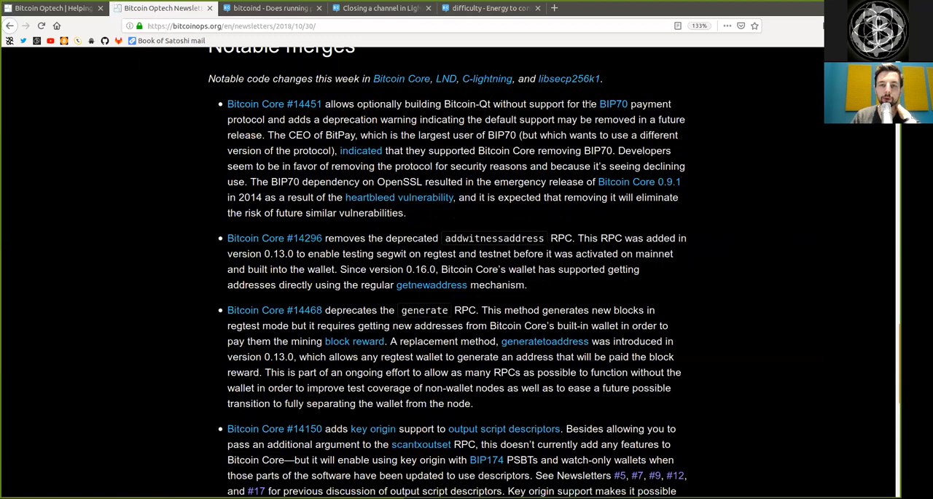
double_click(246, 119)
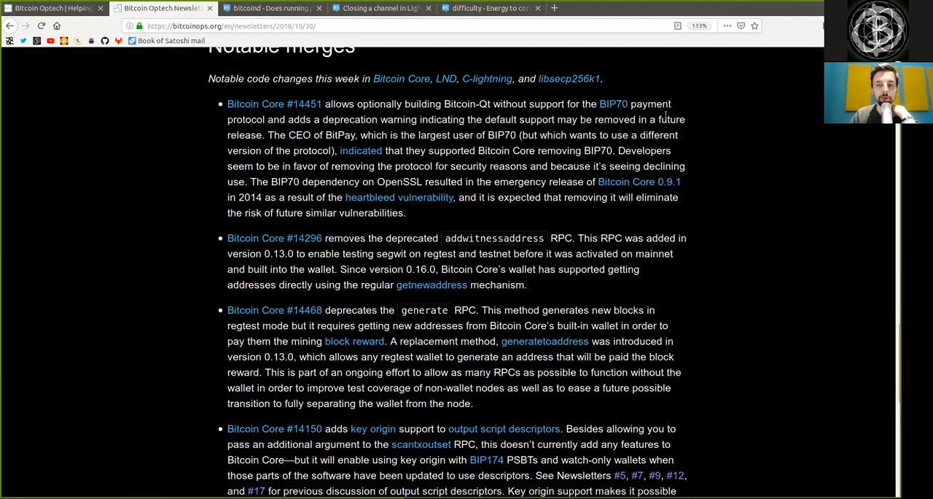
double_click(299, 135)
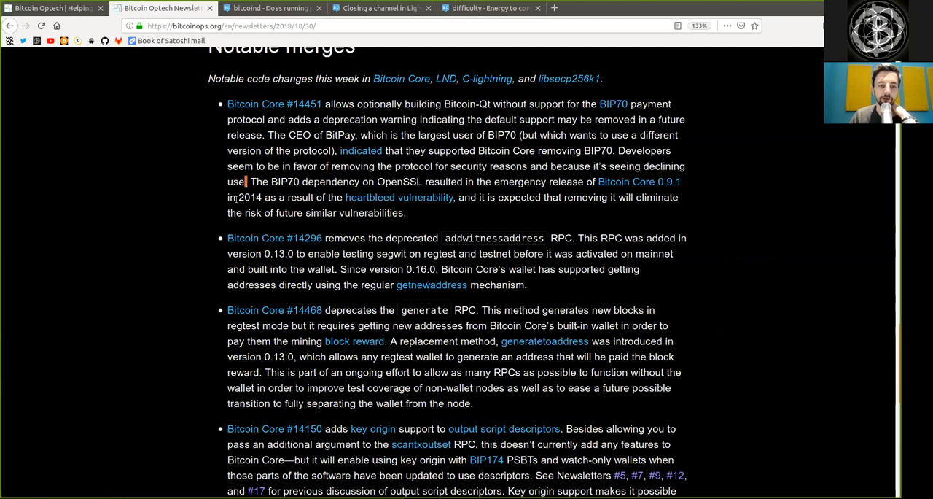
double_click(285, 181)
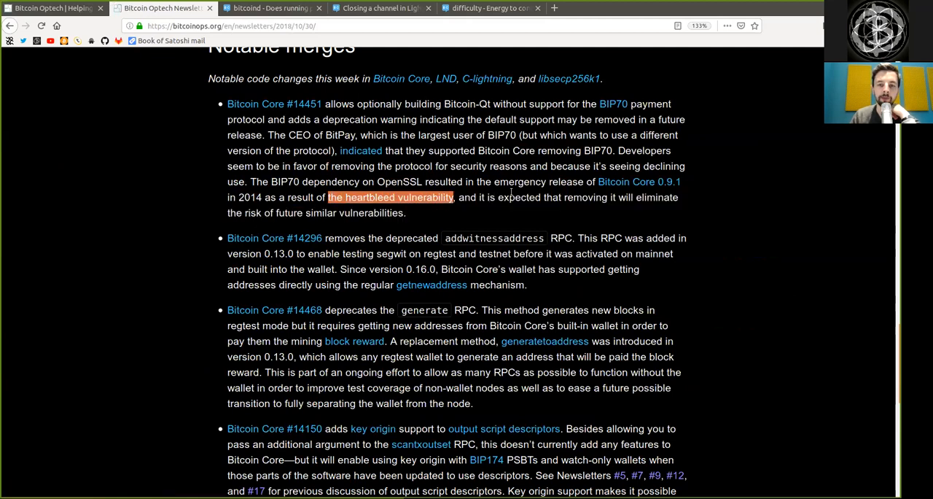
double_click(585, 197)
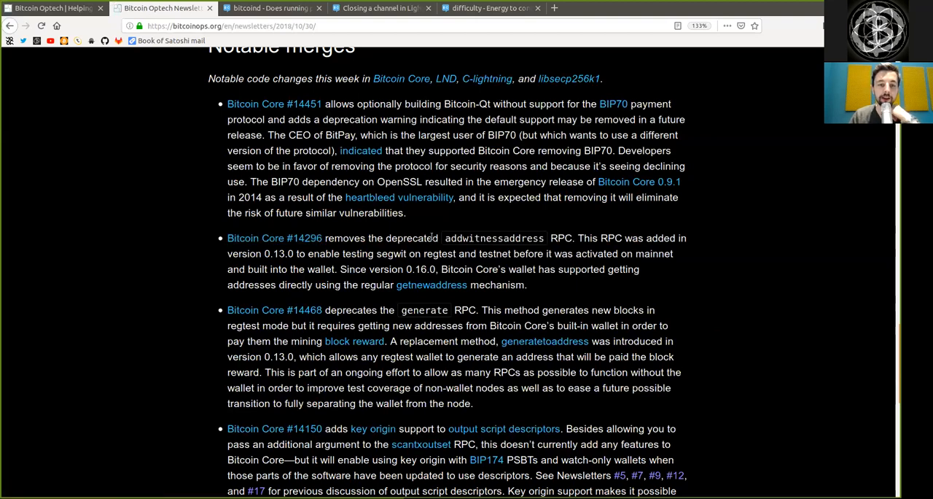
mouse_move(440, 266)
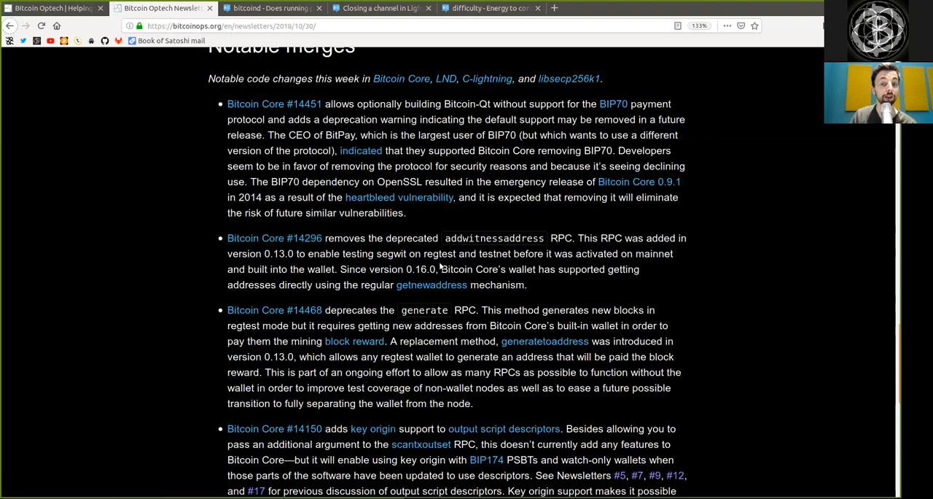
double_click(494, 238)
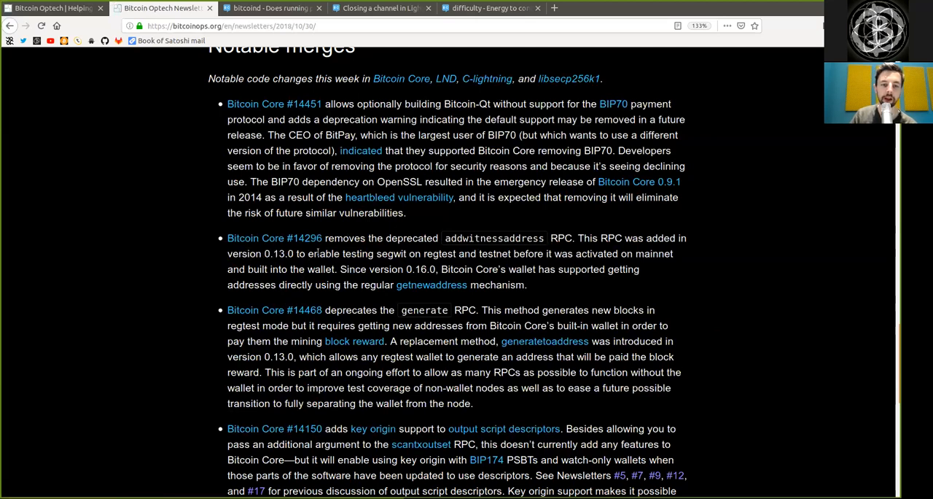
double_click(390, 254)
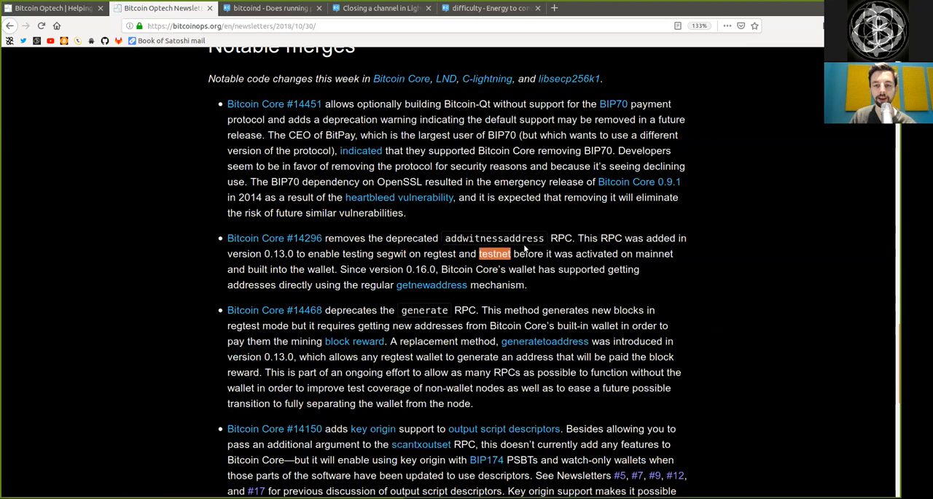
double_click(596, 253)
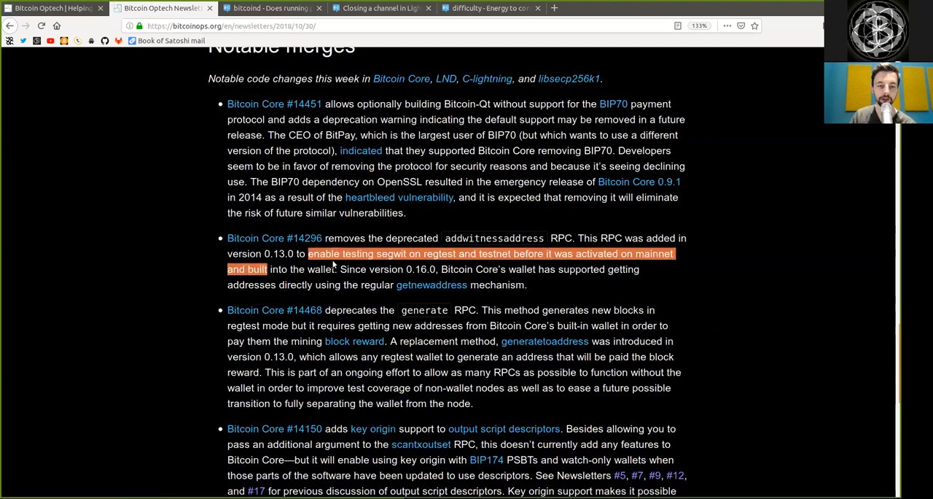
click(328, 269)
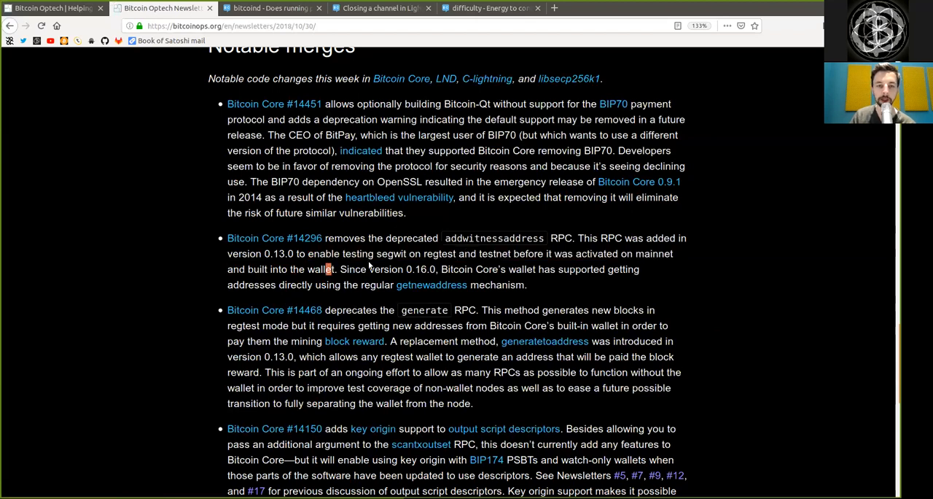
double_click(421, 269)
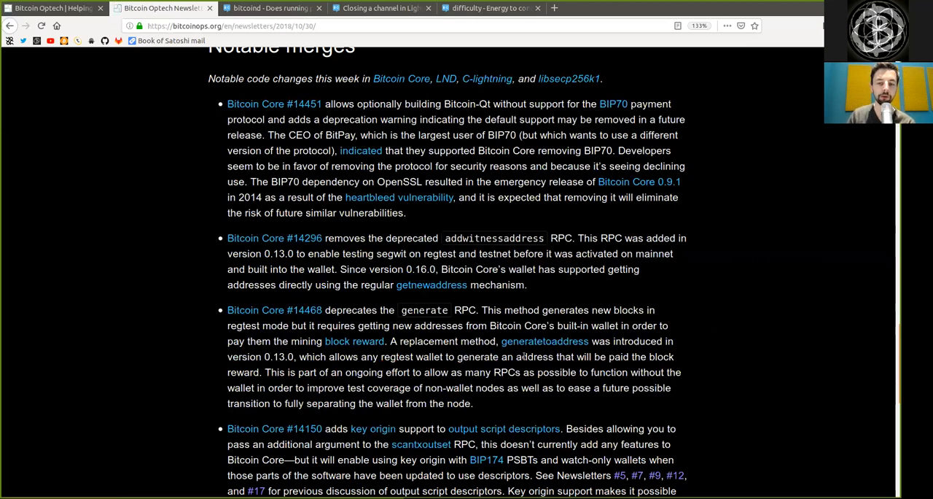
double_click(534, 356)
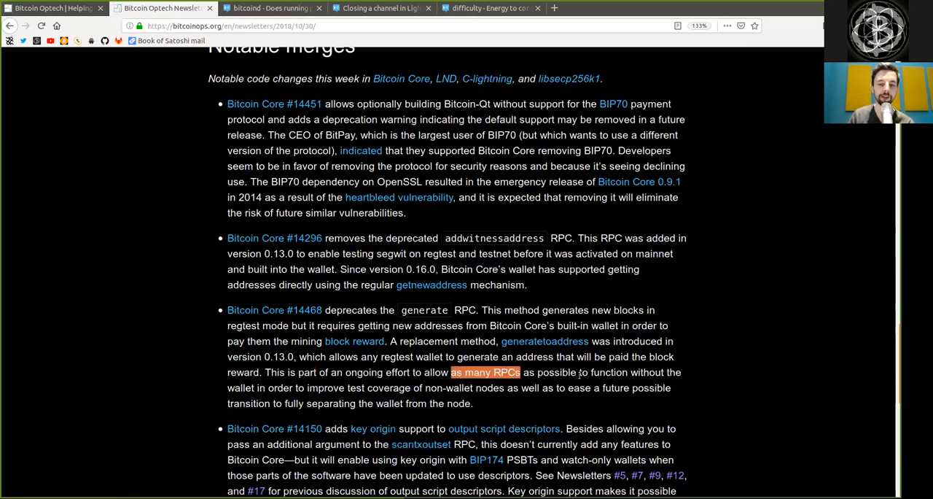
double_click(609, 372)
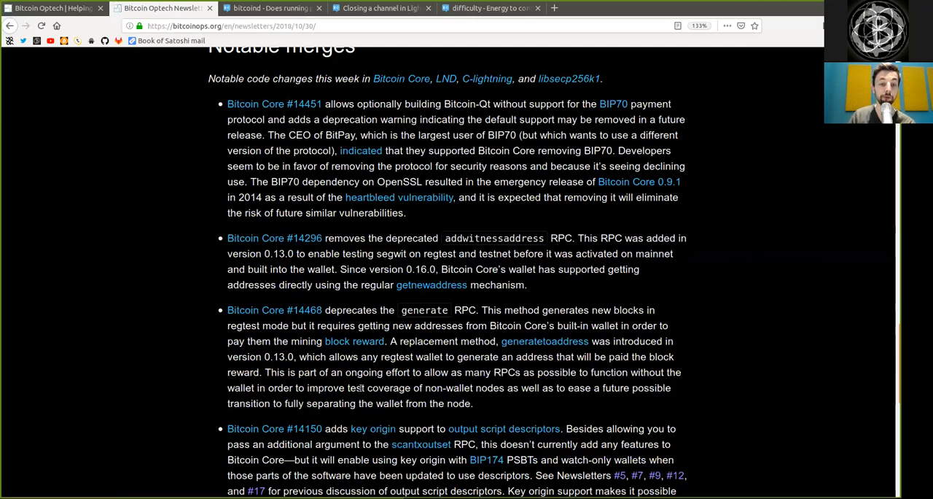
double_click(458, 387)
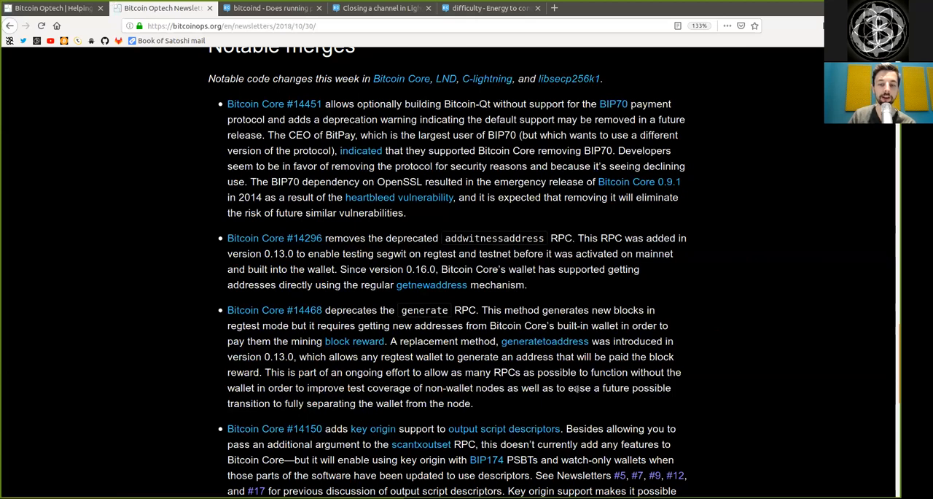
double_click(635, 387)
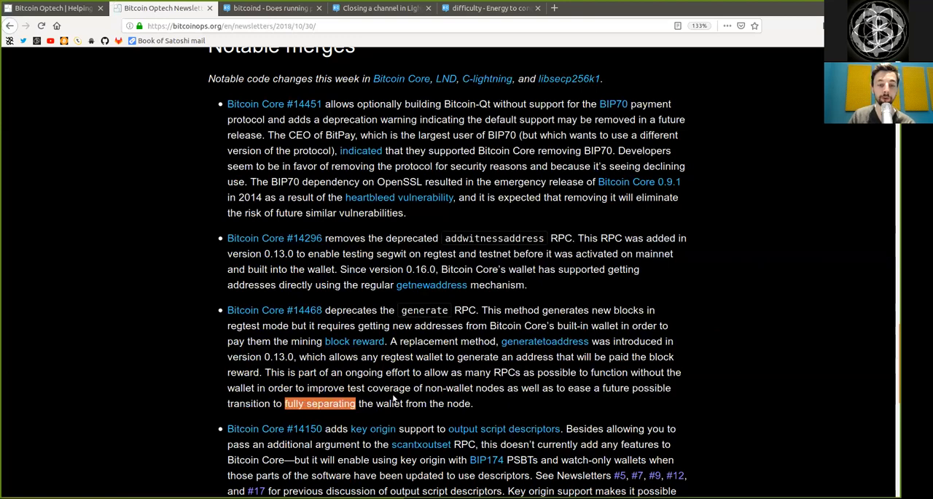
scroll(down, 3)
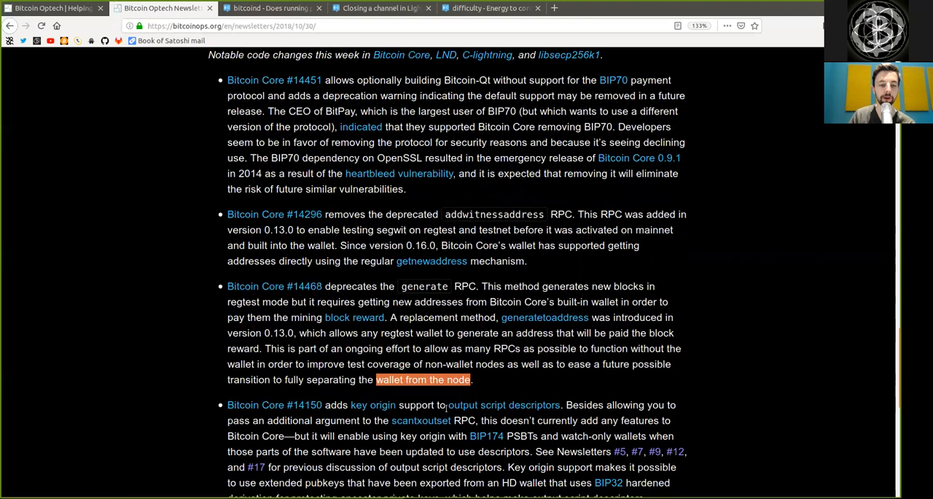
scroll(down, 3)
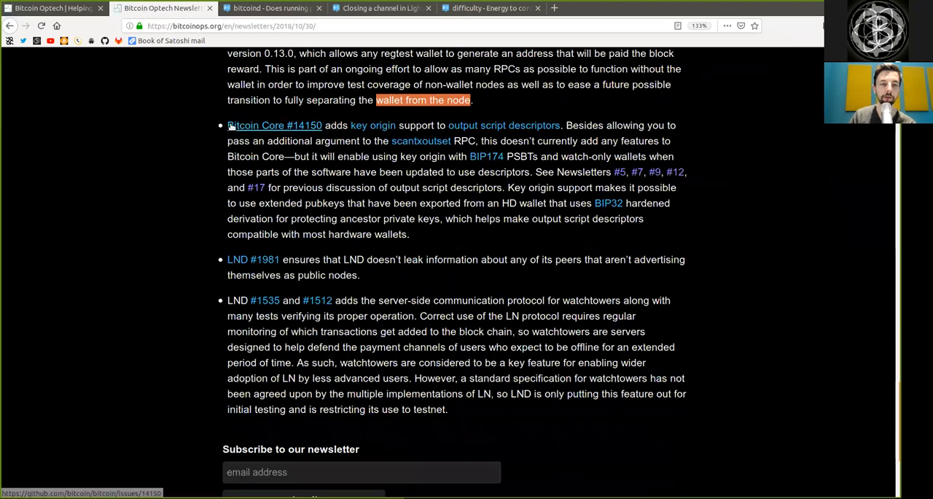
drag(351, 125, 677, 125)
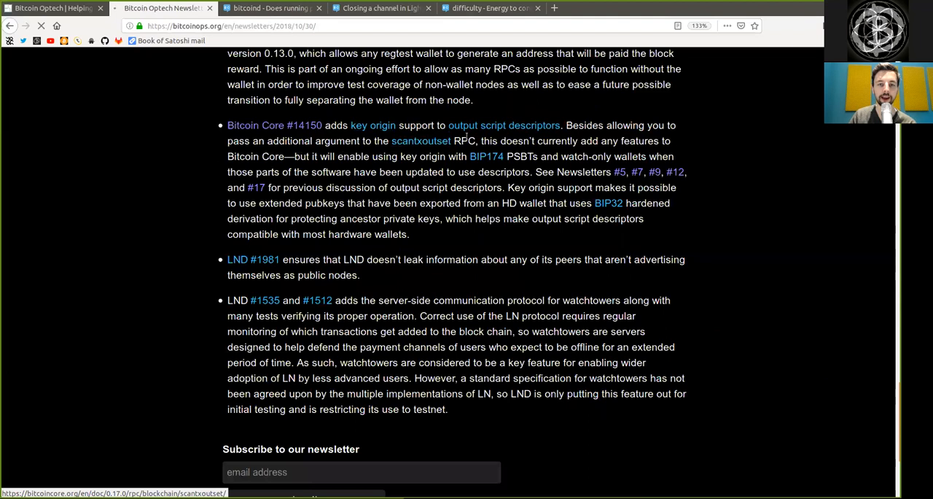
click(305, 124)
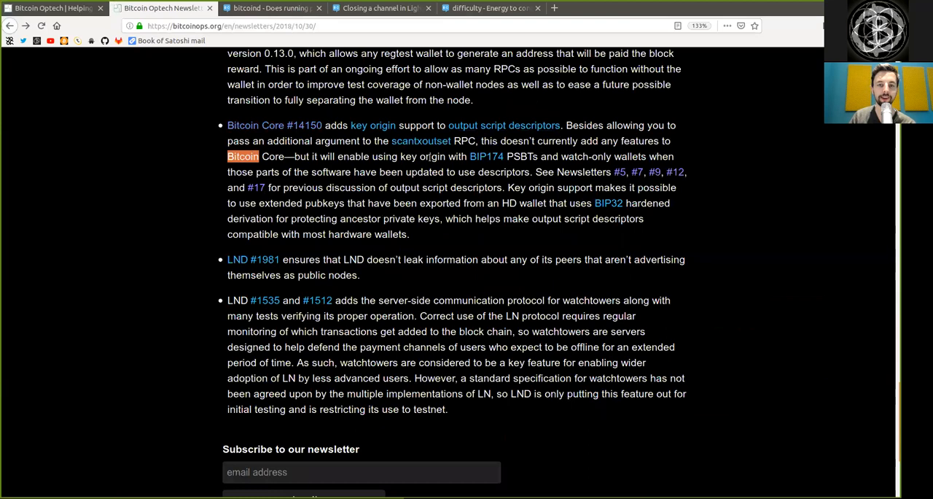
drag(420, 156, 538, 156)
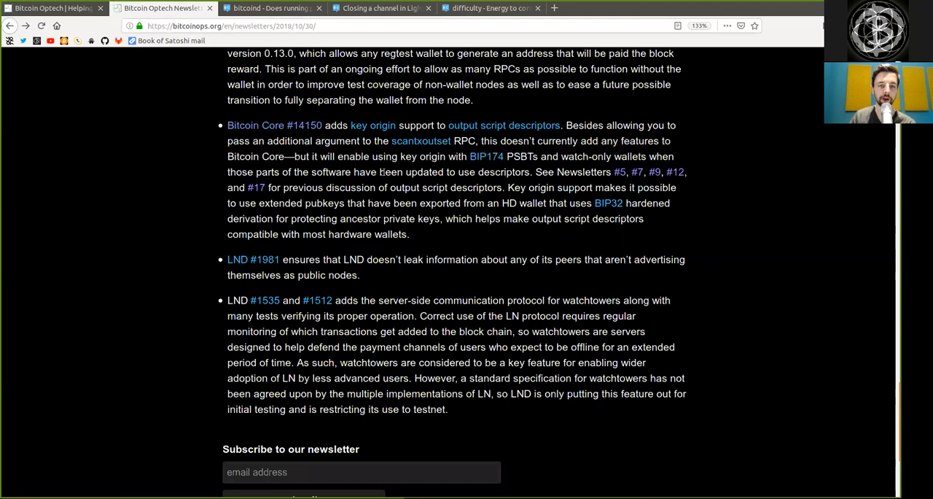
double_click(503, 172)
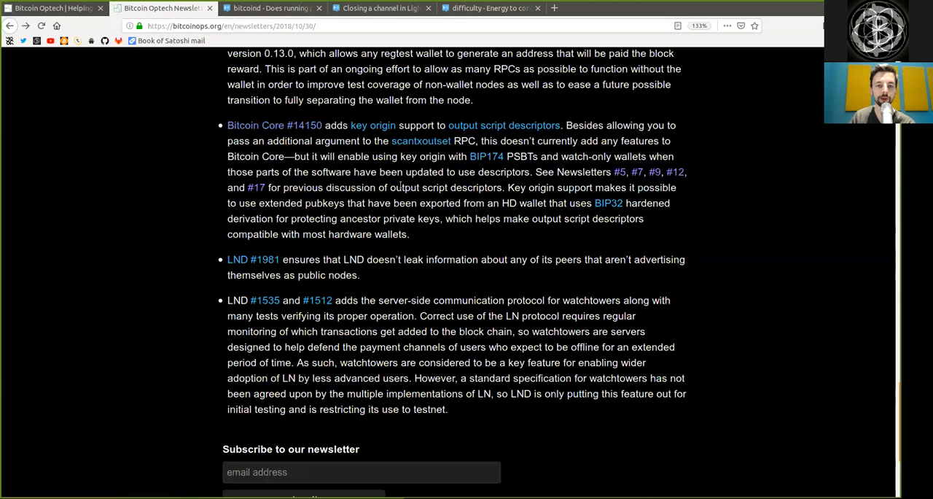
double_click(476, 188)
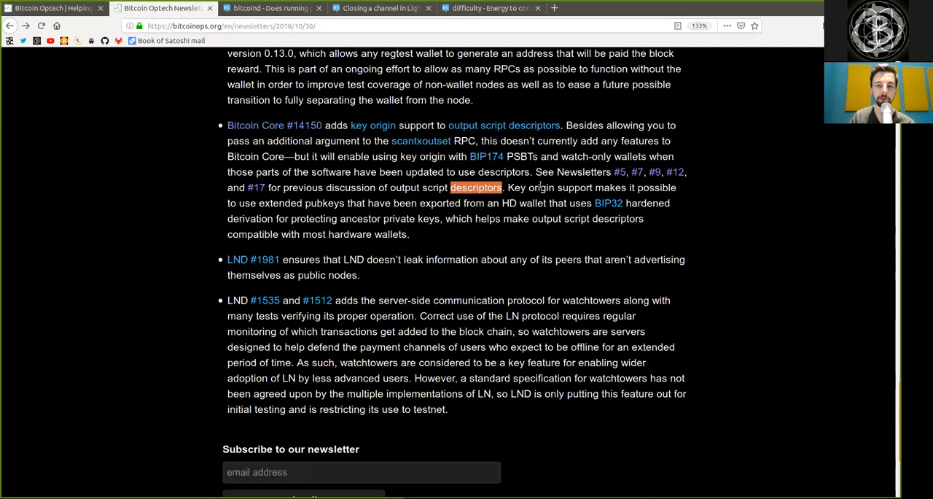
double_click(574, 187)
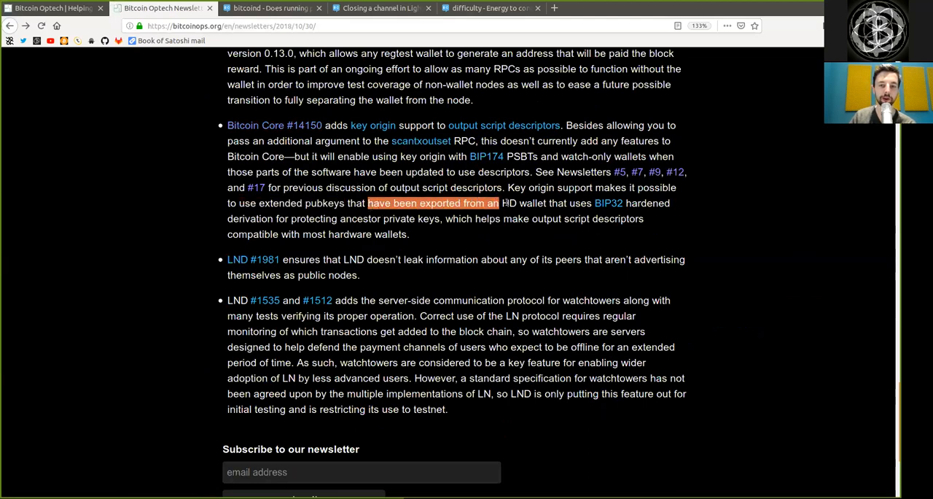
double_click(581, 203)
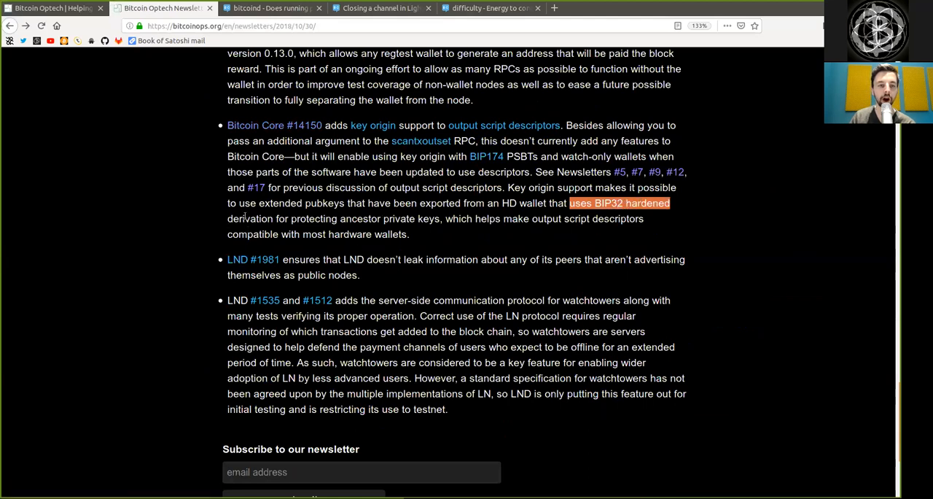
double_click(313, 219)
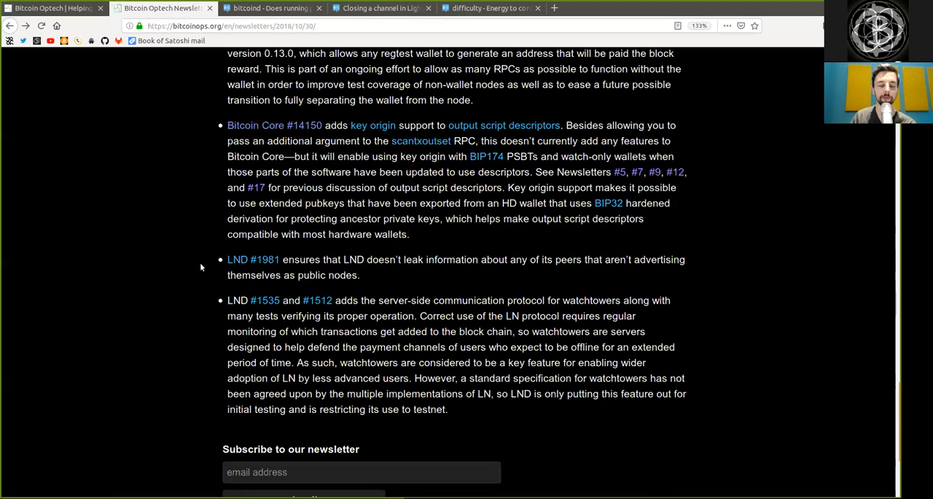
Finish reading the LND #1535/#1512 watchtower item, then scroll to the About page contributors.
double_click(301, 259)
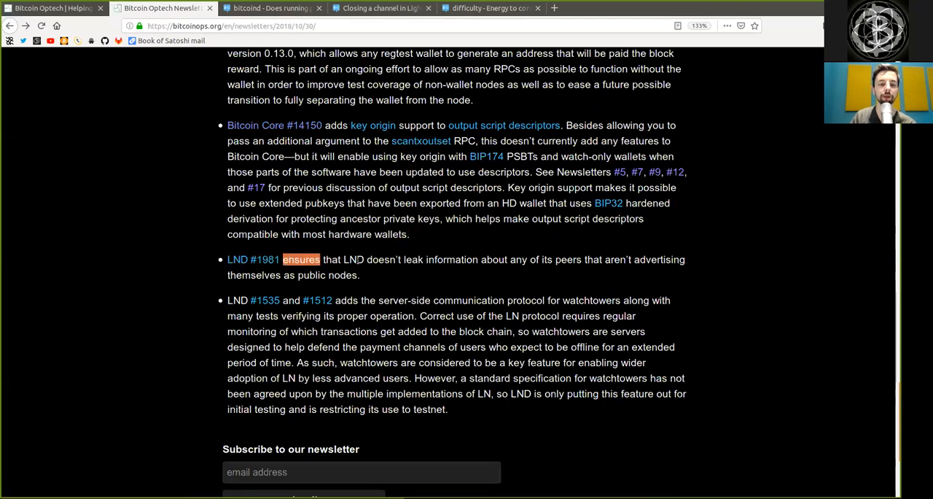
double_click(440, 259)
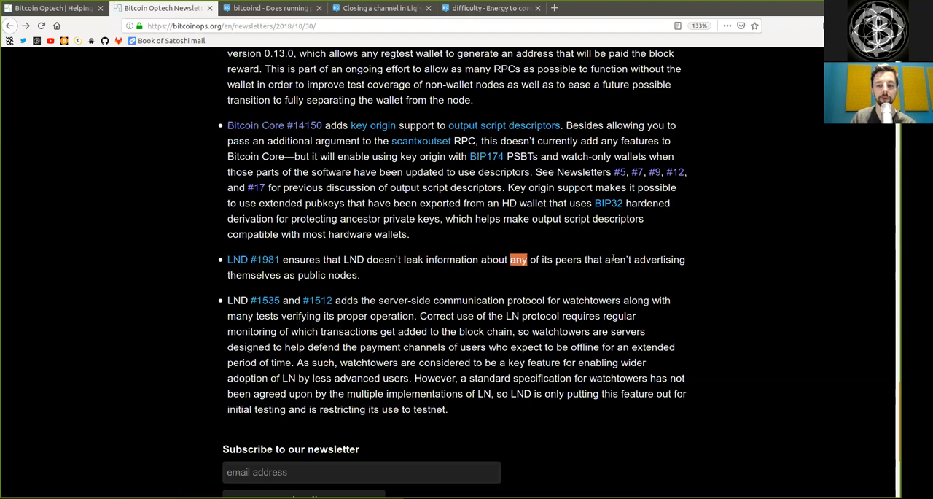
double_click(254, 275)
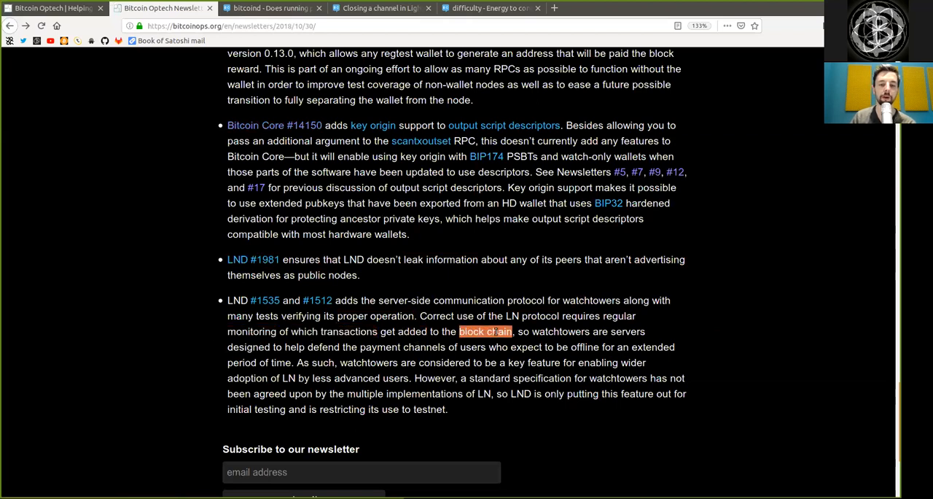
double_click(560, 331)
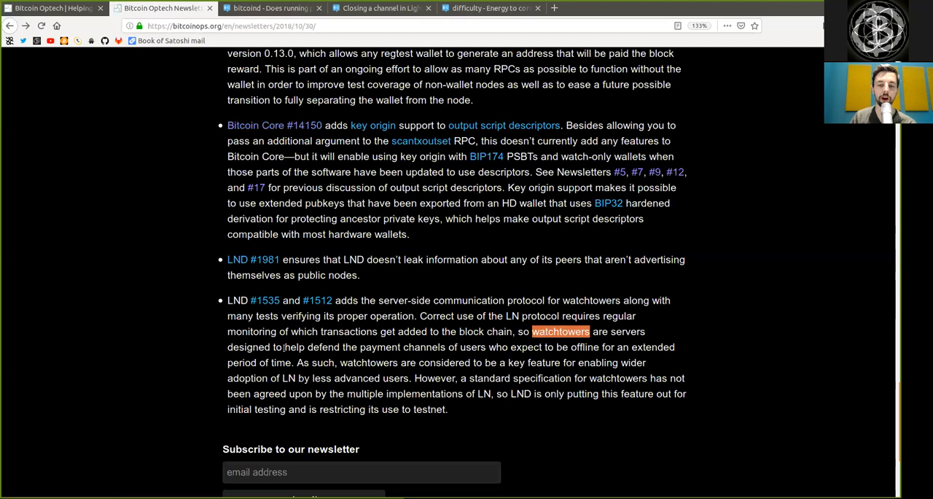
double_click(323, 347)
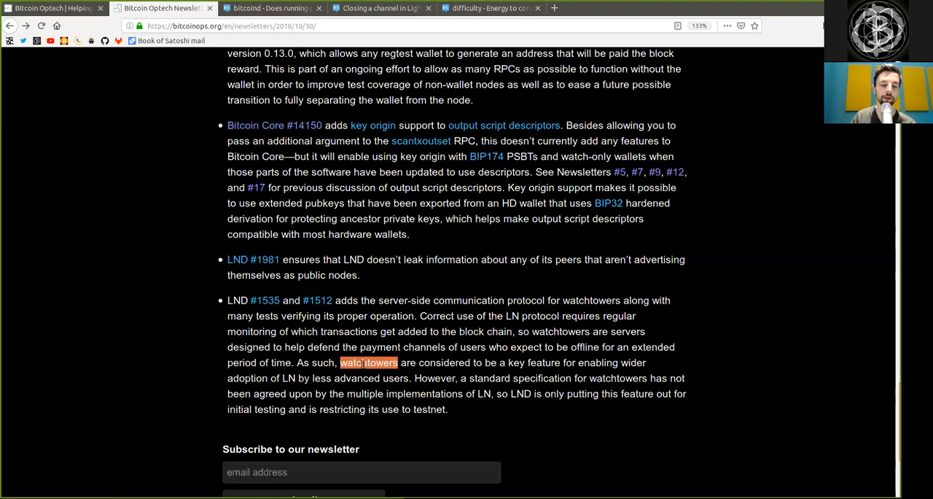
double_click(444, 362)
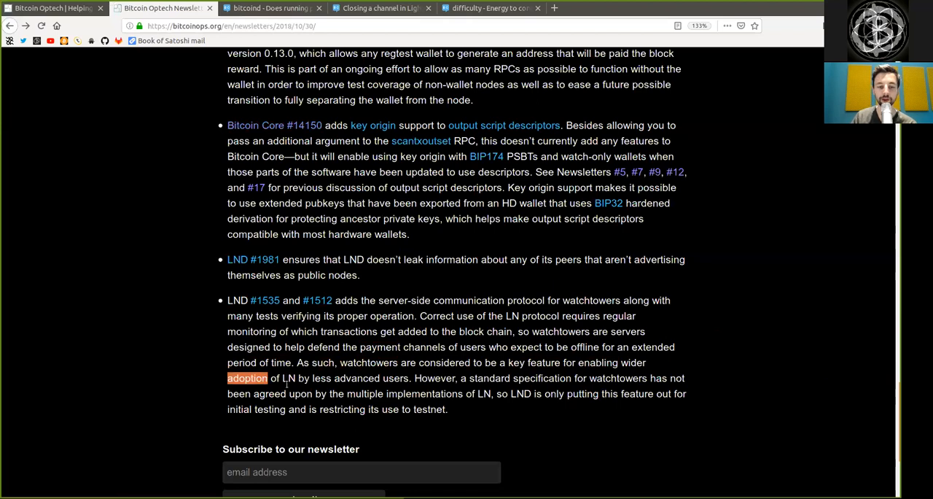
double_click(288, 377)
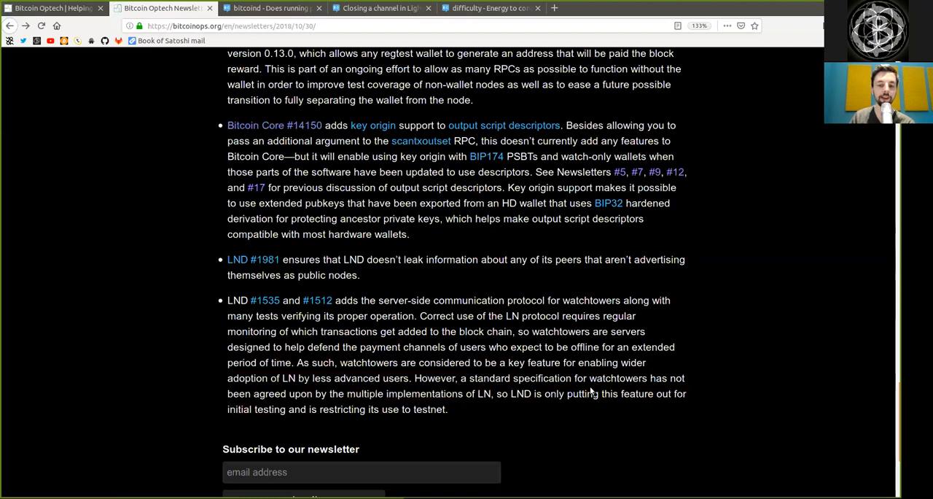
double_click(238, 409)
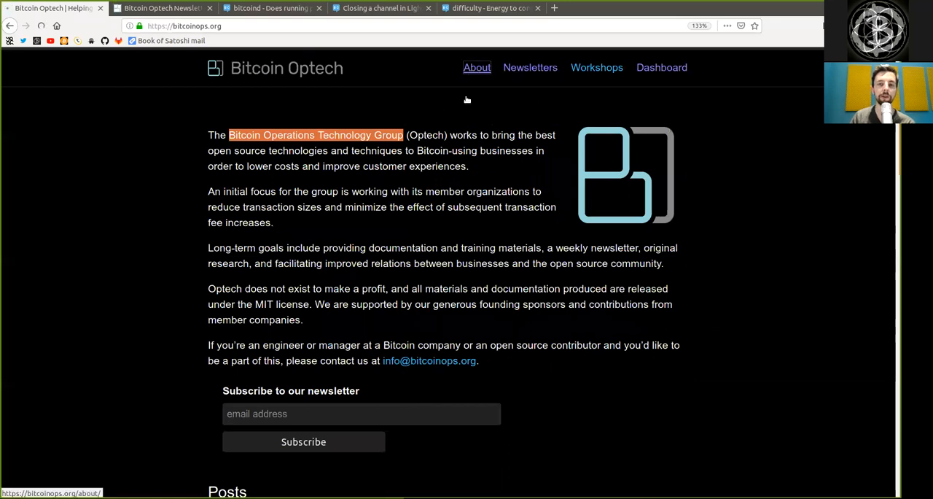
scroll(down, 3)
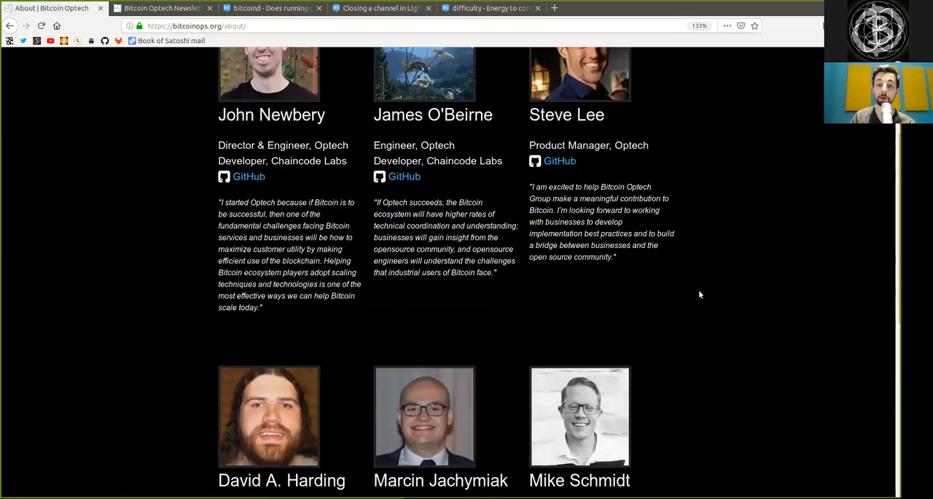
scroll(down, 3)
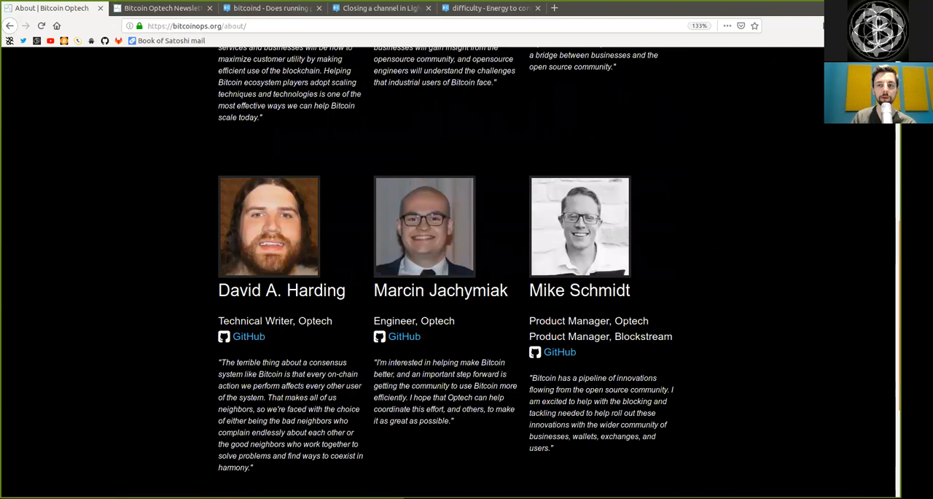